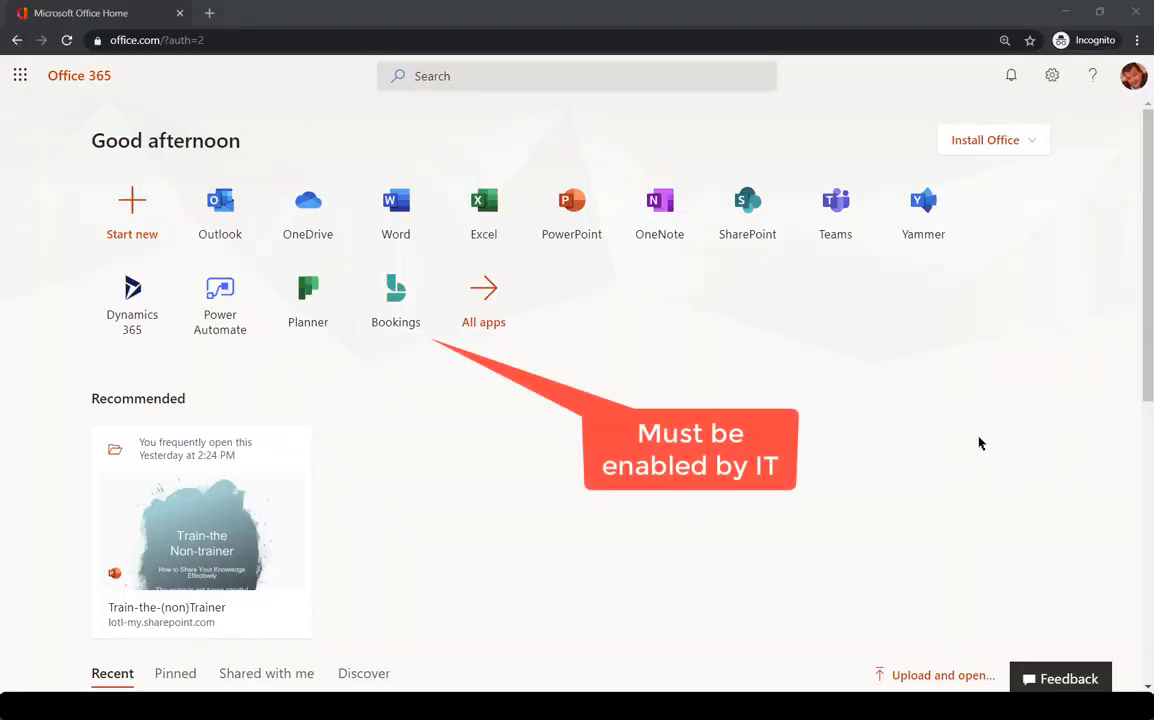
{"action": "mouse_move", "coordinate": [395, 295]}
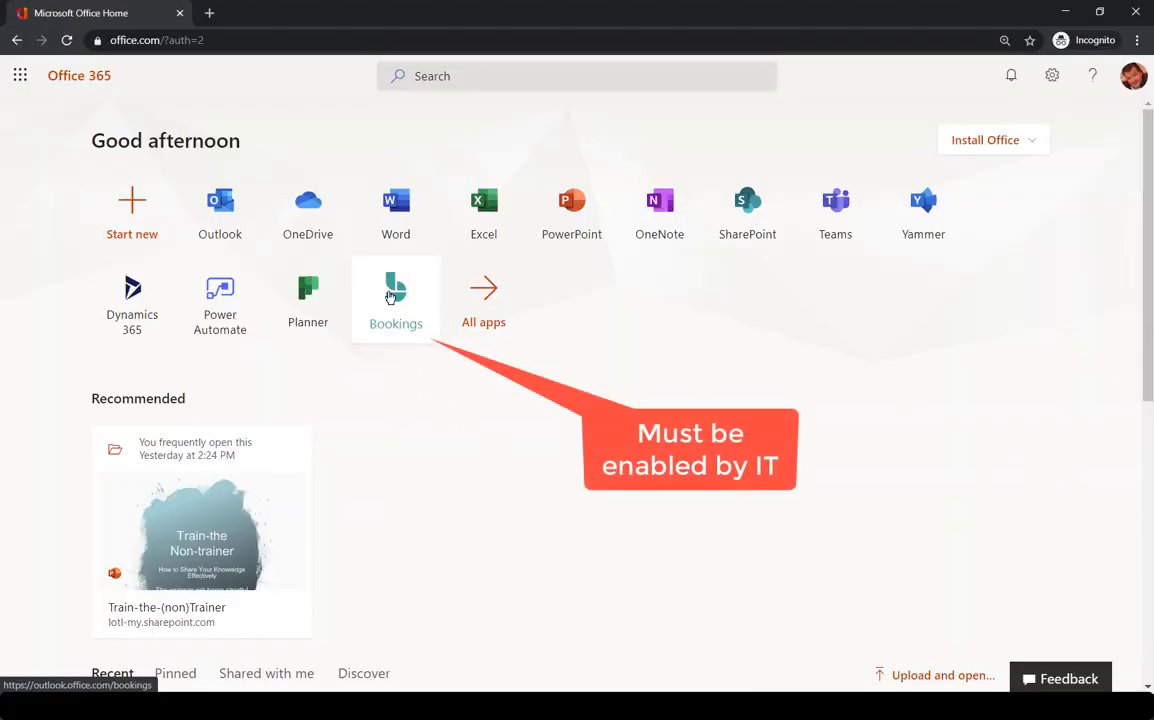
Launch Microsoft Bookings from the Office 365 home page to reach USA Credit Union's Bookings home.
{"action": "left_click", "coordinate": [395, 295]}
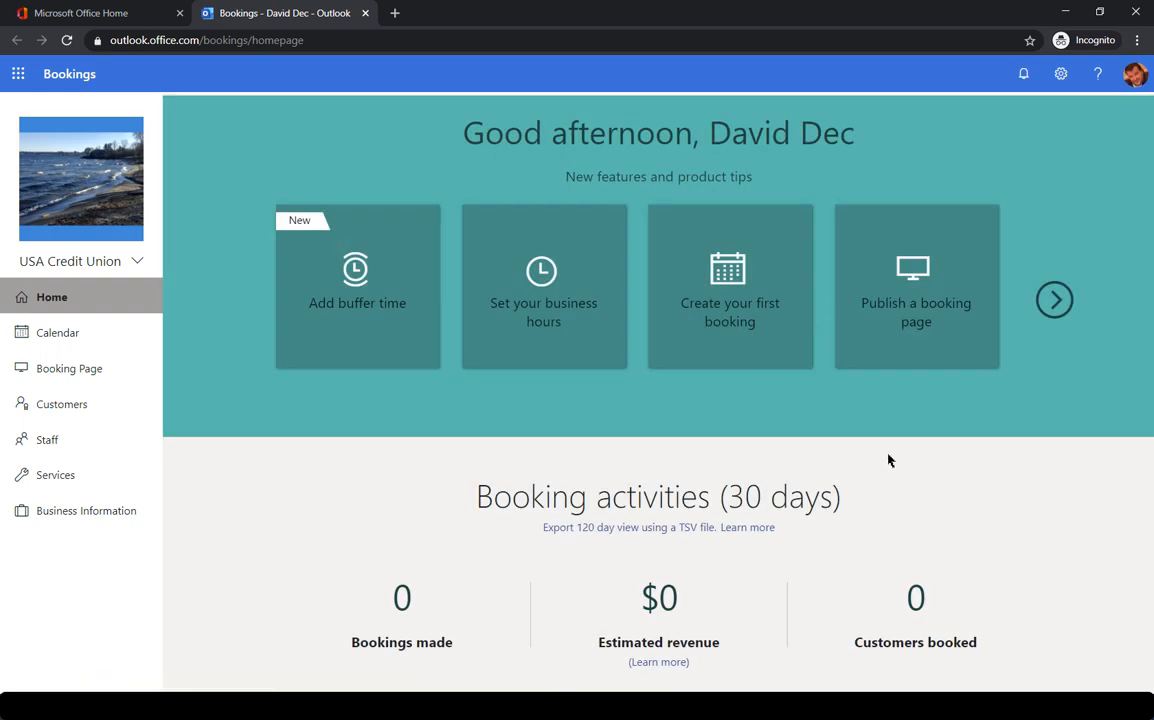
{"action": "mouse_move", "coordinate": [378, 430]}
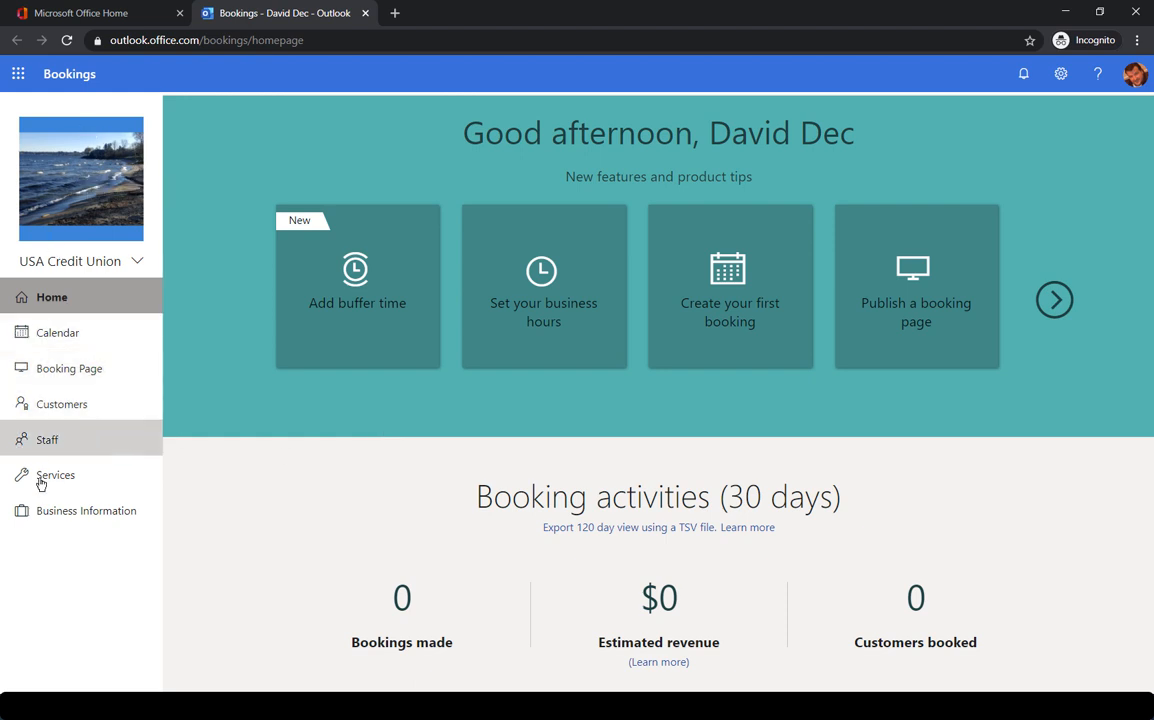
{"action": "mouse_move", "coordinate": [379, 591]}
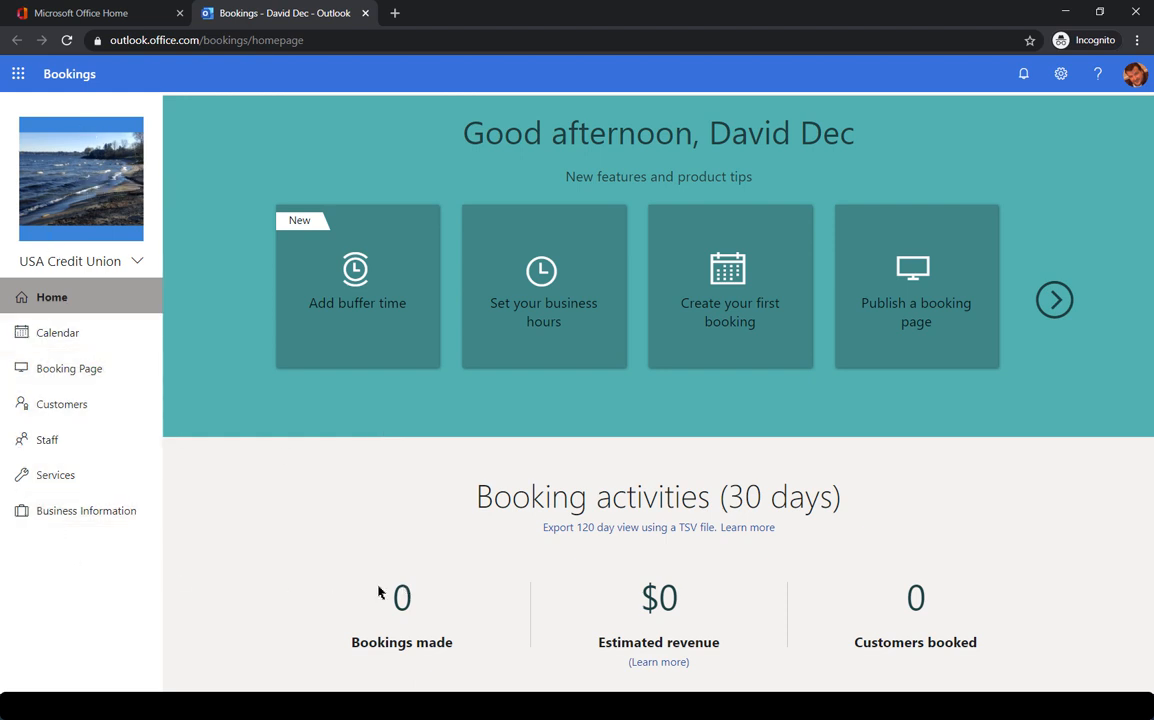
{"action": "mouse_move", "coordinate": [1048, 607]}
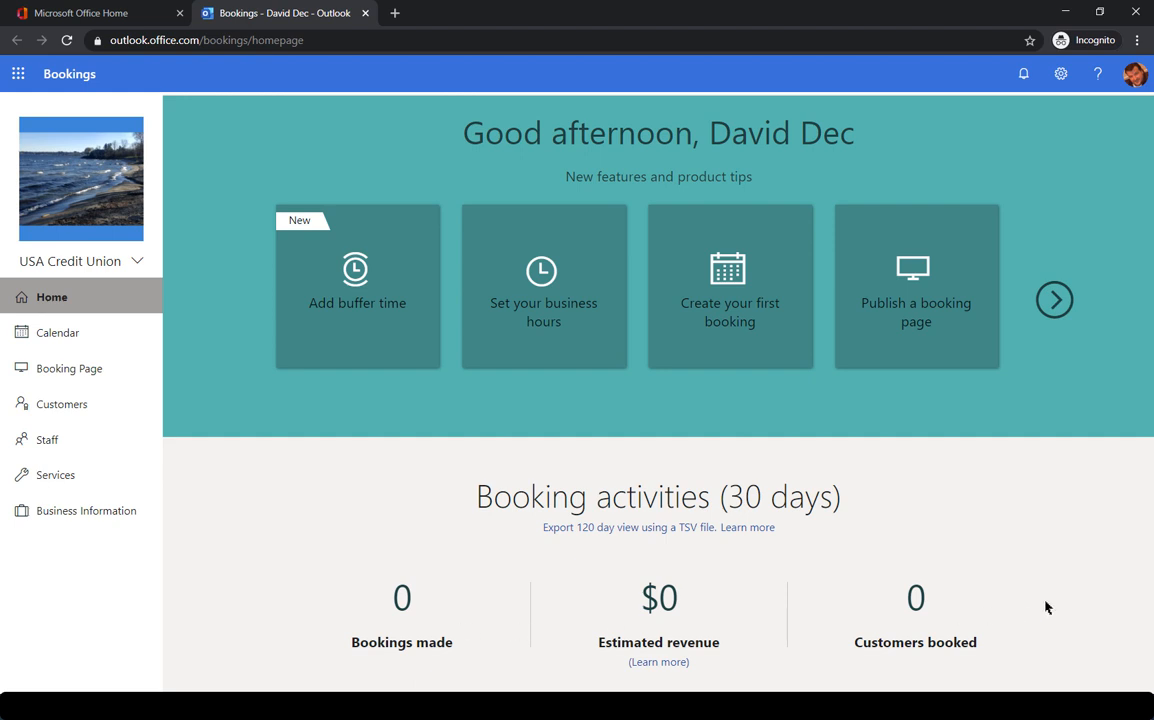
{"action": "mouse_move", "coordinate": [1010, 505]}
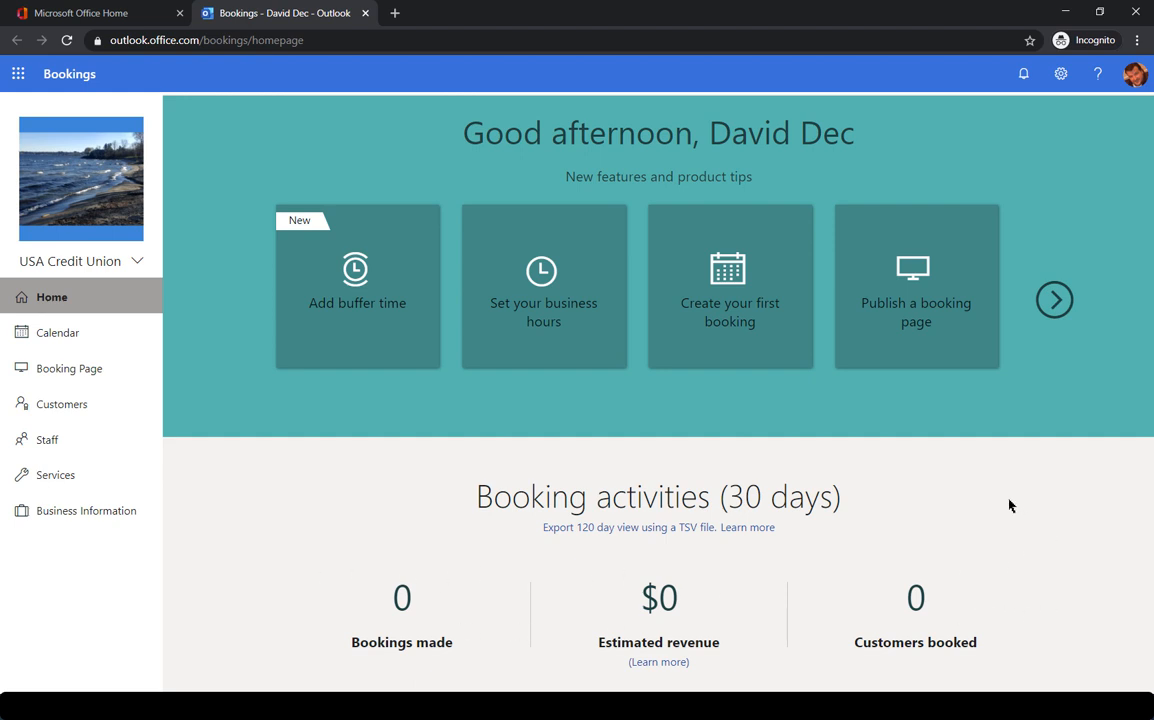
{"action": "mouse_move", "coordinate": [585, 355]}
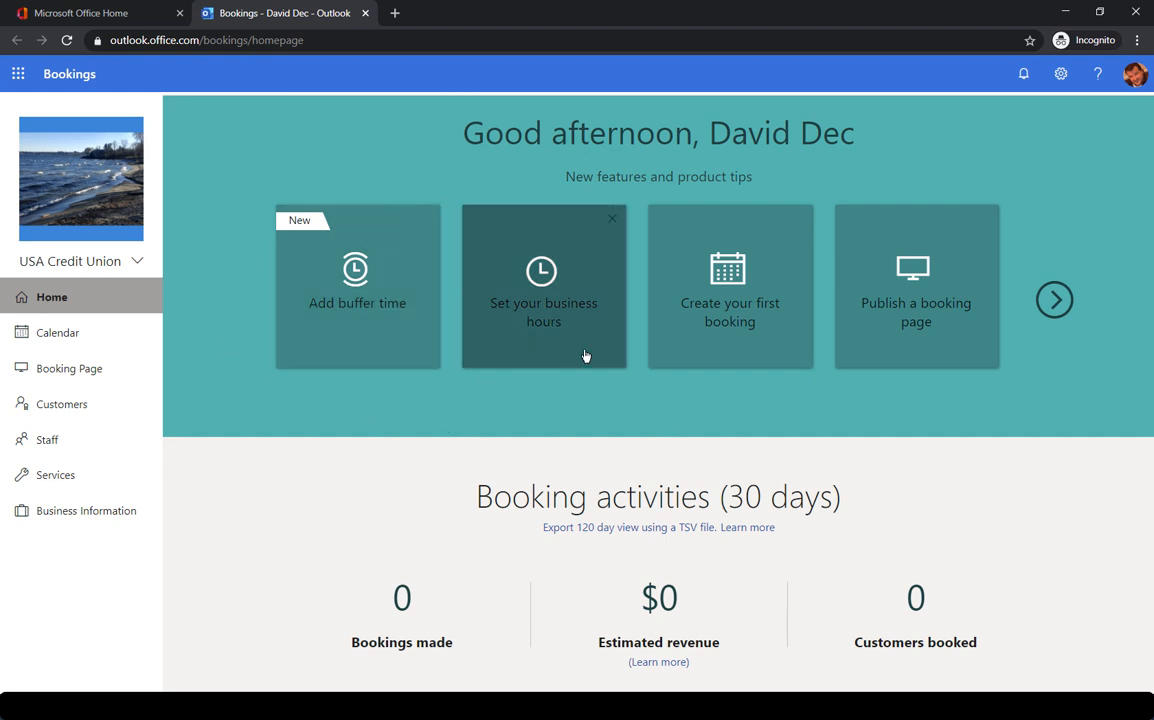
{"action": "left_click", "coordinate": [1054, 299]}
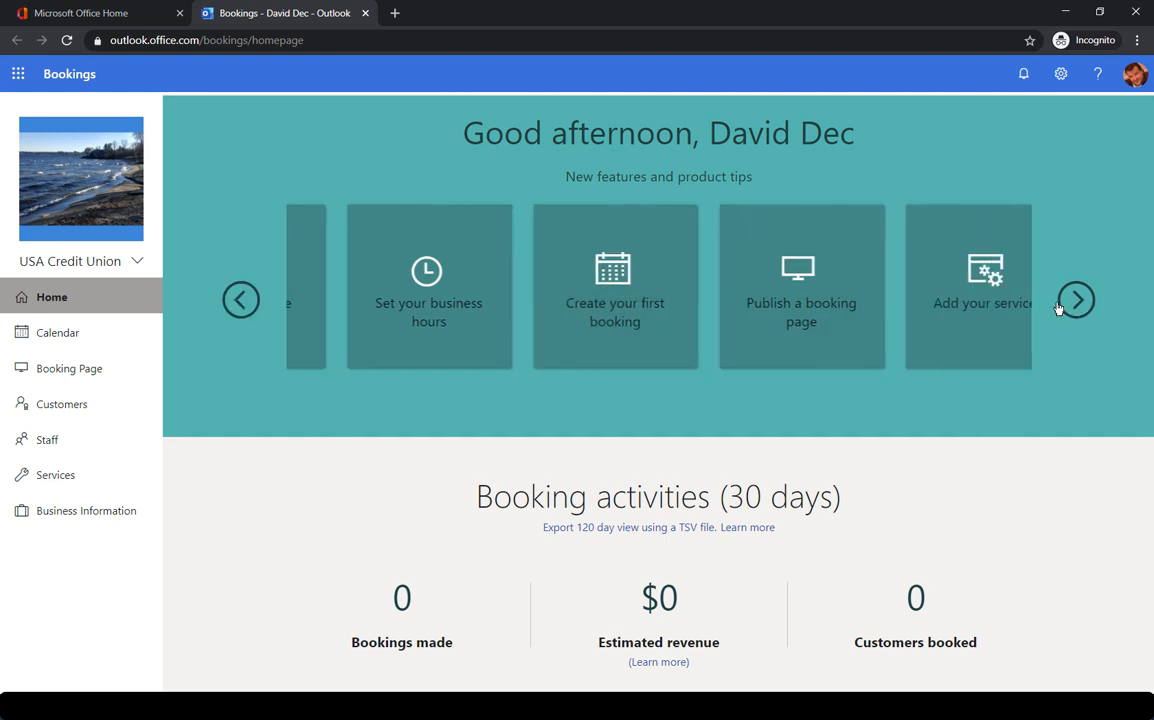
{"action": "left_click", "coordinate": [1076, 300]}
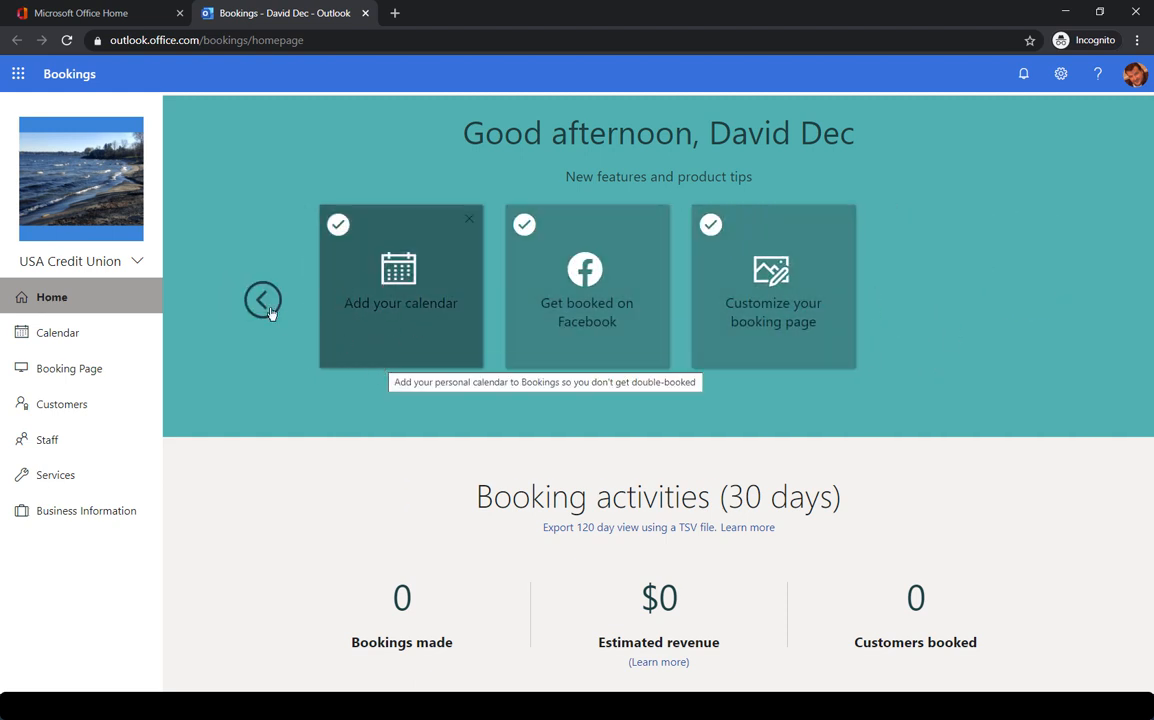
{"action": "left_click", "coordinate": [263, 299]}
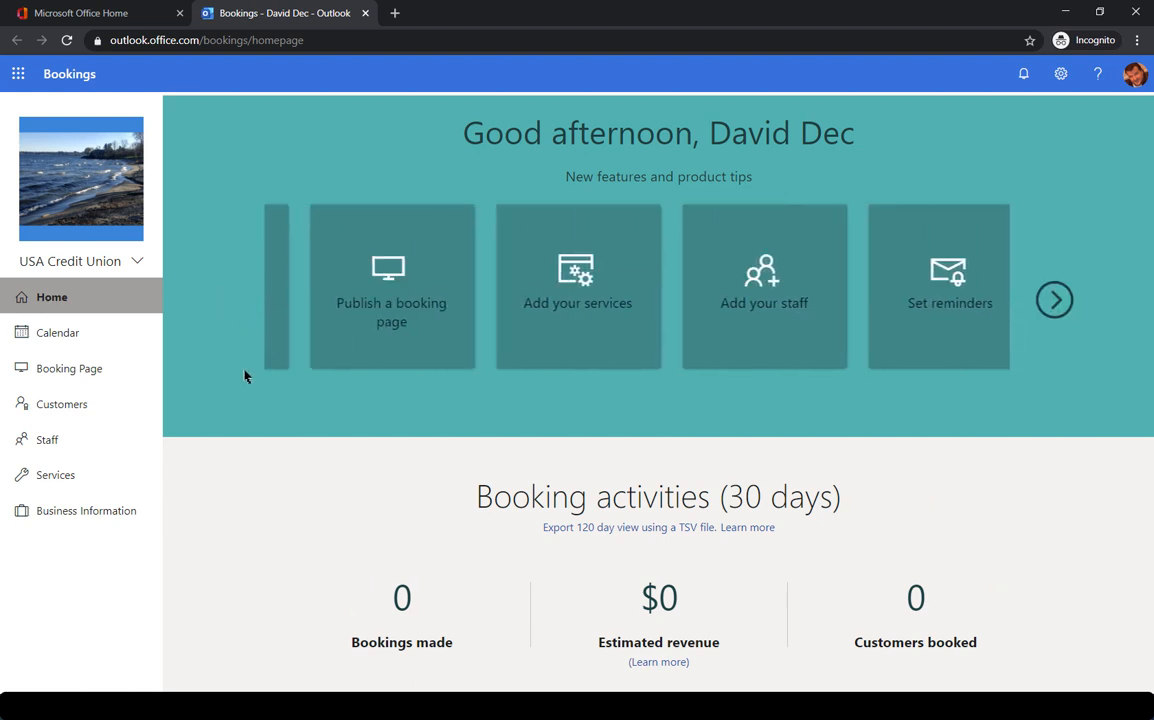
{"action": "left_click", "coordinate": [1054, 299]}
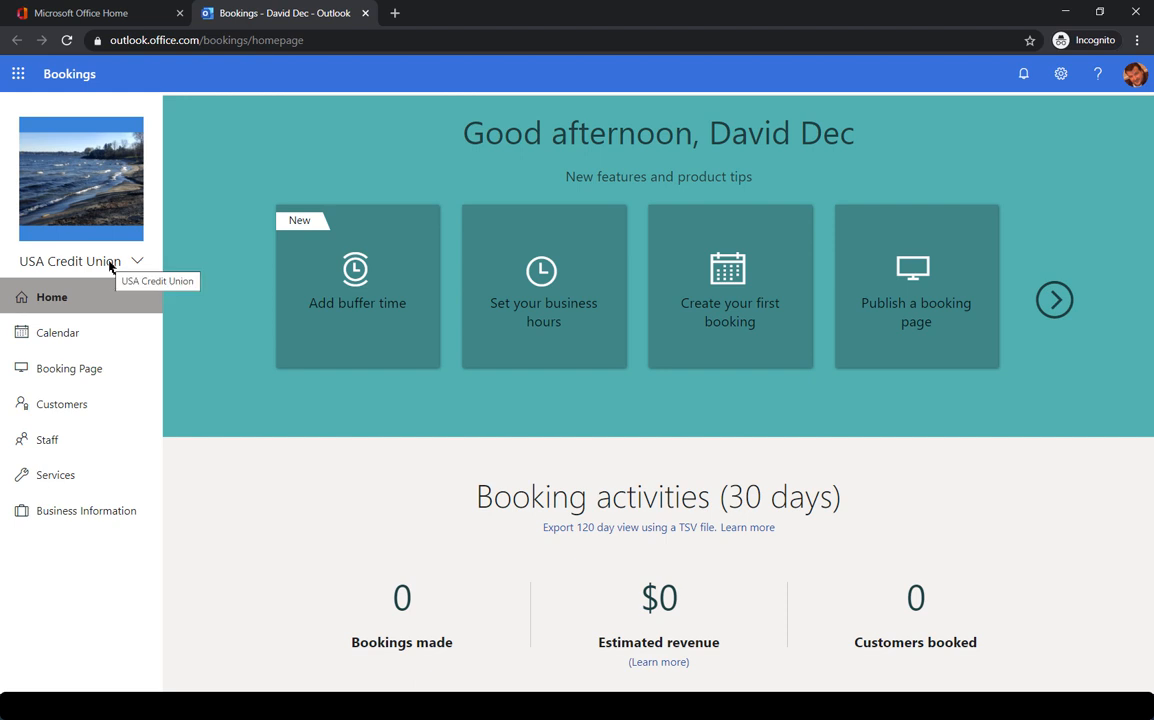
{"action": "left_click", "coordinate": [137, 261]}
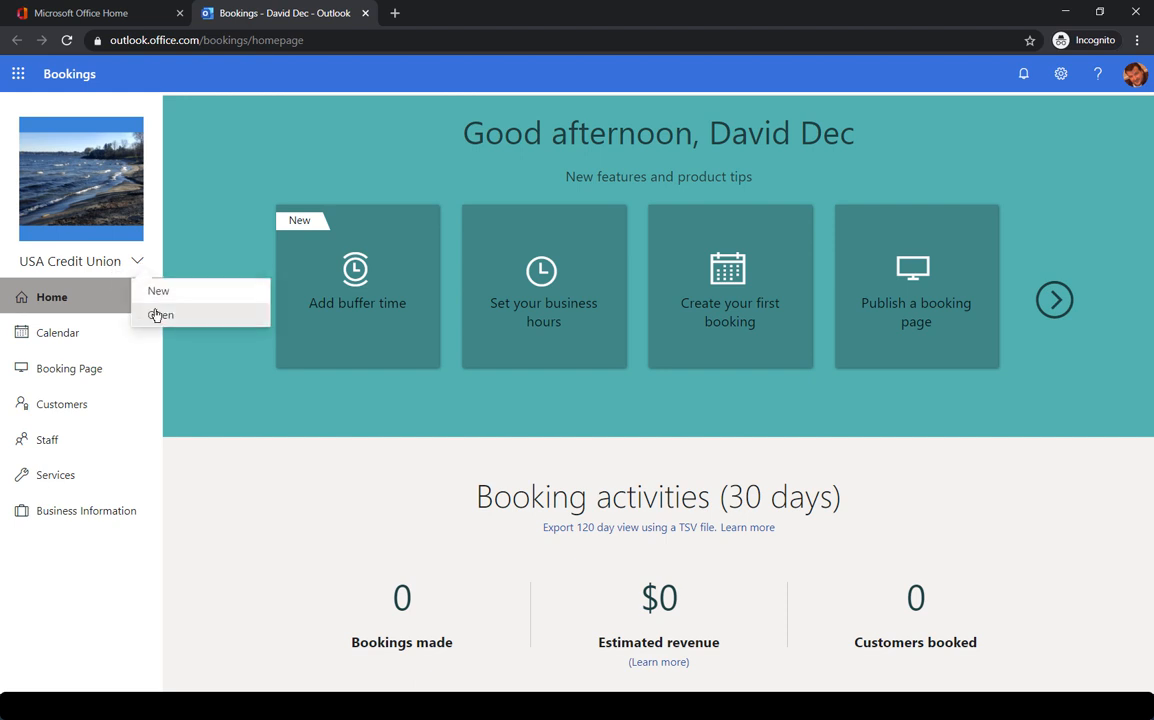
{"action": "left_click", "coordinate": [162, 315]}
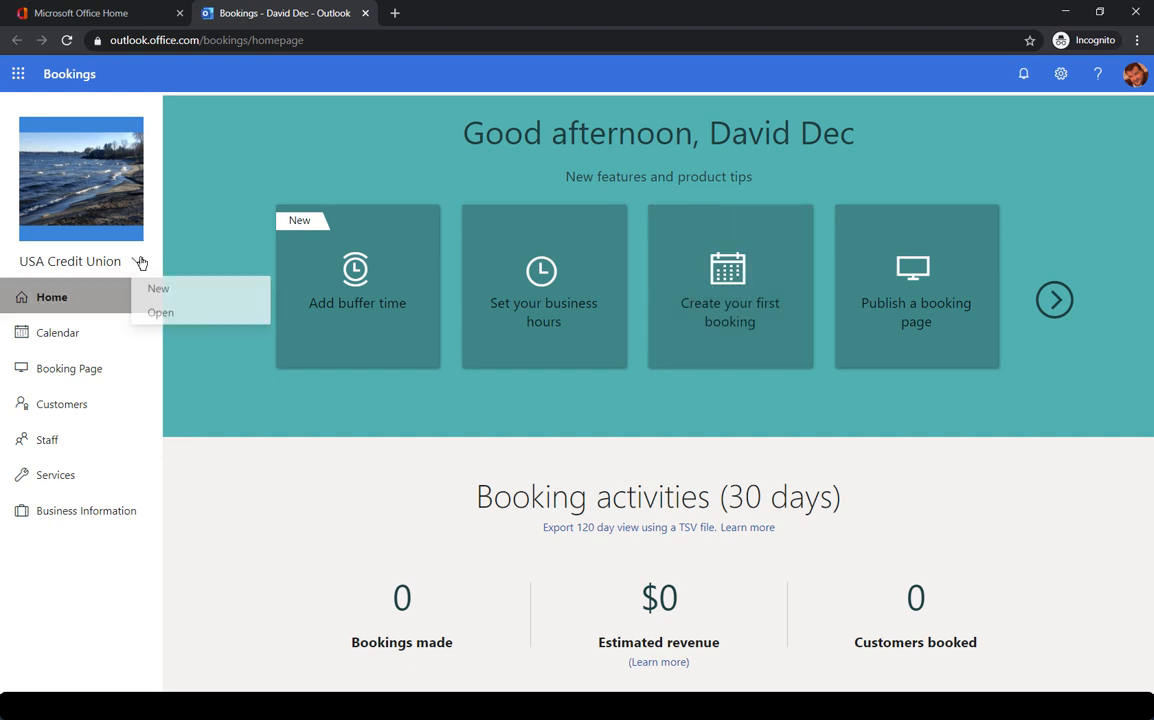
{"action": "mouse_move", "coordinate": [137, 403]}
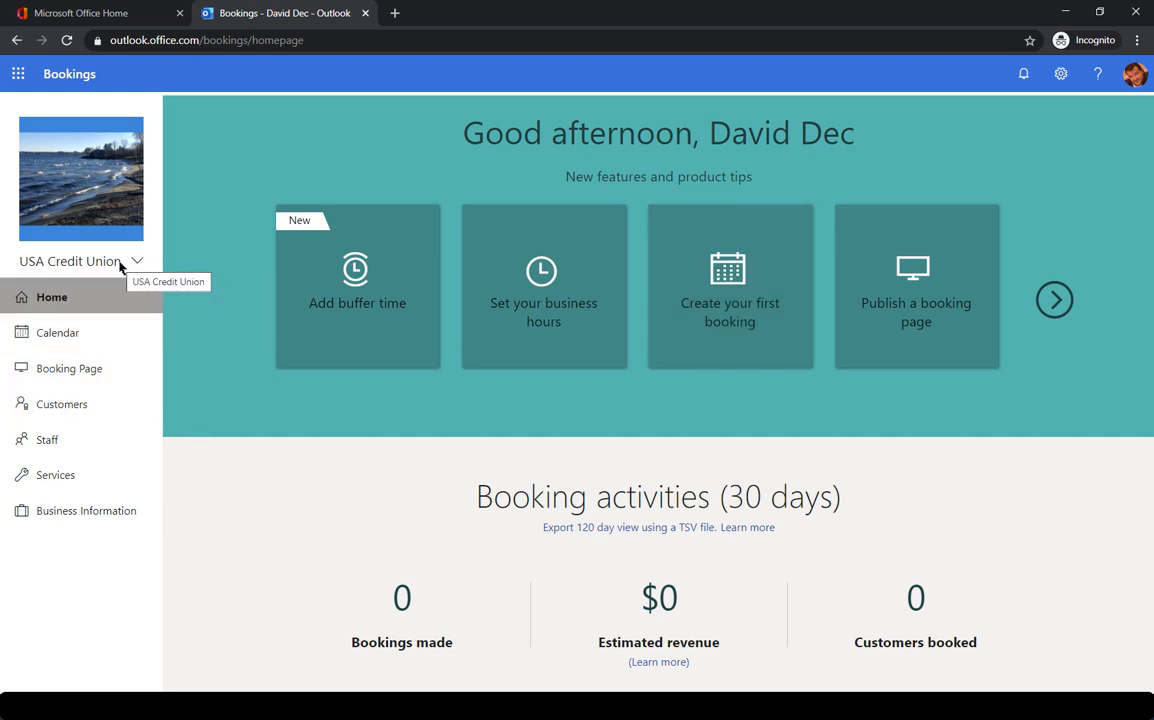
Show the services list with Initial consult and Account Review, each one hour.
{"action": "left_click", "coordinate": [57, 474]}
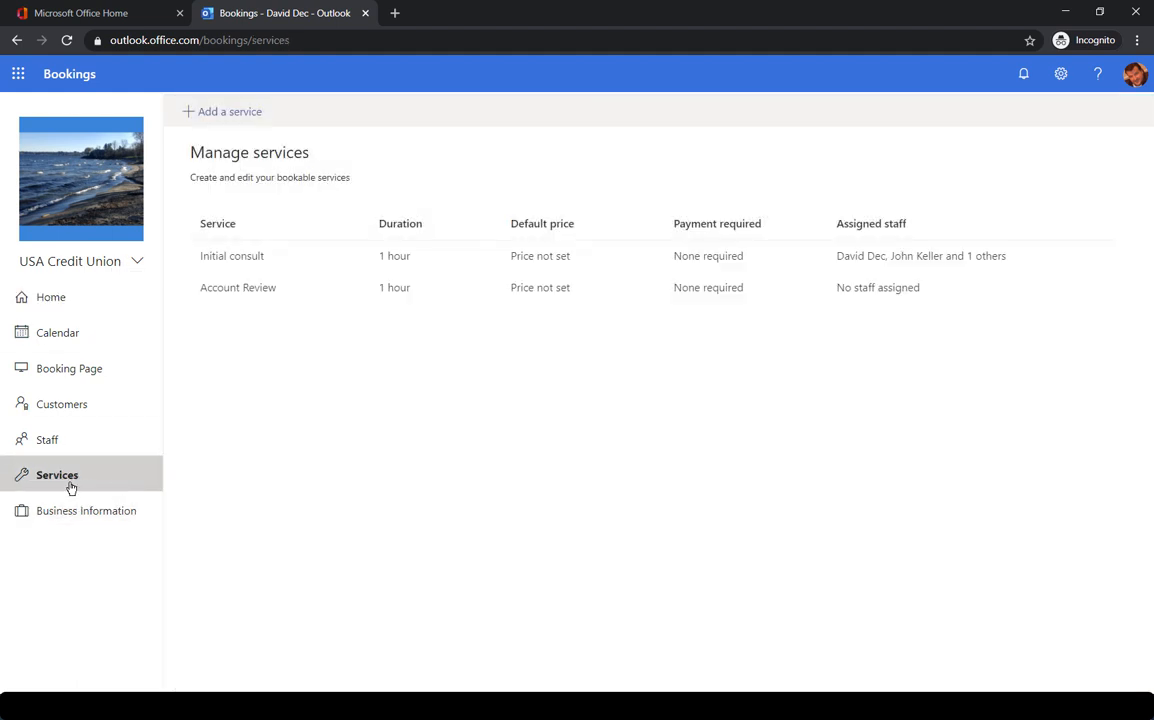
{"action": "mouse_move", "coordinate": [258, 256]}
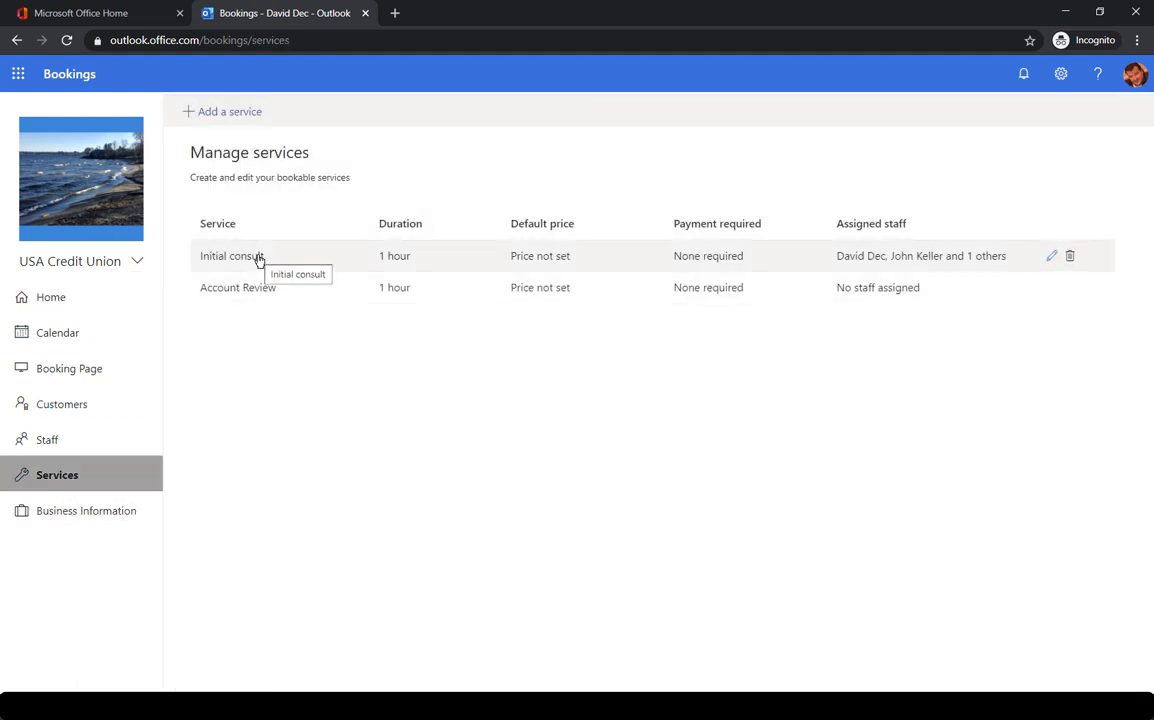
{"action": "mouse_move", "coordinate": [248, 297]}
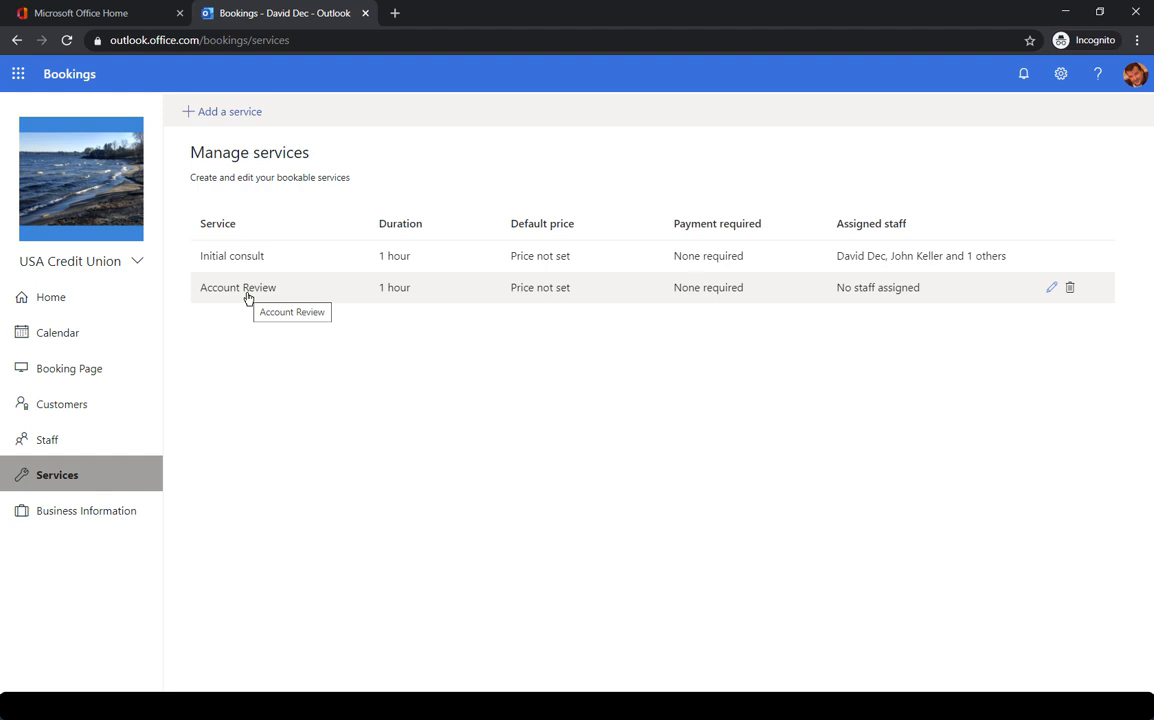
{"action": "mouse_move", "coordinate": [250, 255]}
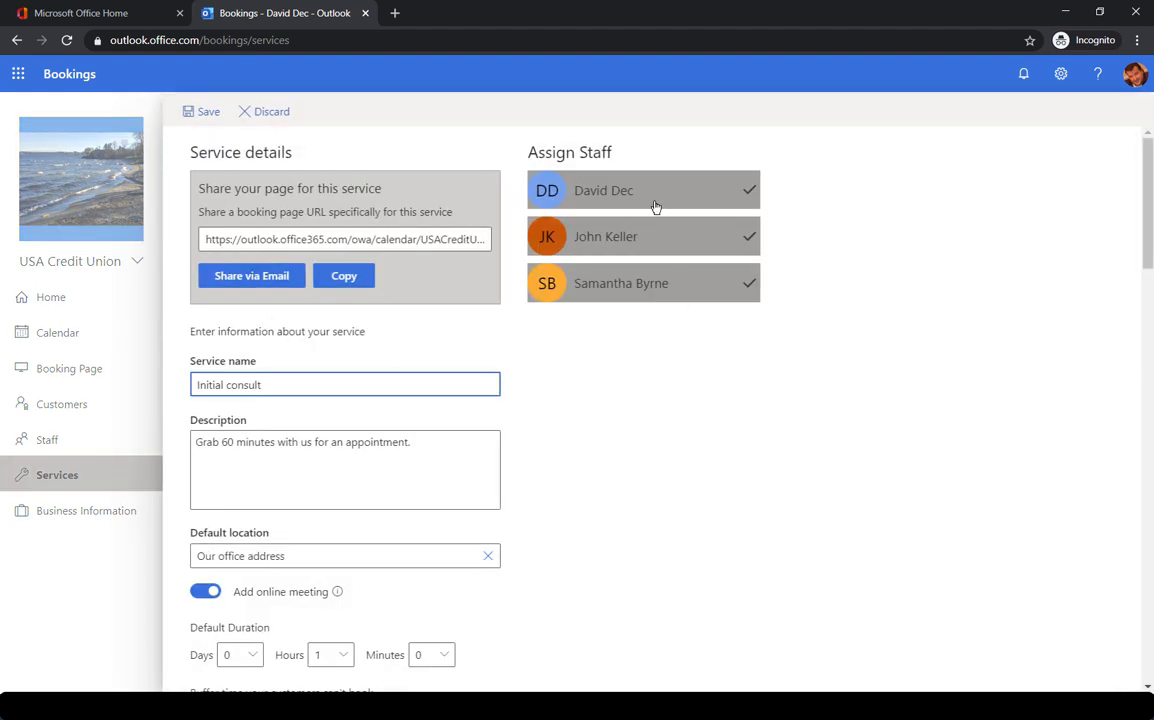
{"action": "mouse_move", "coordinate": [728, 357]}
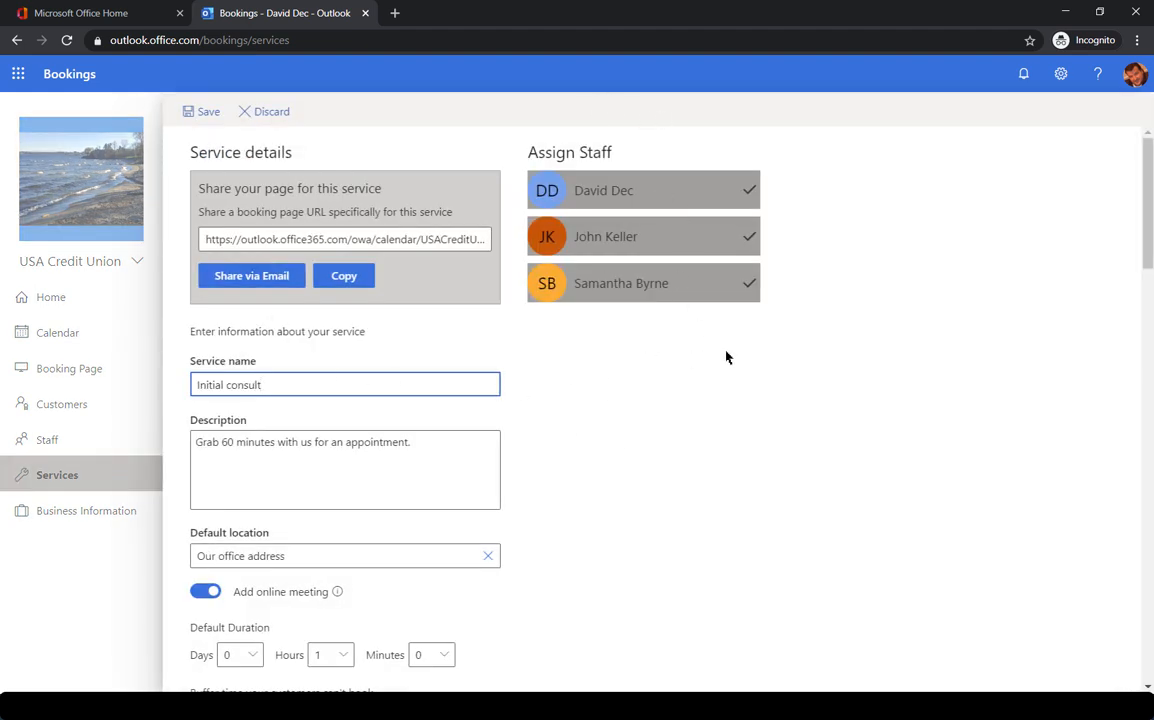
Unassign and reassign the second staff member on Initial consult, then scroll its settings.
{"action": "left_click", "coordinate": [643, 236]}
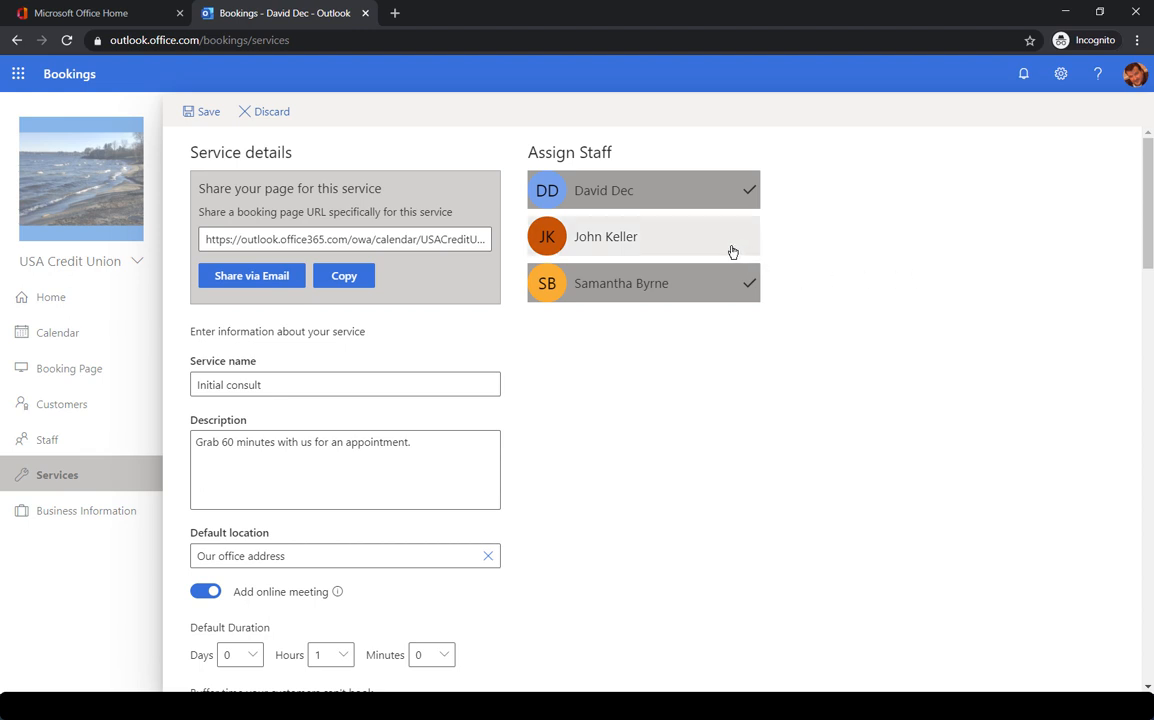
{"action": "left_click", "coordinate": [643, 236]}
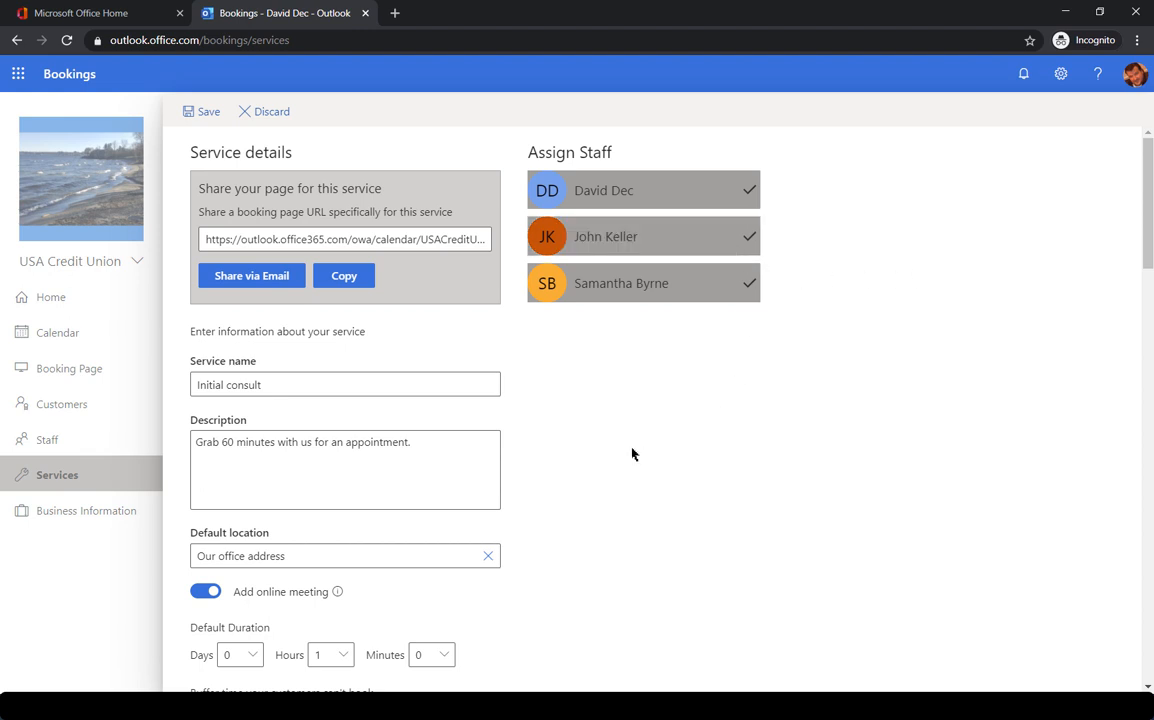
{"action": "scroll", "scroll_direction": "down", "scroll_amount": 3}
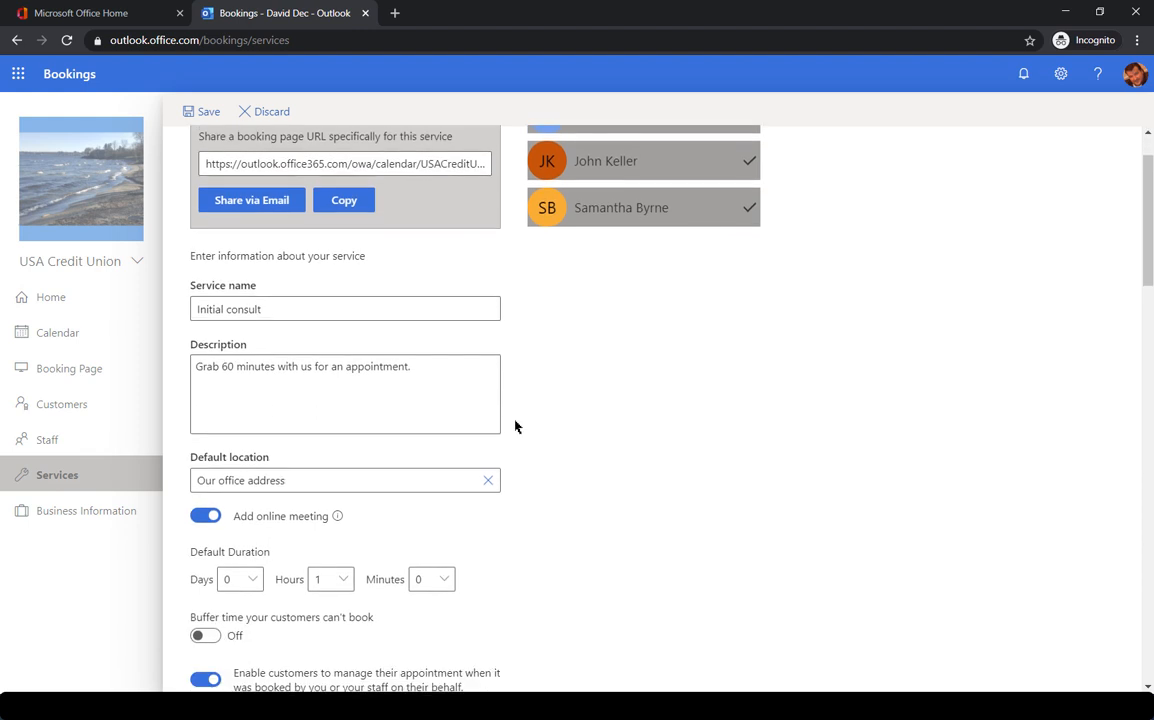
{"action": "scroll", "scroll_direction": "down", "scroll_amount": 3}
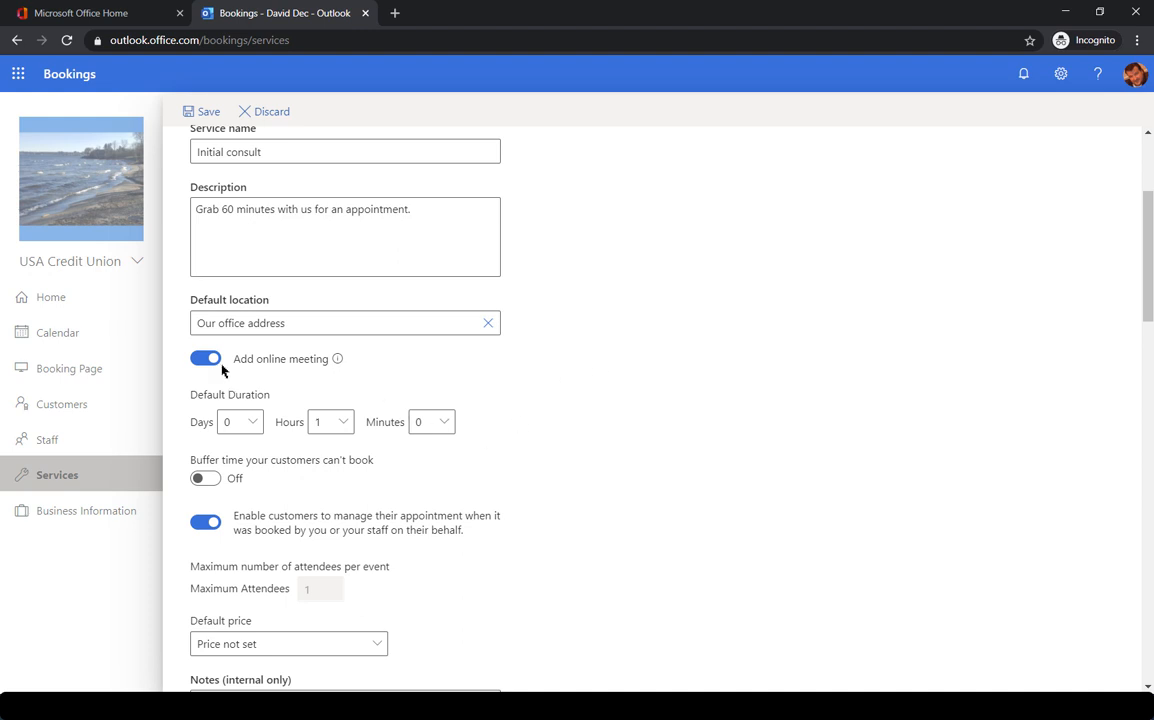
{"action": "mouse_move", "coordinate": [338, 359]}
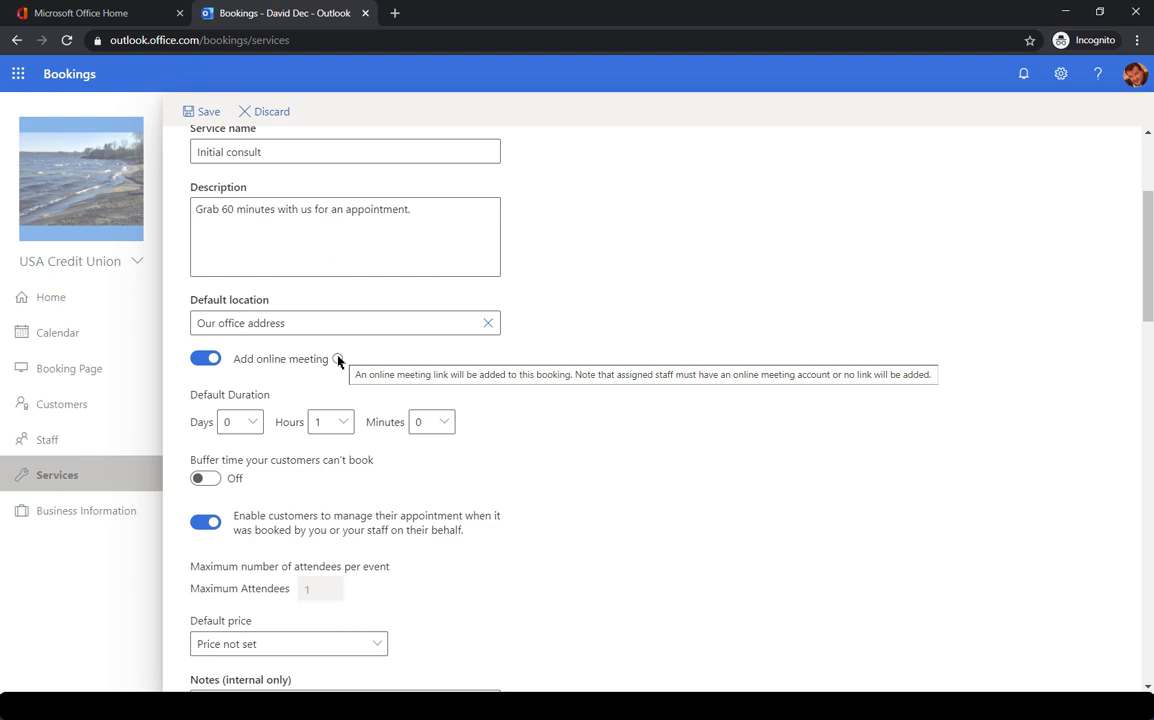
{"action": "mouse_move", "coordinate": [255, 364]}
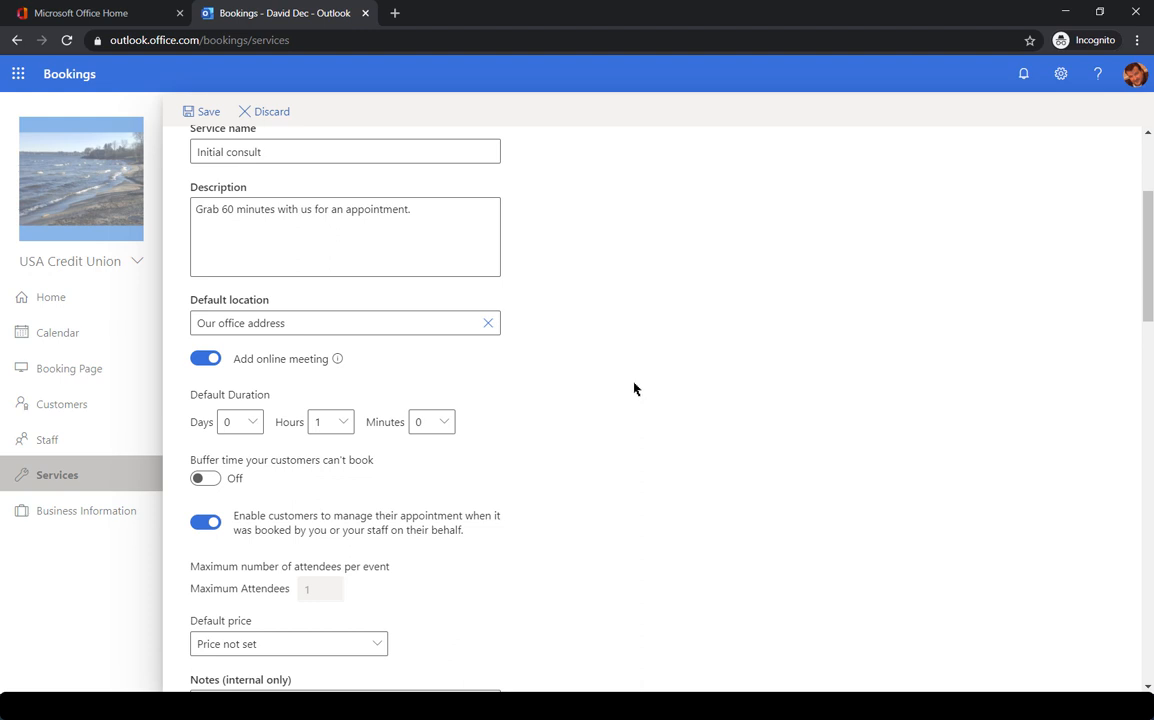
Review the remaining Initial consult settings and show the three-member staff list.
{"action": "scroll", "scroll_direction": "down", "scroll_amount": 3}
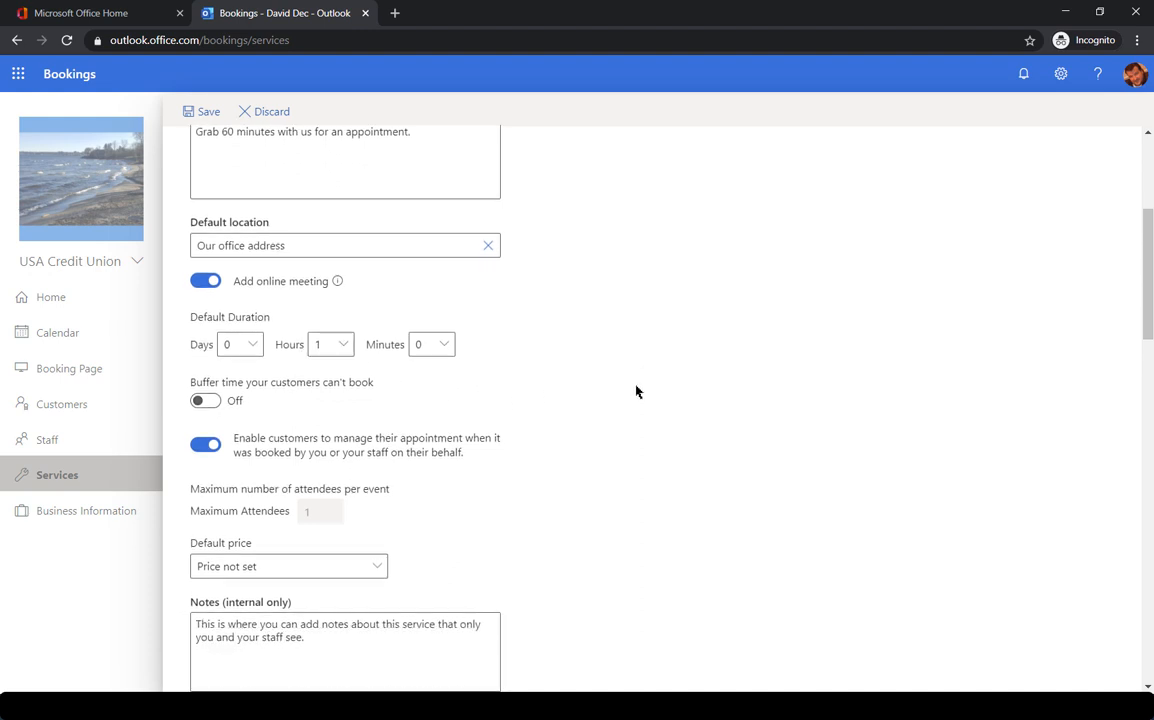
{"action": "scroll", "scroll_direction": "down", "scroll_amount": 3}
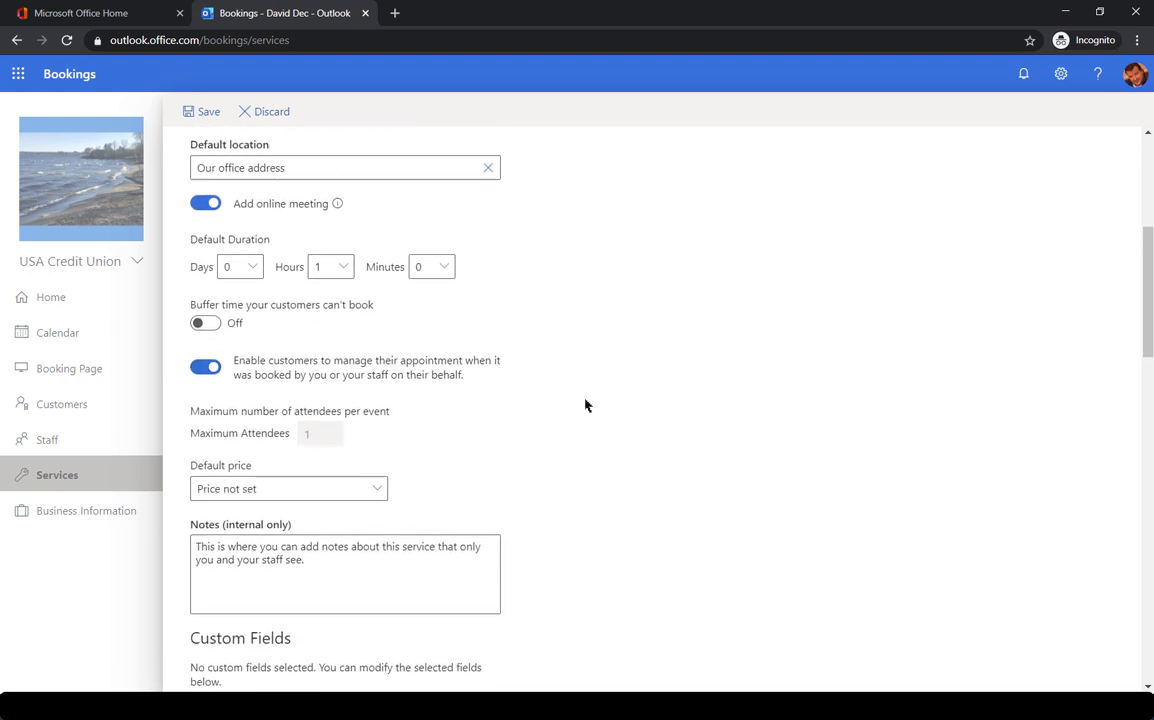
{"action": "scroll", "scroll_direction": "down", "scroll_amount": 3}
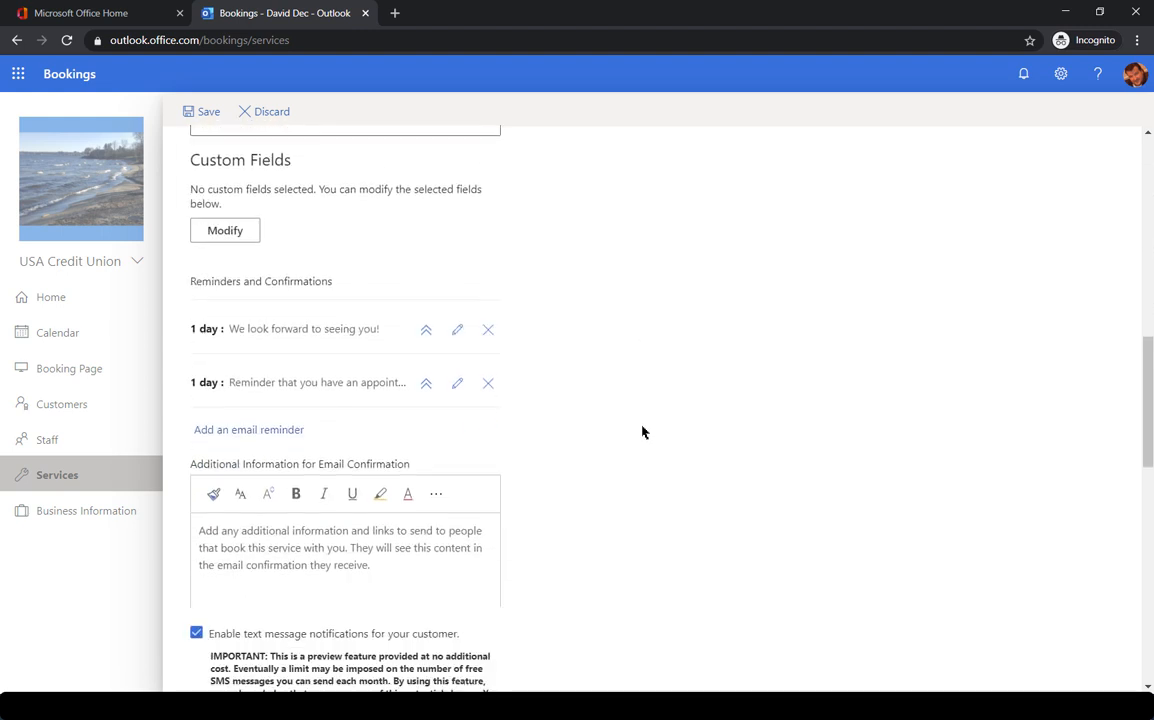
{"action": "scroll", "scroll_direction": "up", "scroll_amount": 3}
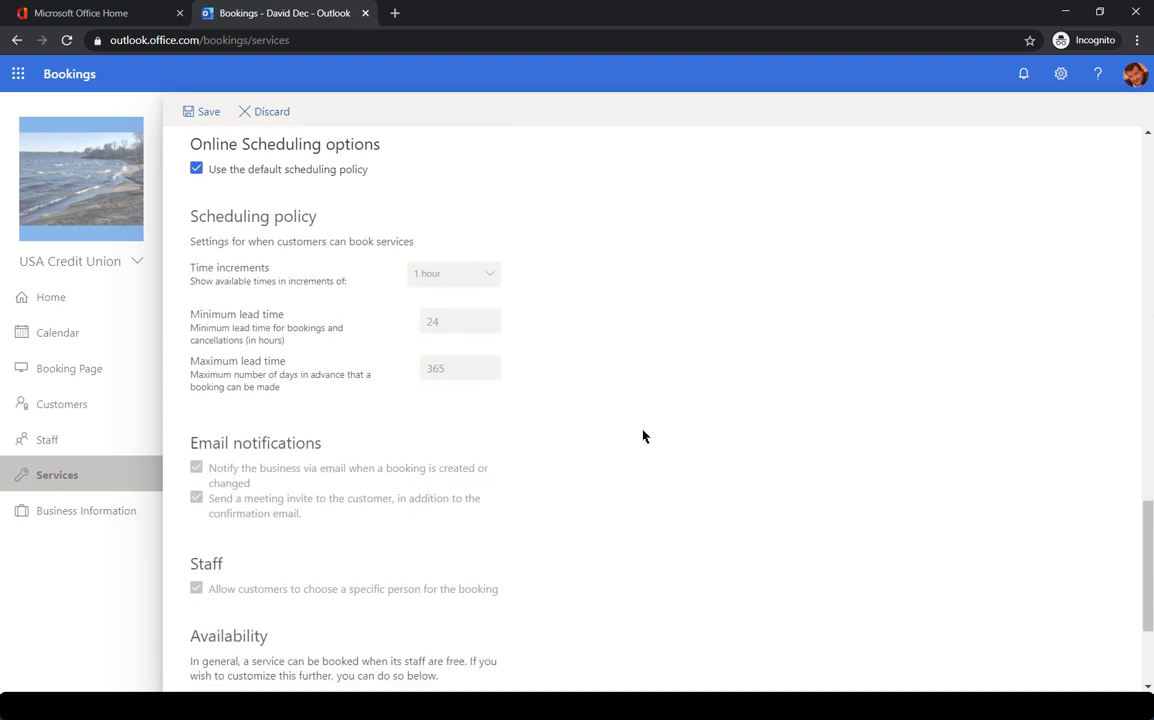
{"action": "scroll", "scroll_direction": "down", "scroll_amount": 3}
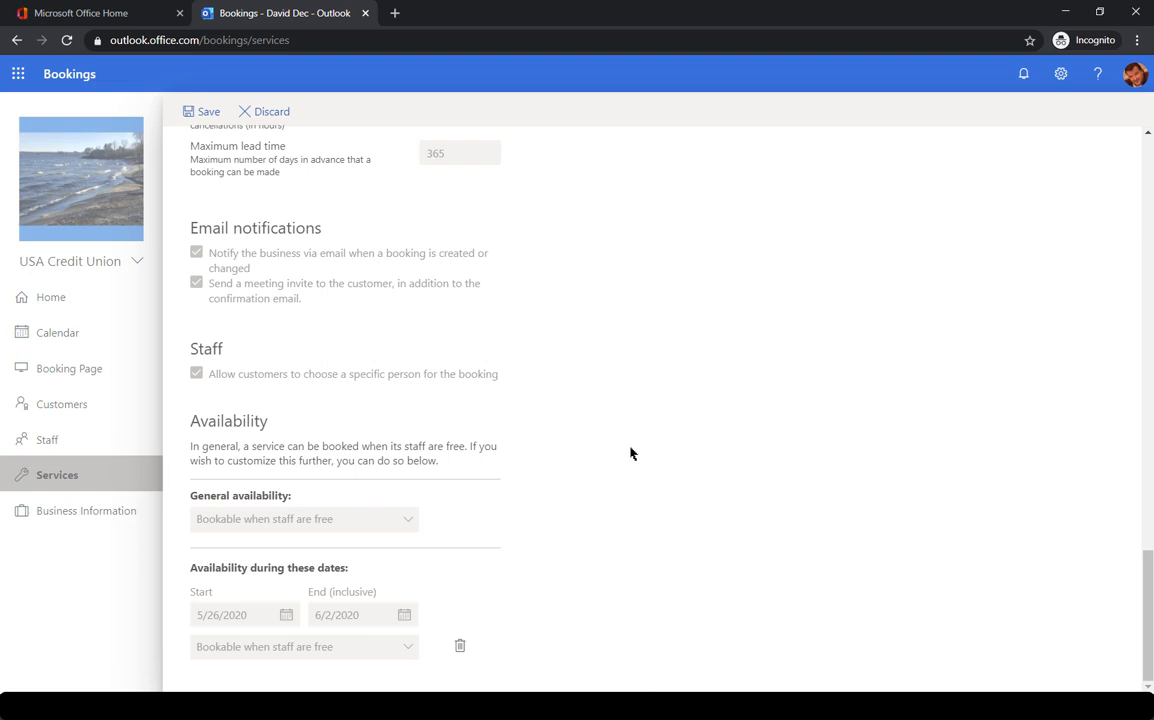
{"action": "scroll", "scroll_direction": "up", "scroll_amount": 3}
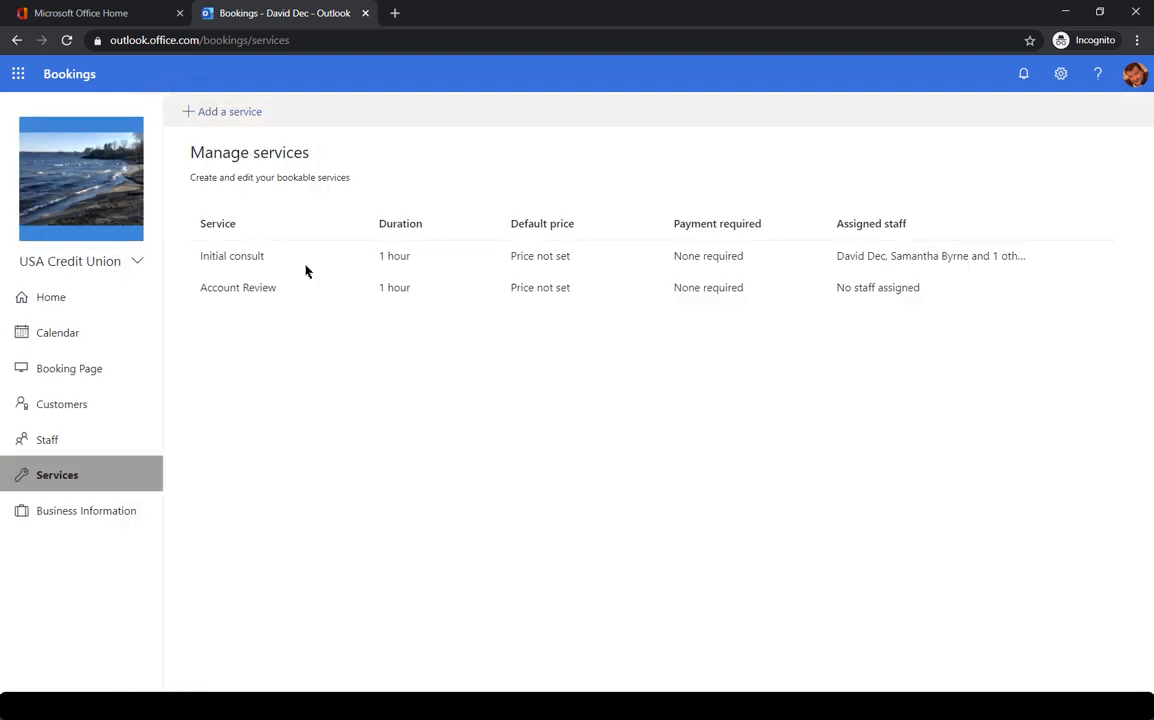
{"action": "left_click", "coordinate": [47, 439]}
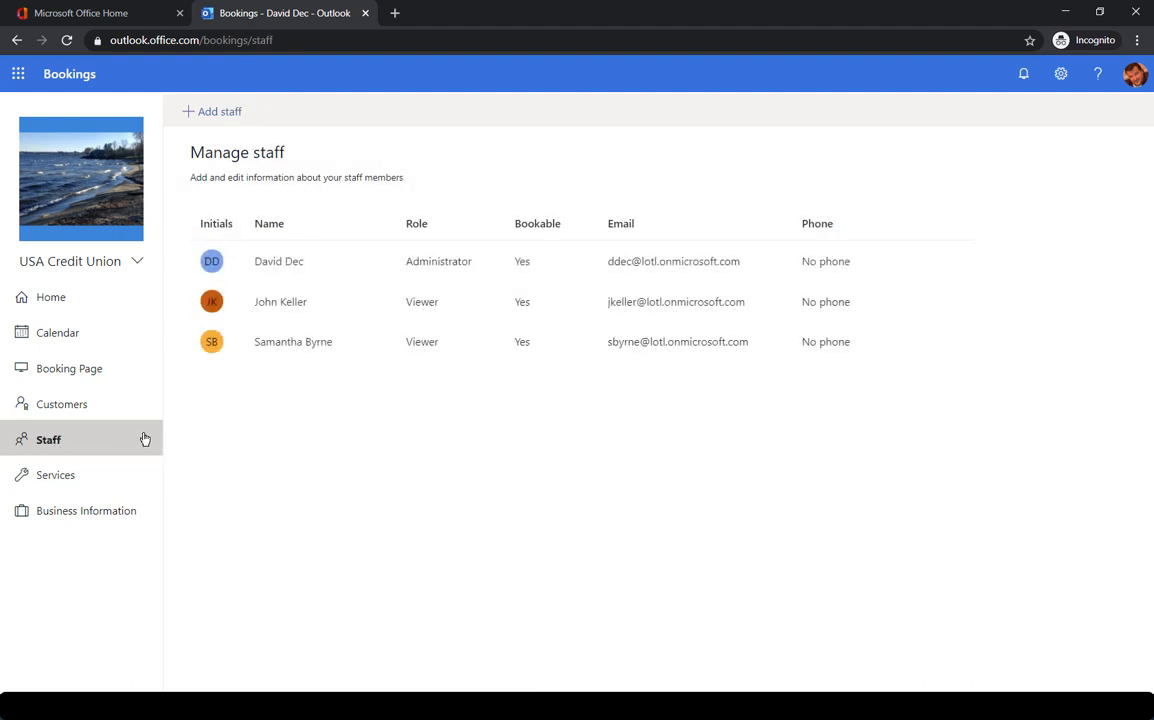
{"action": "mouse_move", "coordinate": [218, 111]}
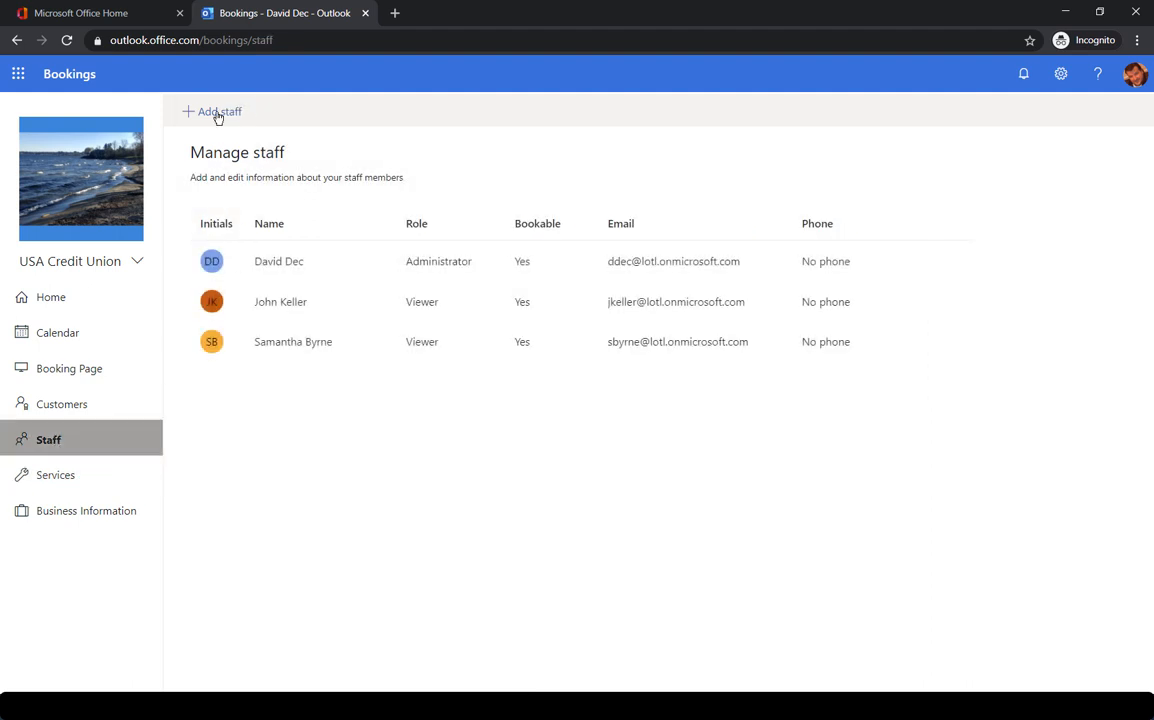
Start a blank new staff member form with default business-hours availability.
{"action": "left_click", "coordinate": [219, 111]}
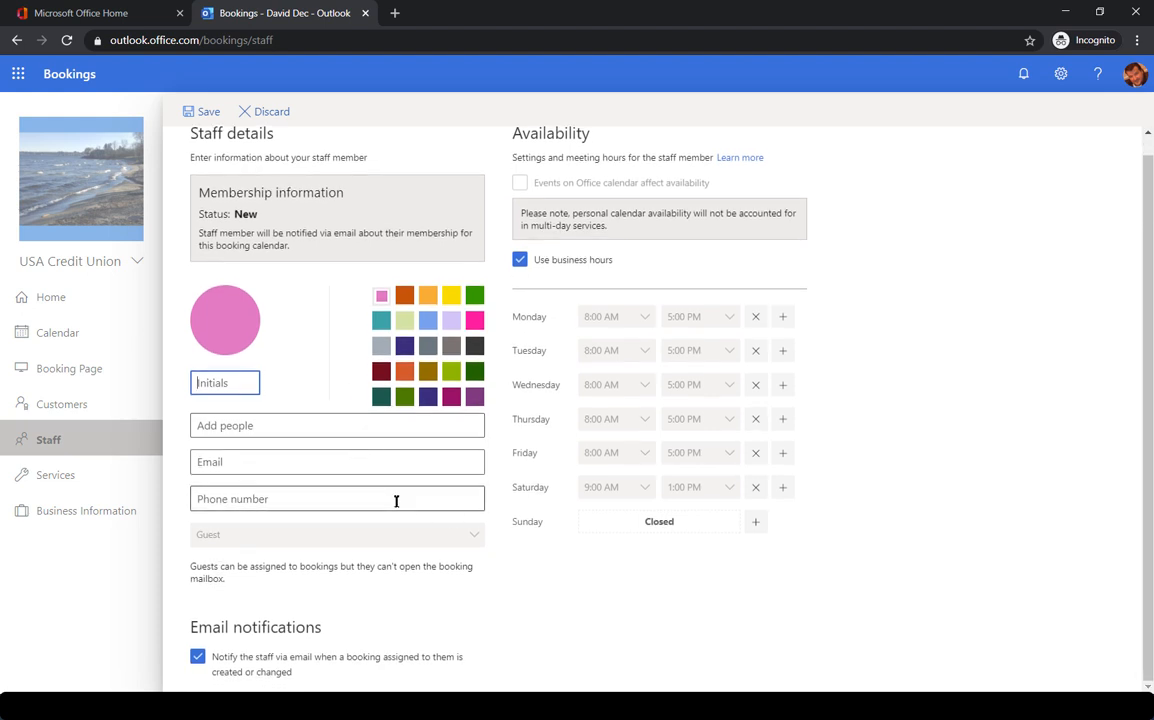
{"action": "mouse_move", "coordinate": [867, 598]}
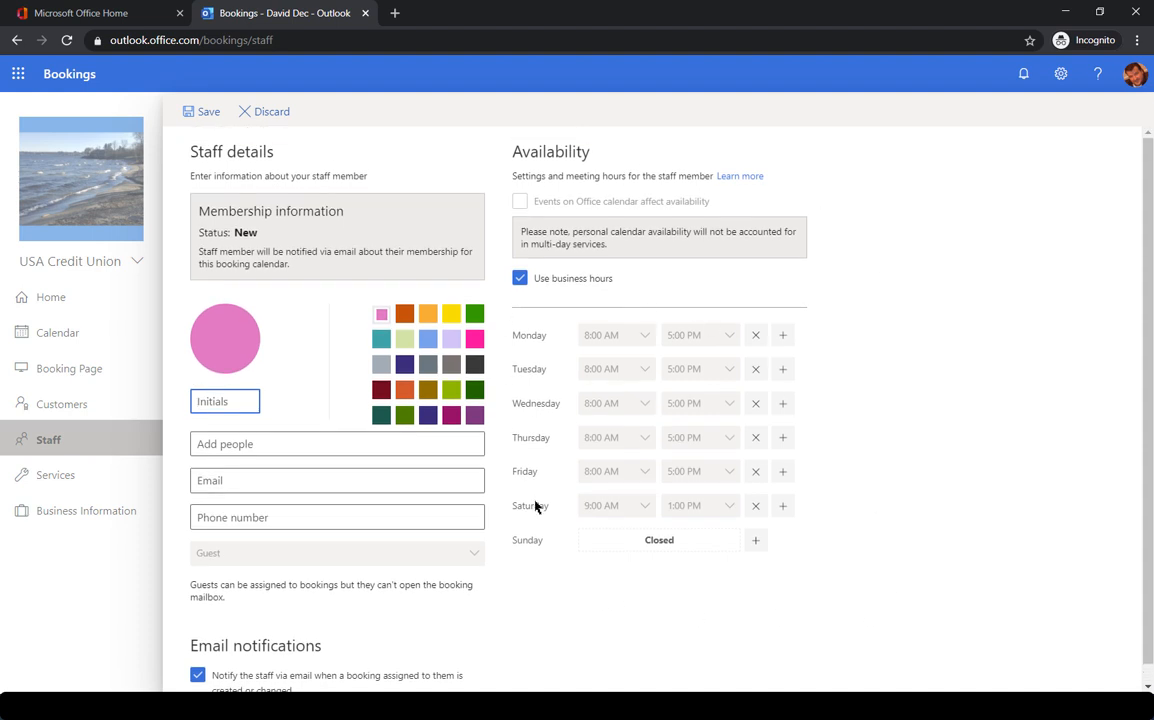
{"action": "mouse_move", "coordinate": [870, 503]}
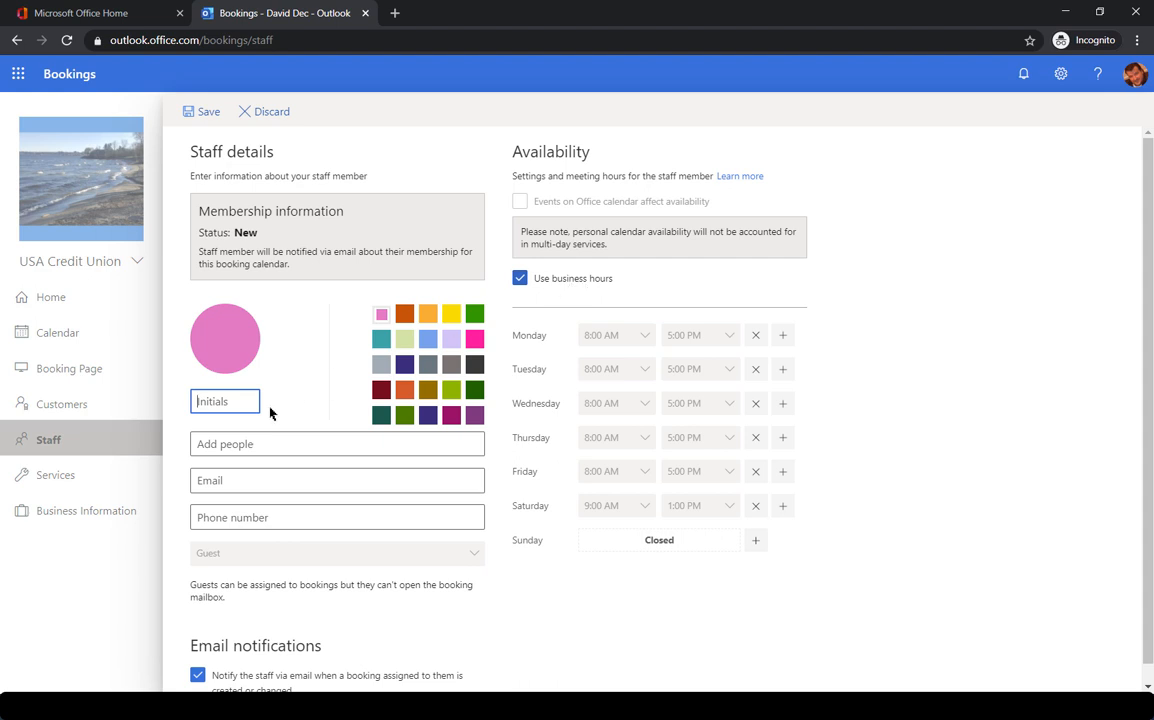
{"action": "mouse_move", "coordinate": [615, 597]}
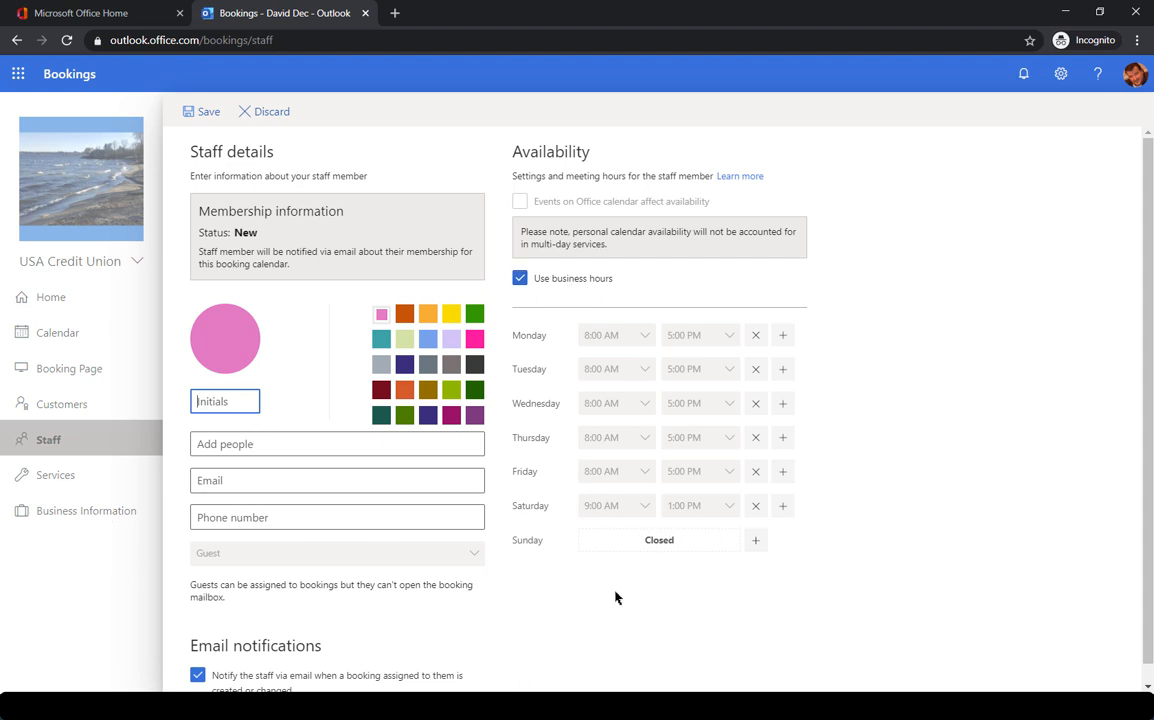
Abandon the unsaved staff form and view the customer list with Dave and Richard.
{"action": "left_click", "coordinate": [48, 439]}
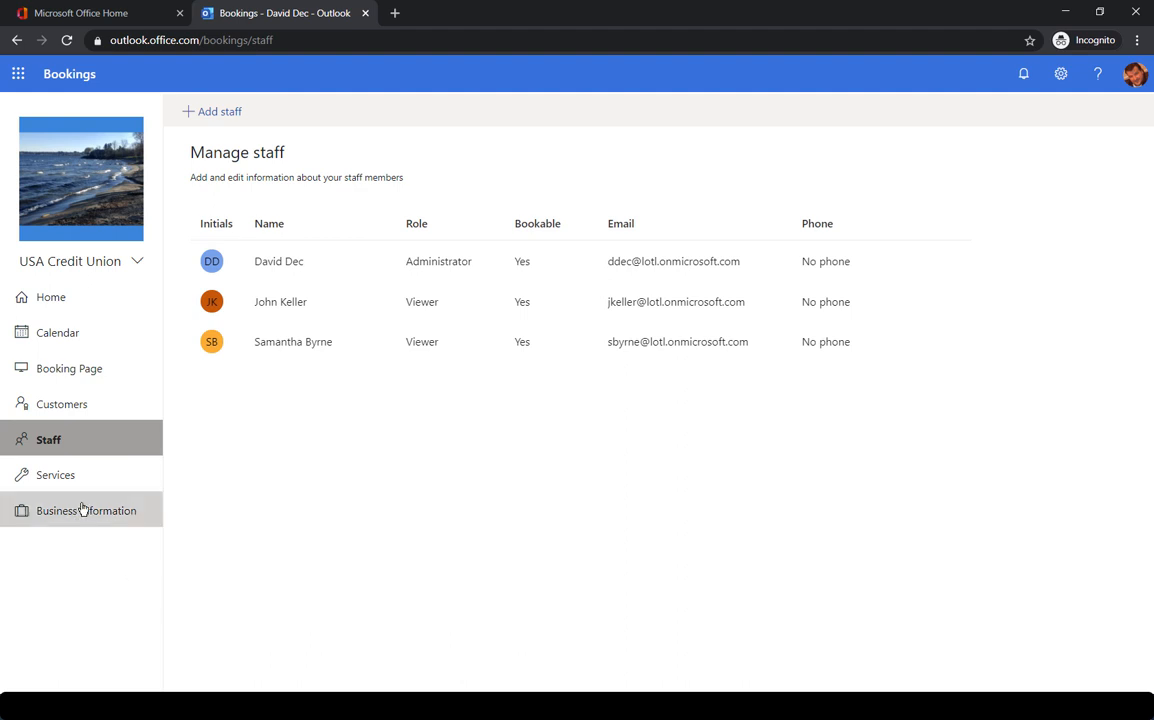
{"action": "left_click", "coordinate": [63, 404]}
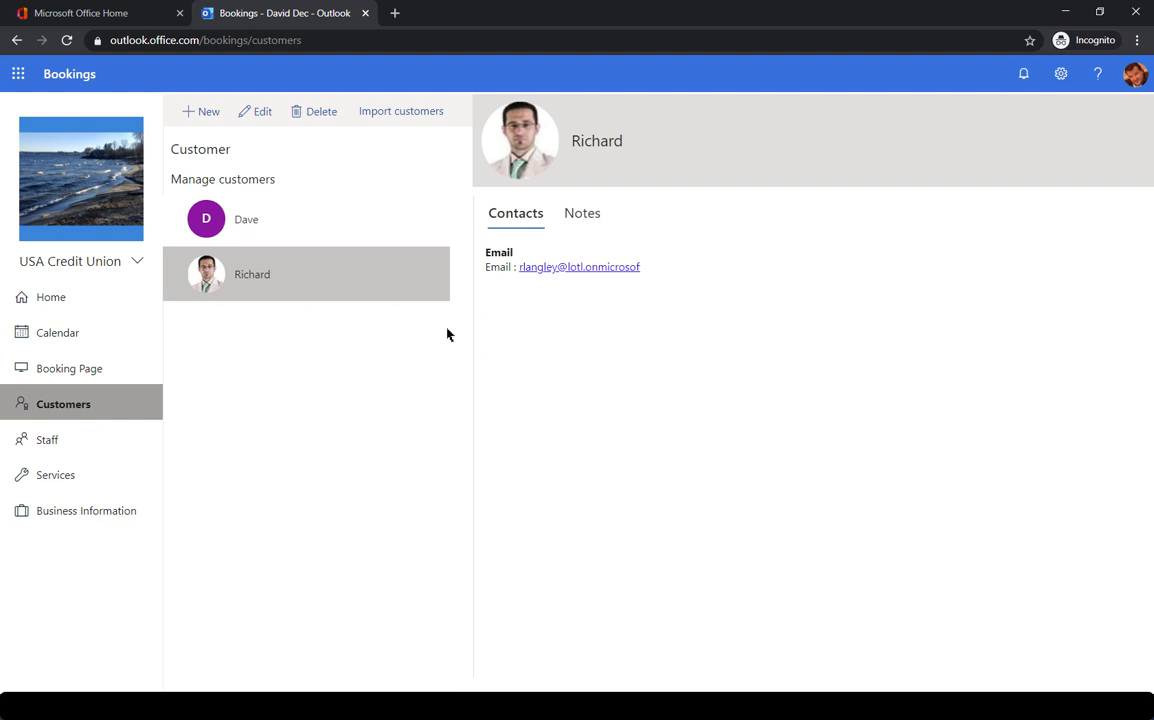
{"action": "mouse_move", "coordinate": [335, 400]}
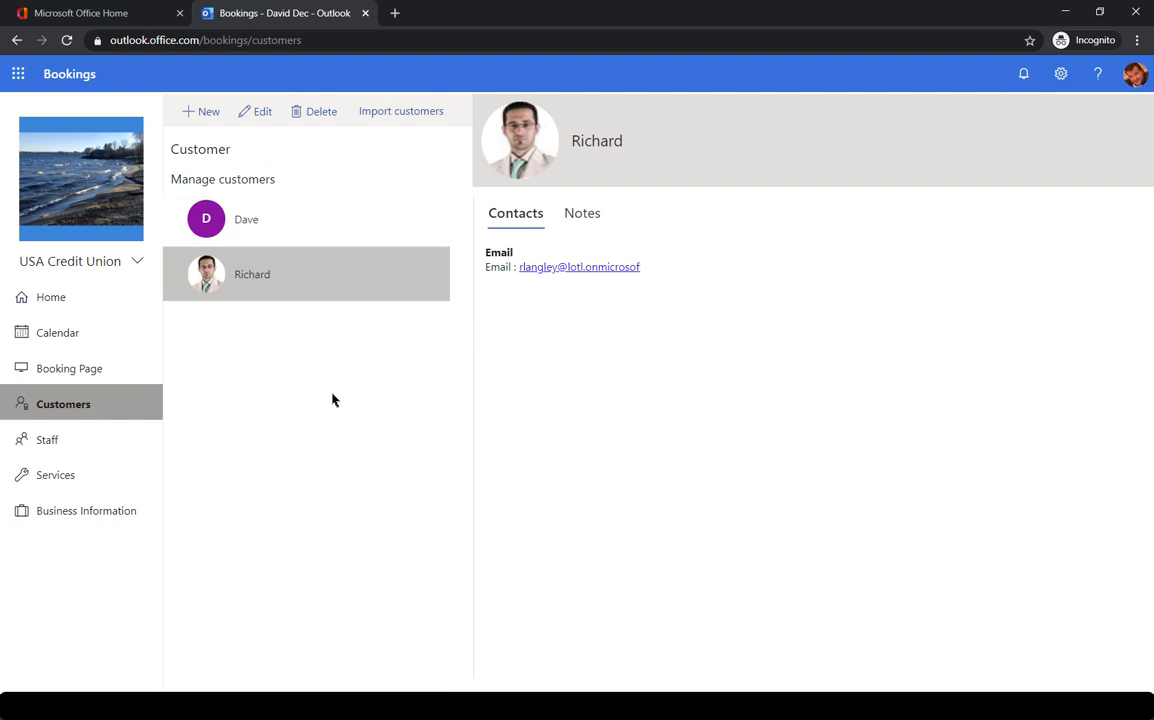
{"action": "mouse_move", "coordinate": [69, 368]}
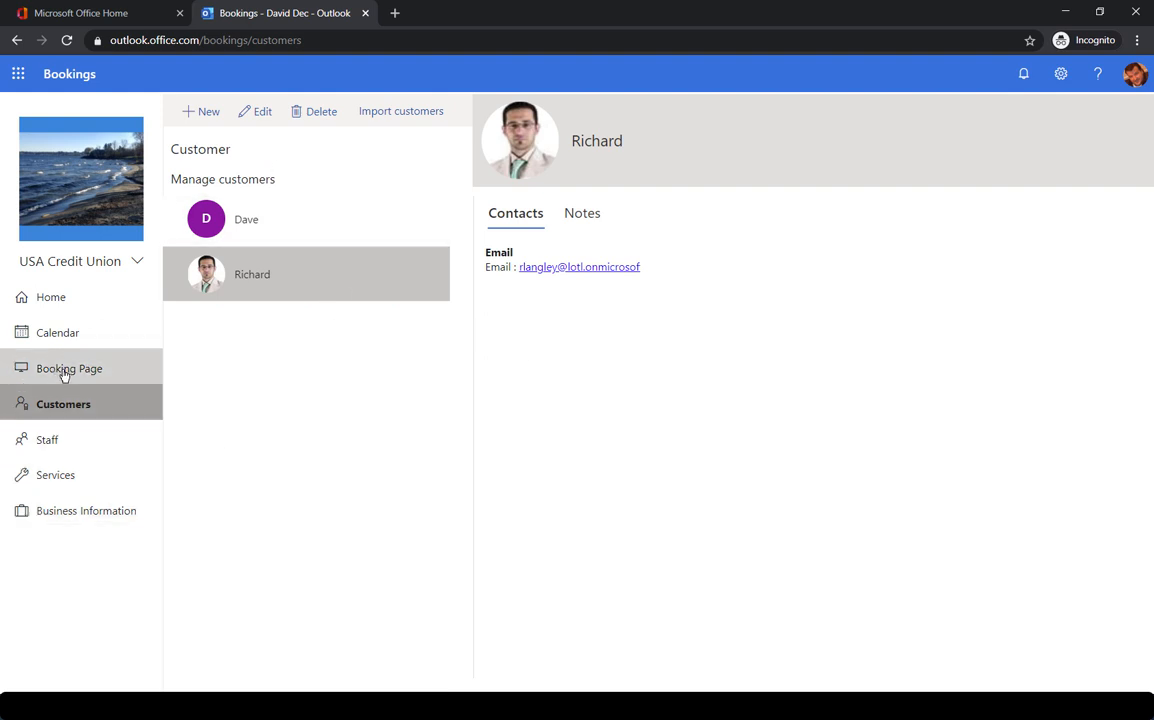
{"action": "left_click", "coordinate": [70, 368]}
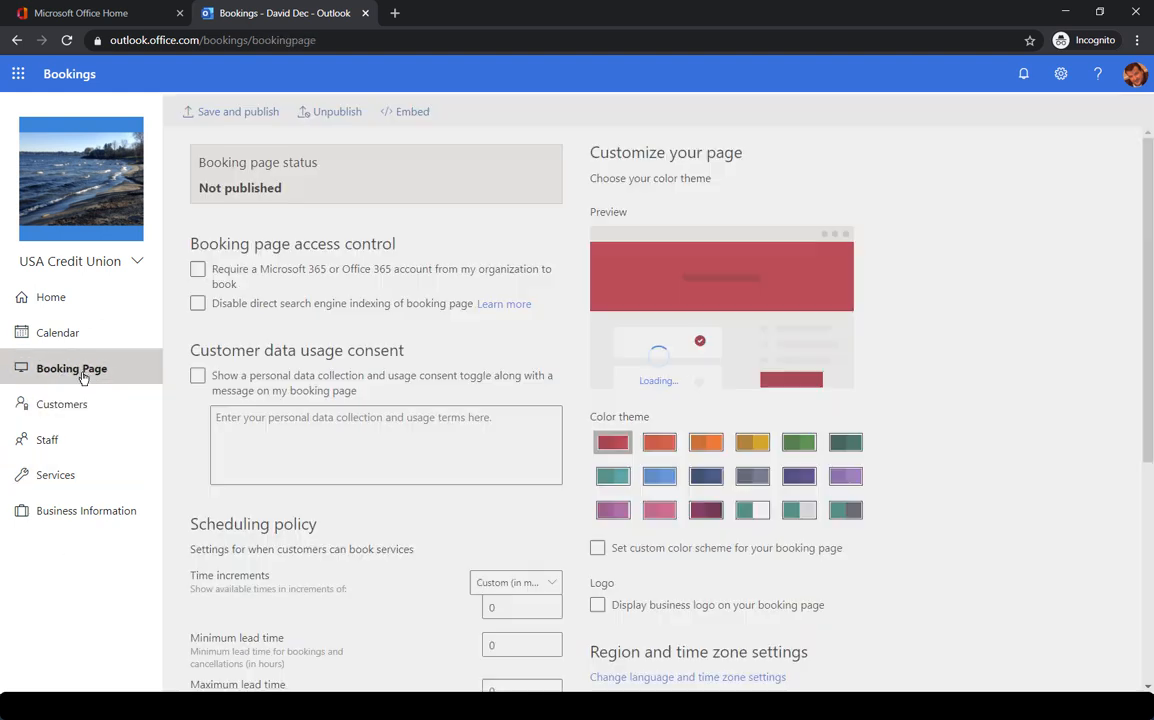
{"action": "left_click", "coordinate": [238, 111]}
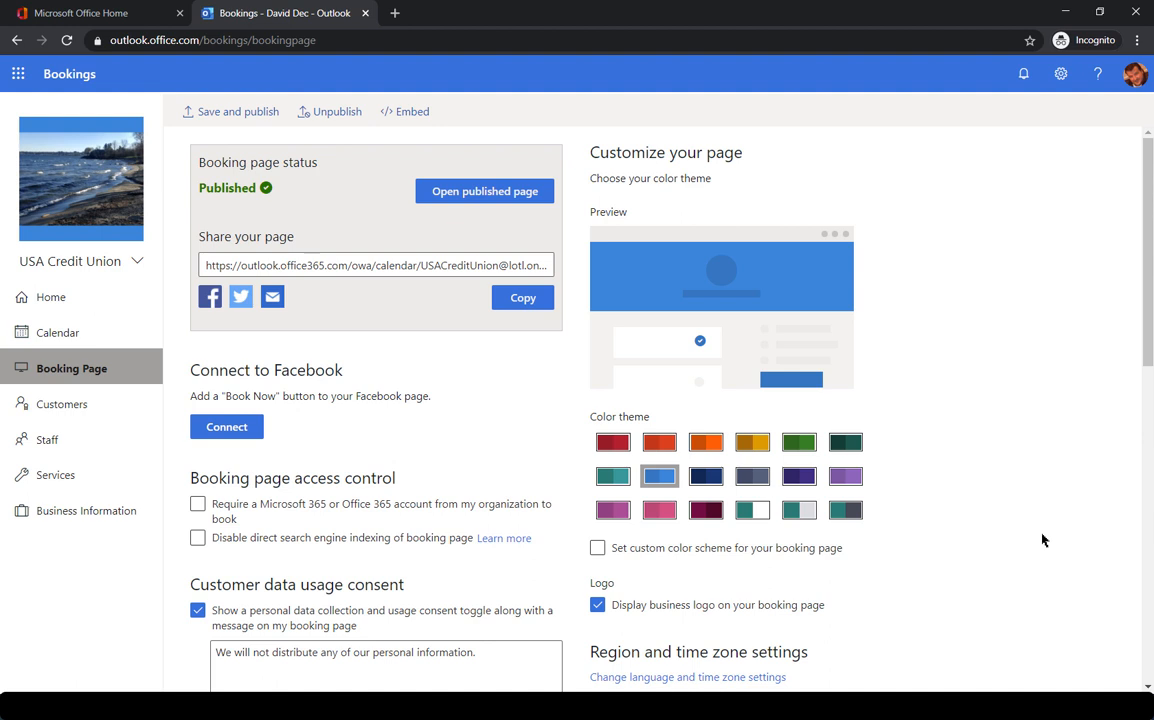
{"action": "mouse_move", "coordinate": [1035, 350]}
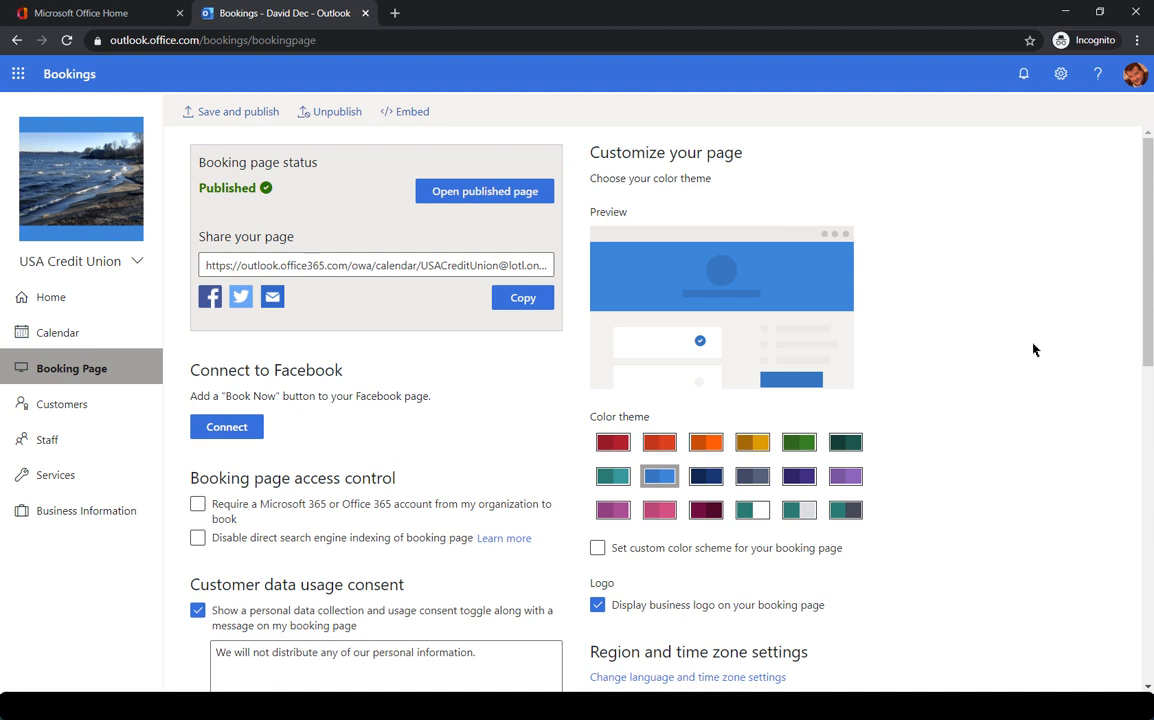
{"action": "mouse_move", "coordinate": [303, 208]}
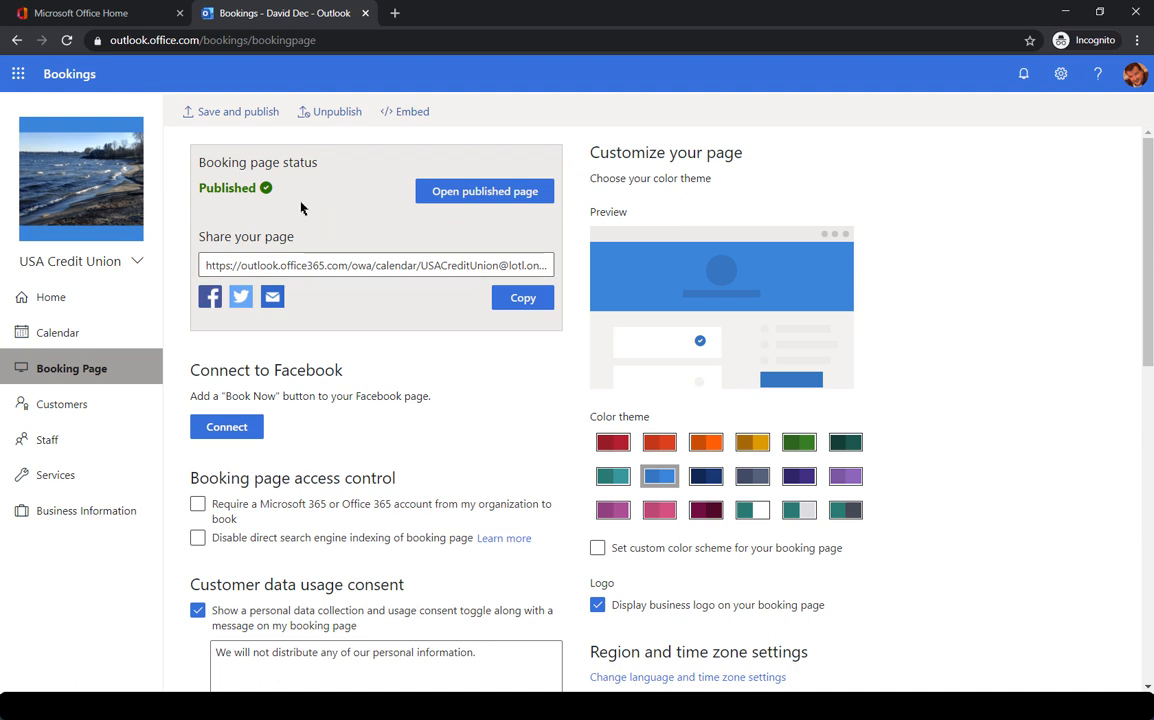
{"action": "mouse_move", "coordinate": [243, 196]}
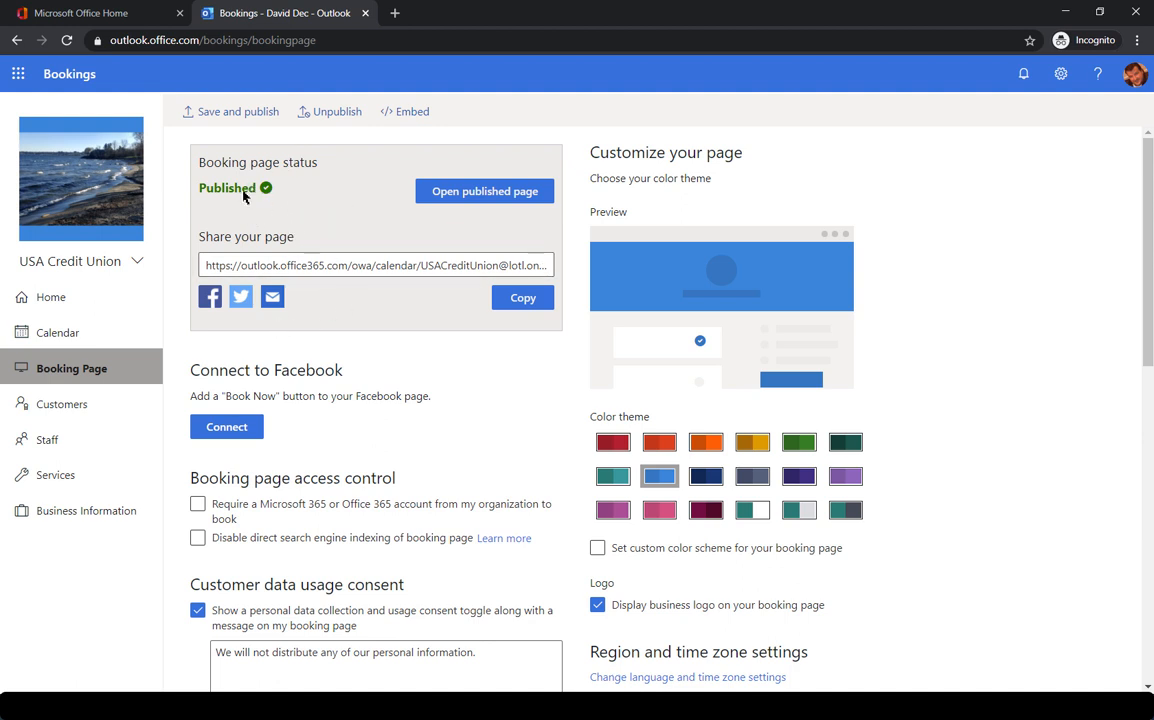
{"action": "mouse_move", "coordinate": [230, 330]}
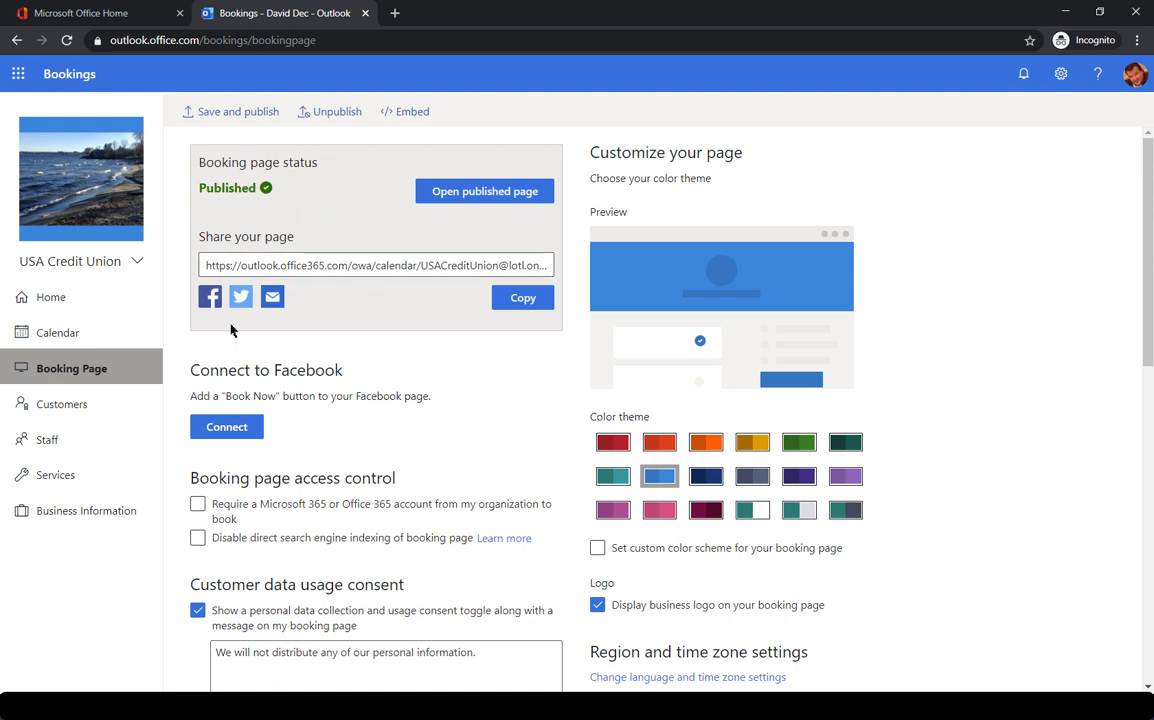
{"action": "mouse_move", "coordinate": [209, 297]}
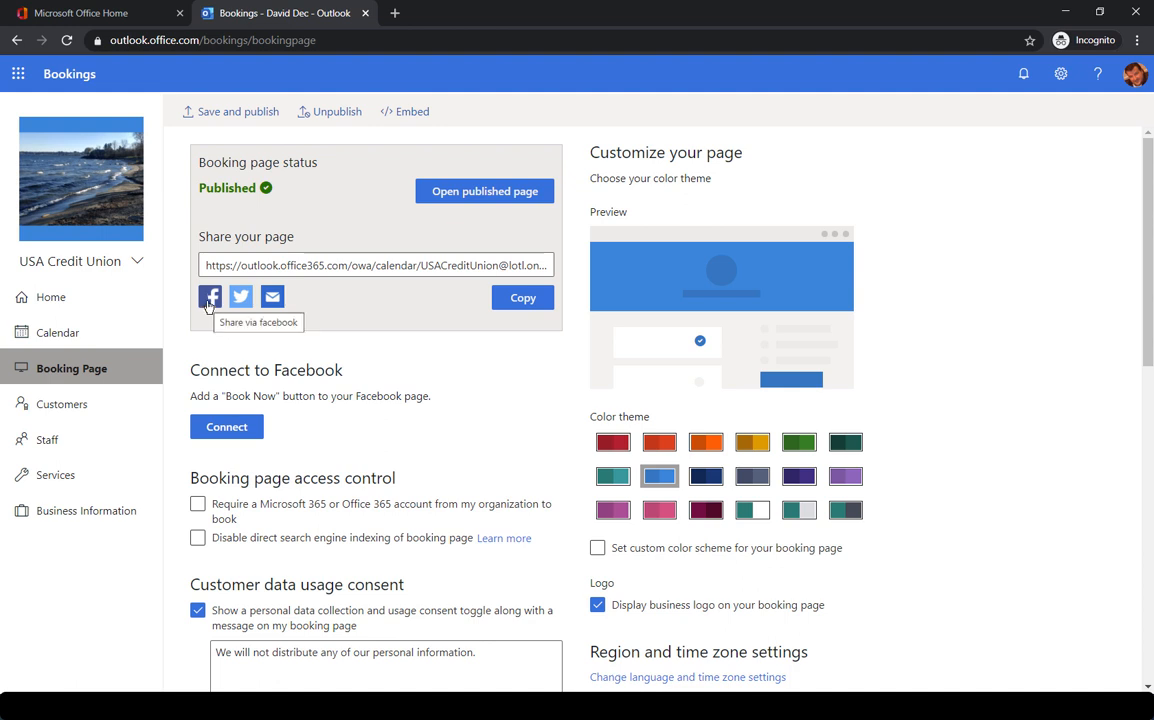
{"action": "mouse_move", "coordinate": [347, 298]}
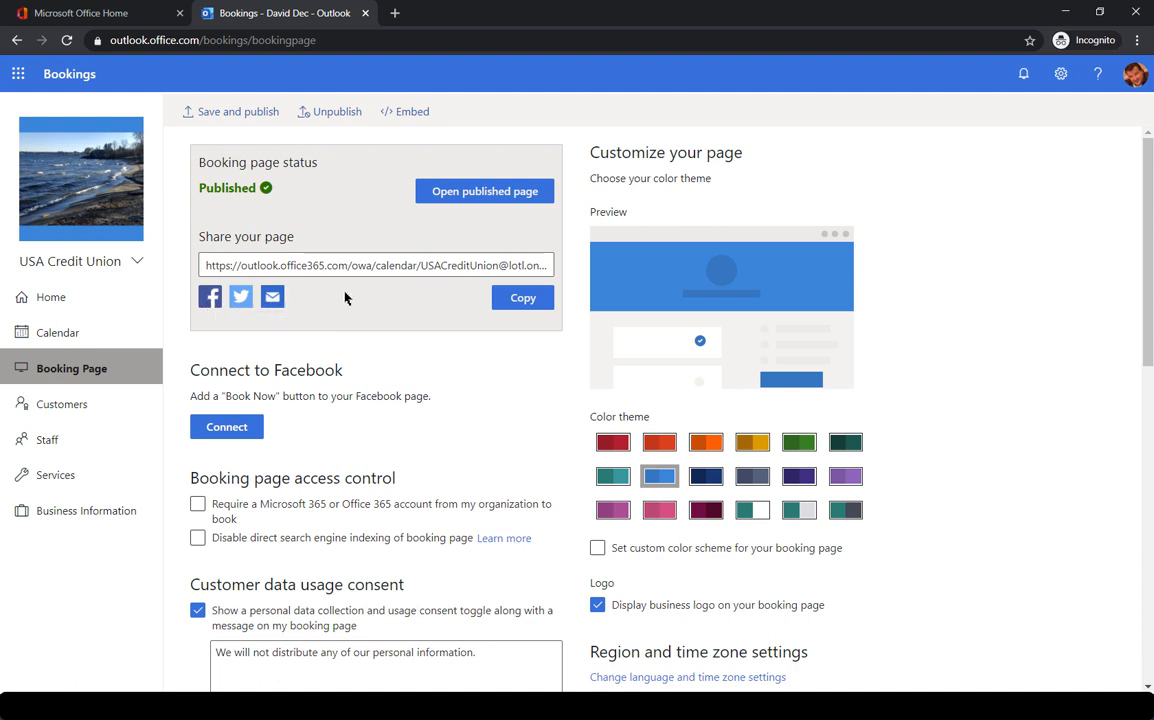
{"action": "mouse_move", "coordinate": [360, 300]}
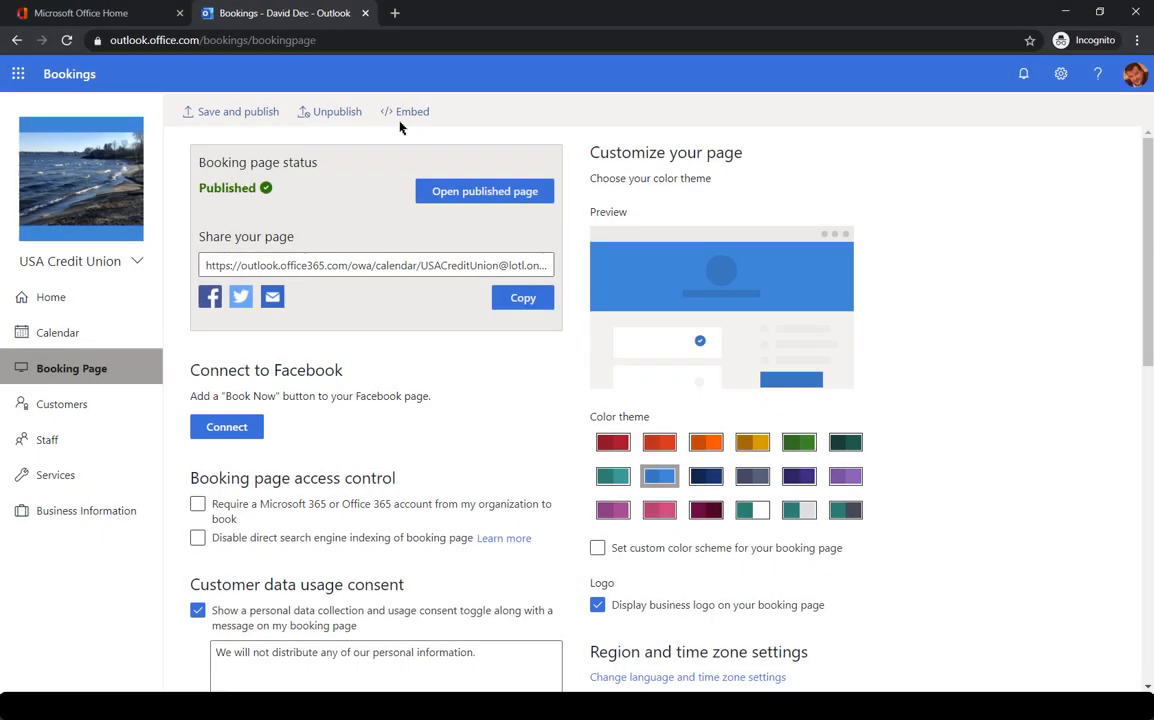
{"action": "mouse_move", "coordinate": [404, 111]}
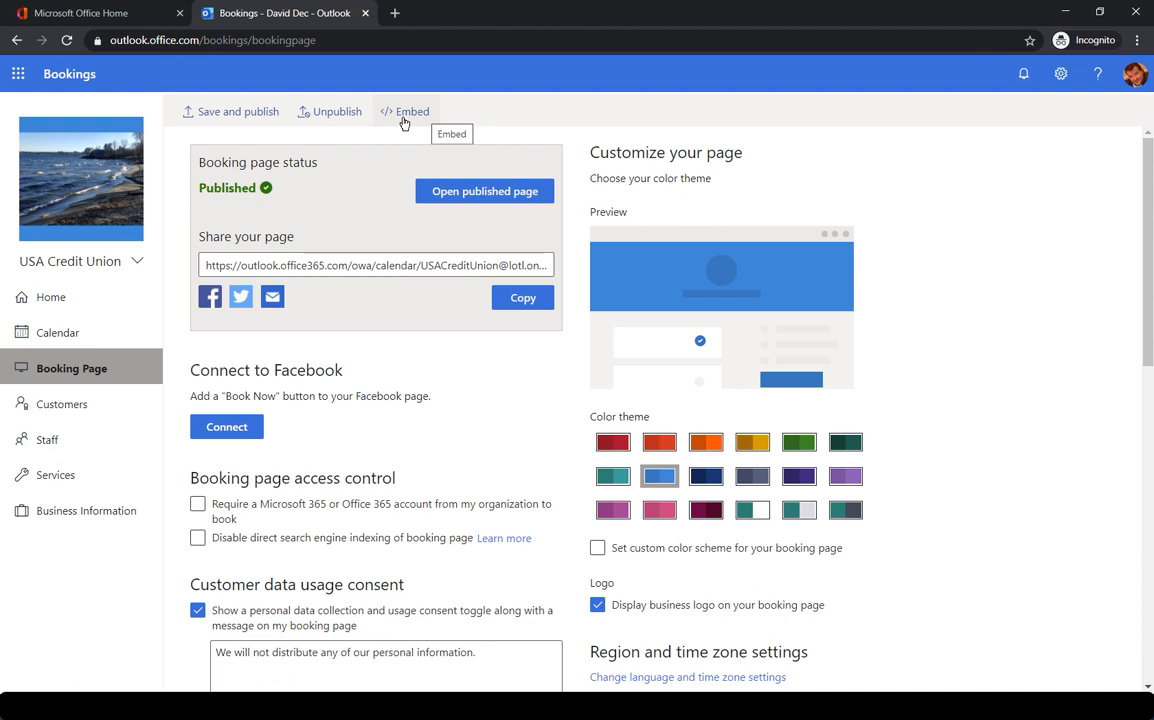
{"action": "mouse_move", "coordinate": [385, 283]}
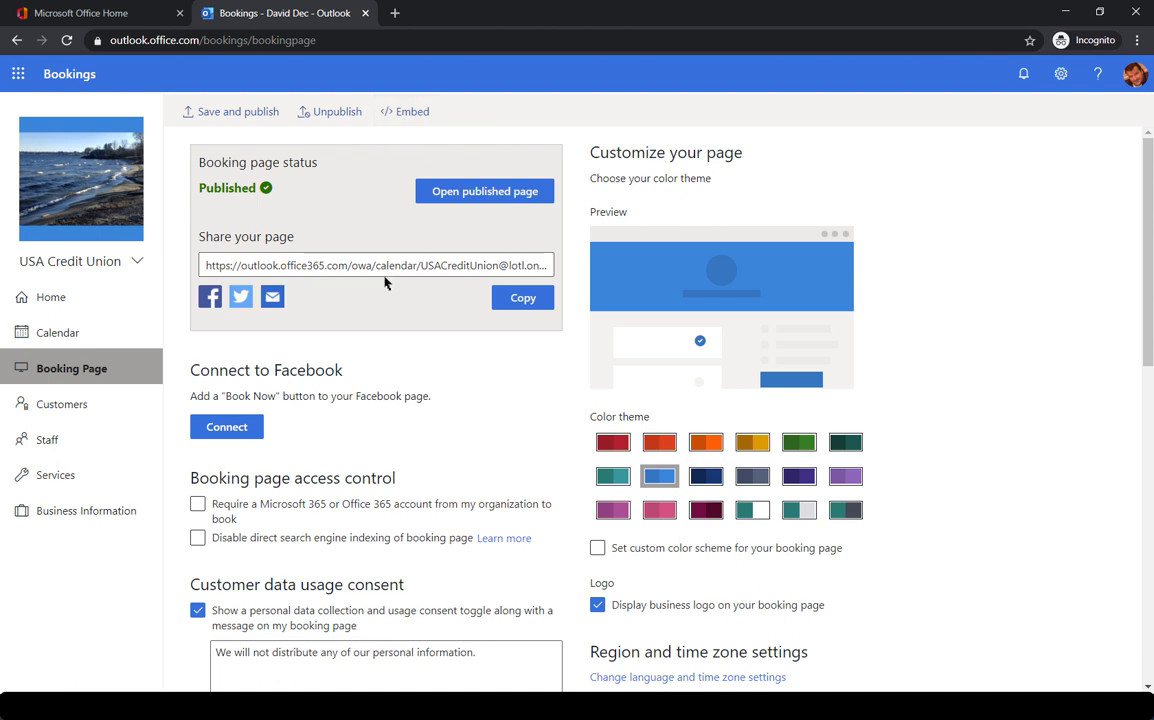
{"action": "mouse_move", "coordinate": [418, 305]}
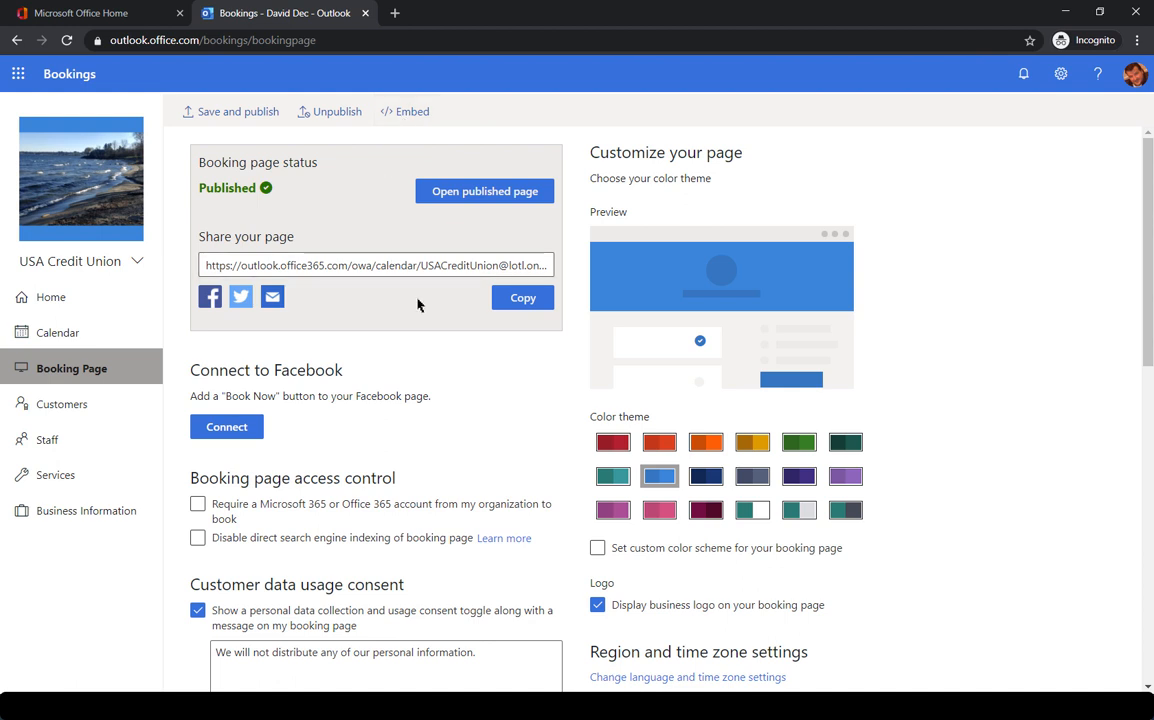
{"action": "mouse_move", "coordinate": [395, 307]}
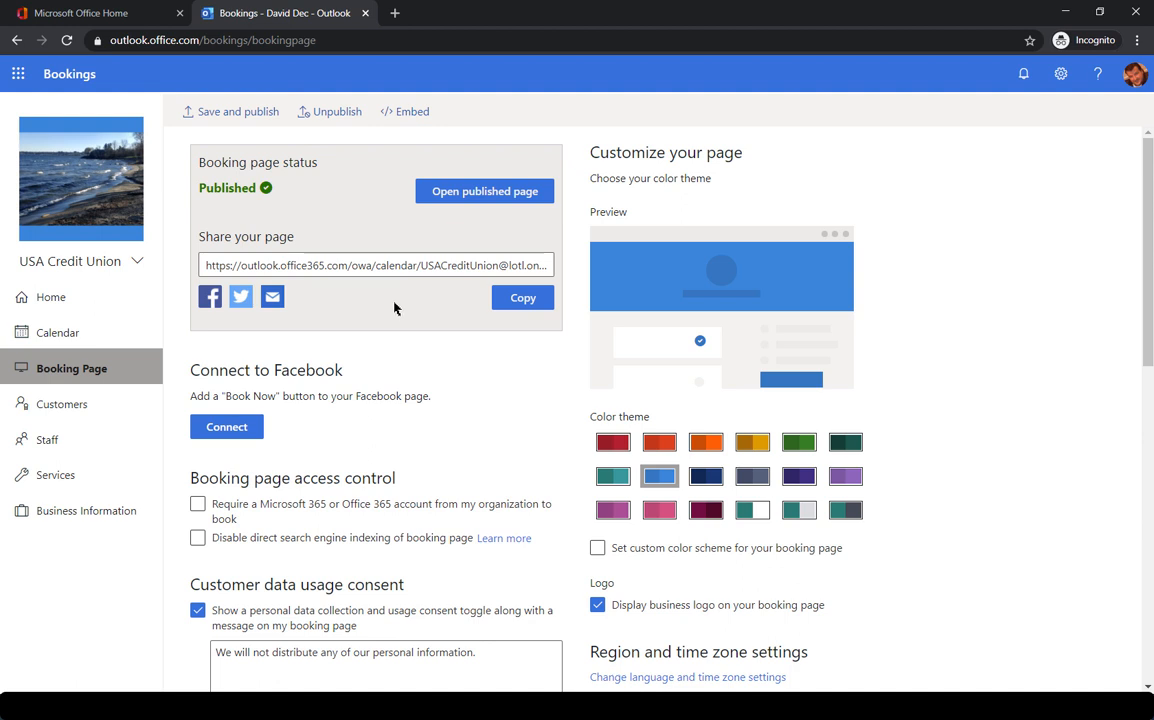
{"action": "mouse_move", "coordinate": [342, 390]}
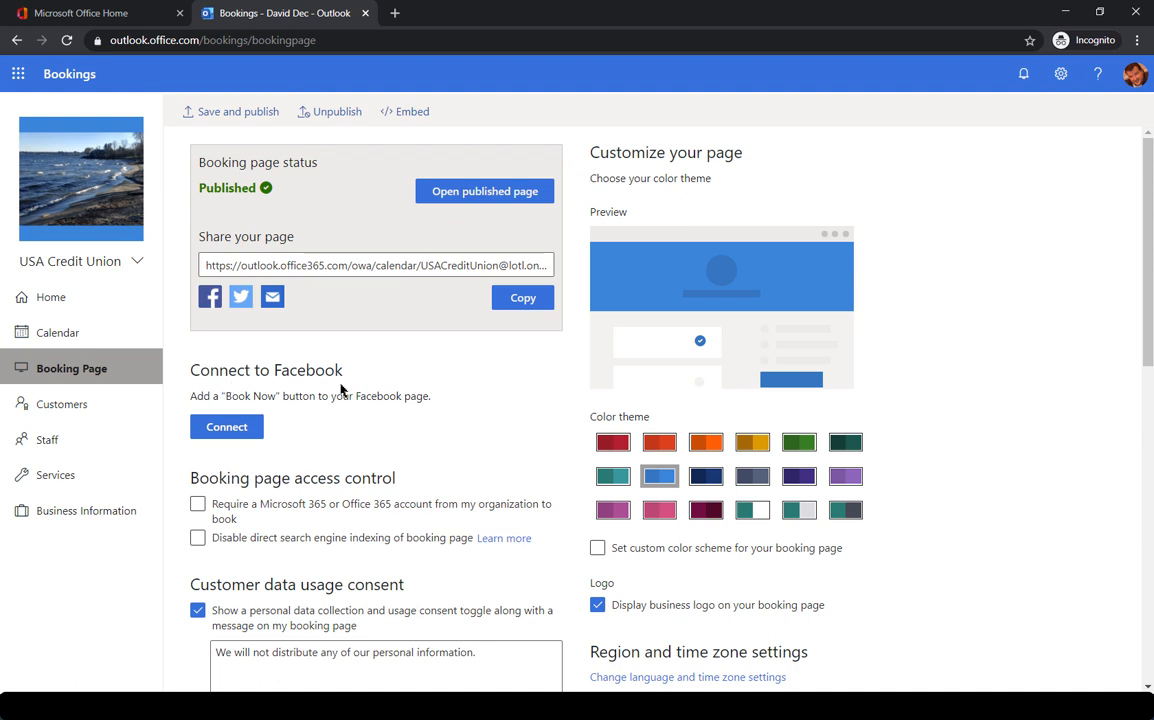
{"action": "scroll", "scroll_direction": "down", "scroll_amount": 3}
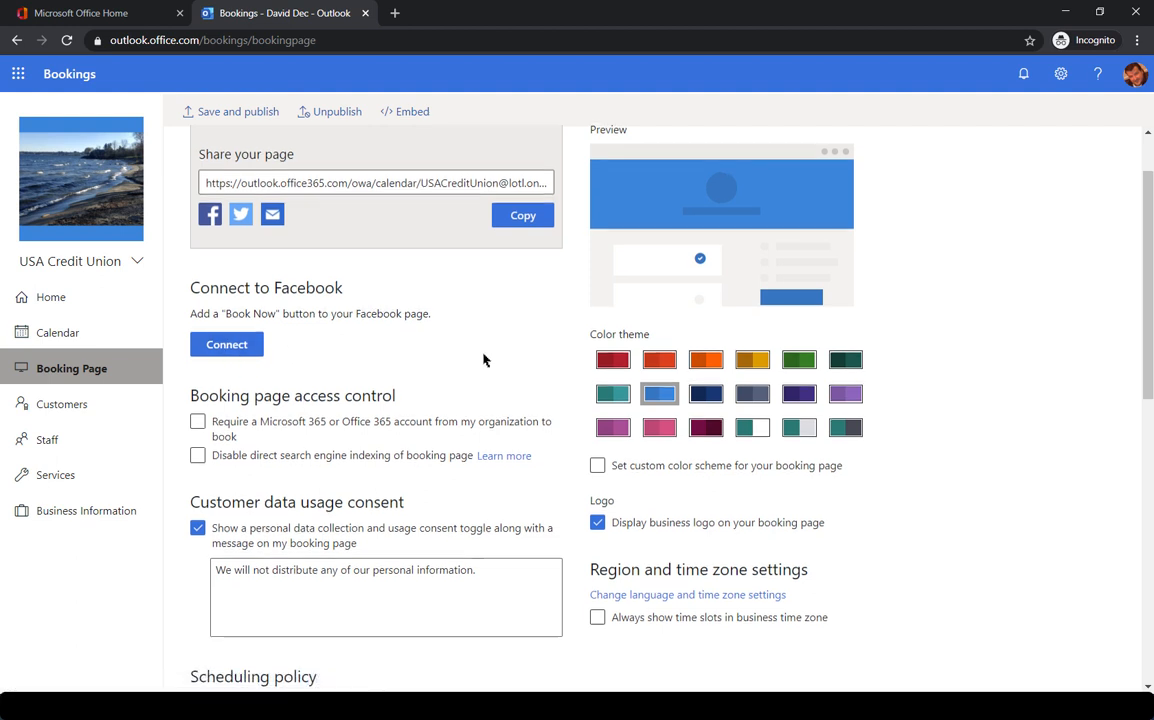
{"action": "scroll", "scroll_direction": "down", "scroll_amount": 3}
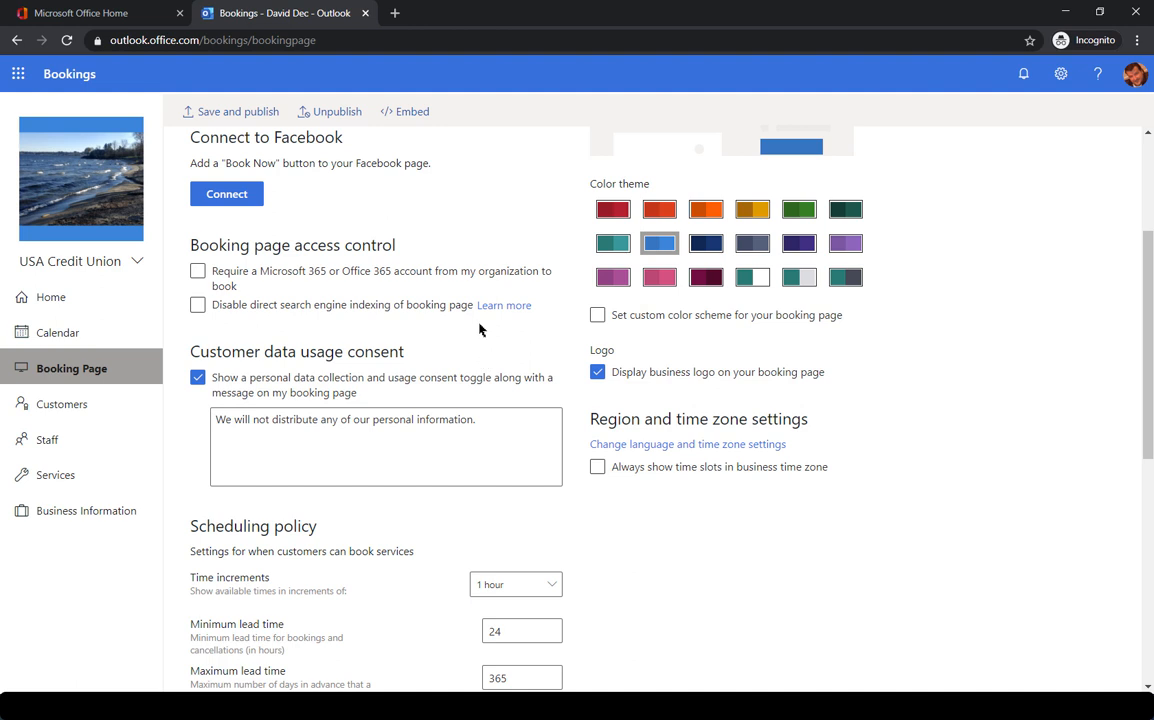
{"action": "scroll", "scroll_direction": "up", "scroll_amount": 3}
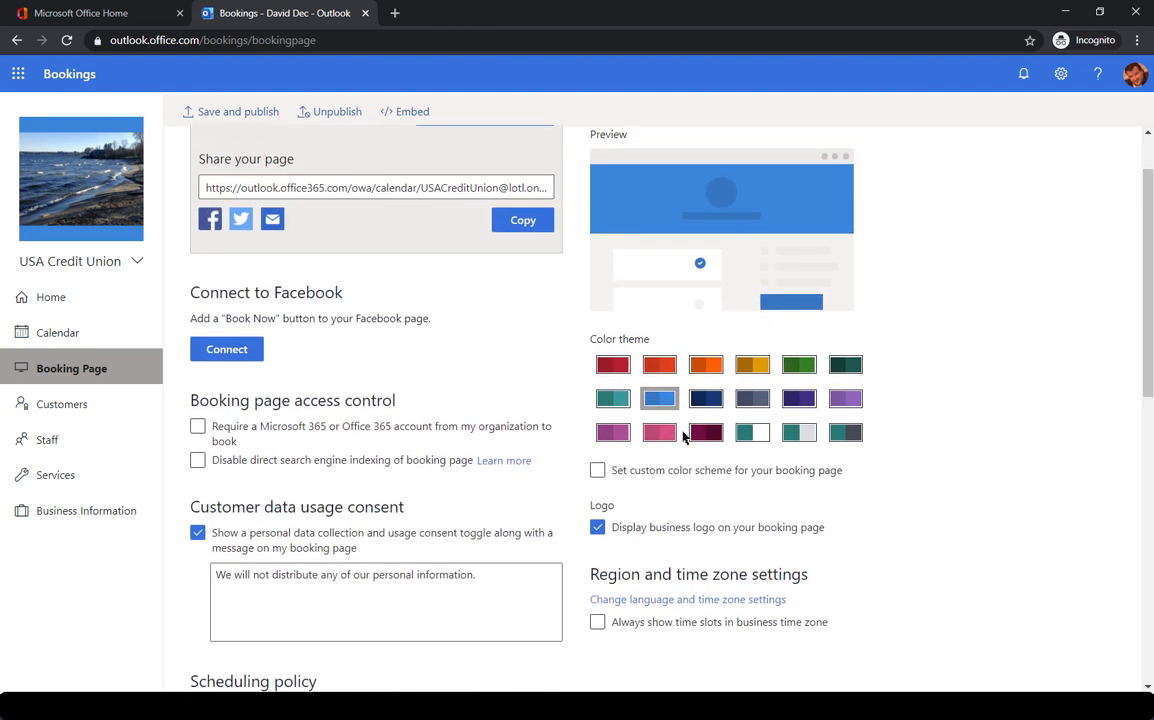
{"action": "scroll", "scroll_direction": "up", "scroll_amount": 3}
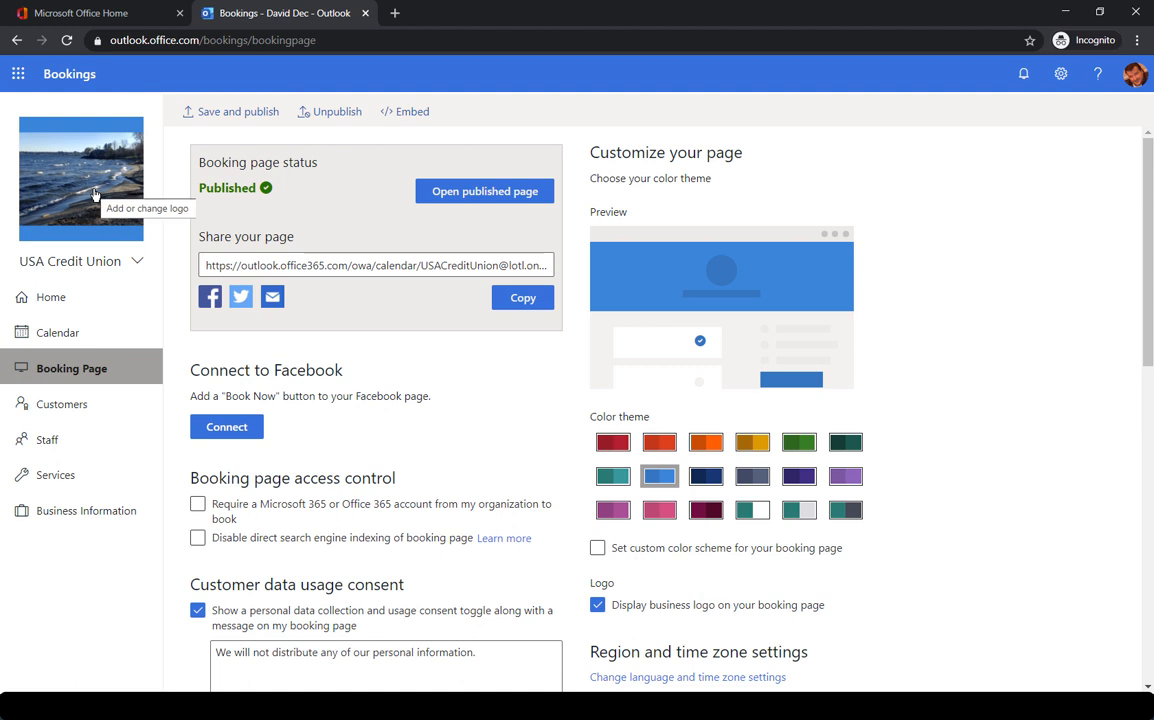
{"action": "scroll", "scroll_direction": "down", "scroll_amount": 3}
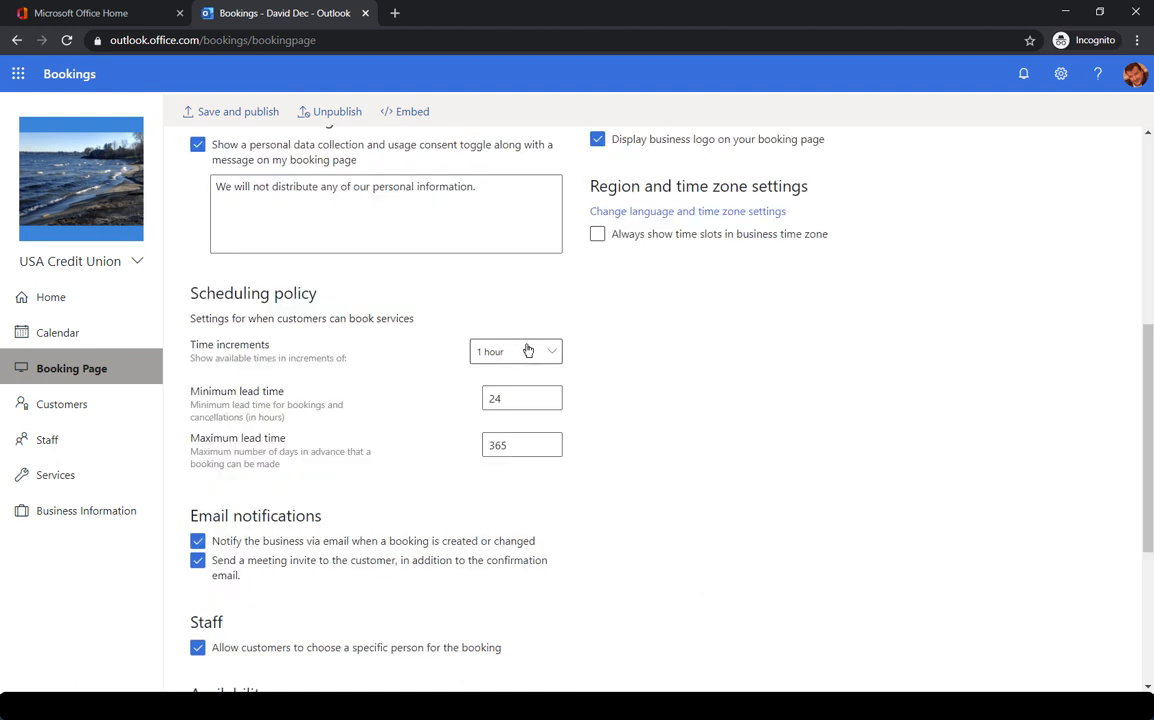
{"action": "mouse_move", "coordinate": [703, 351]}
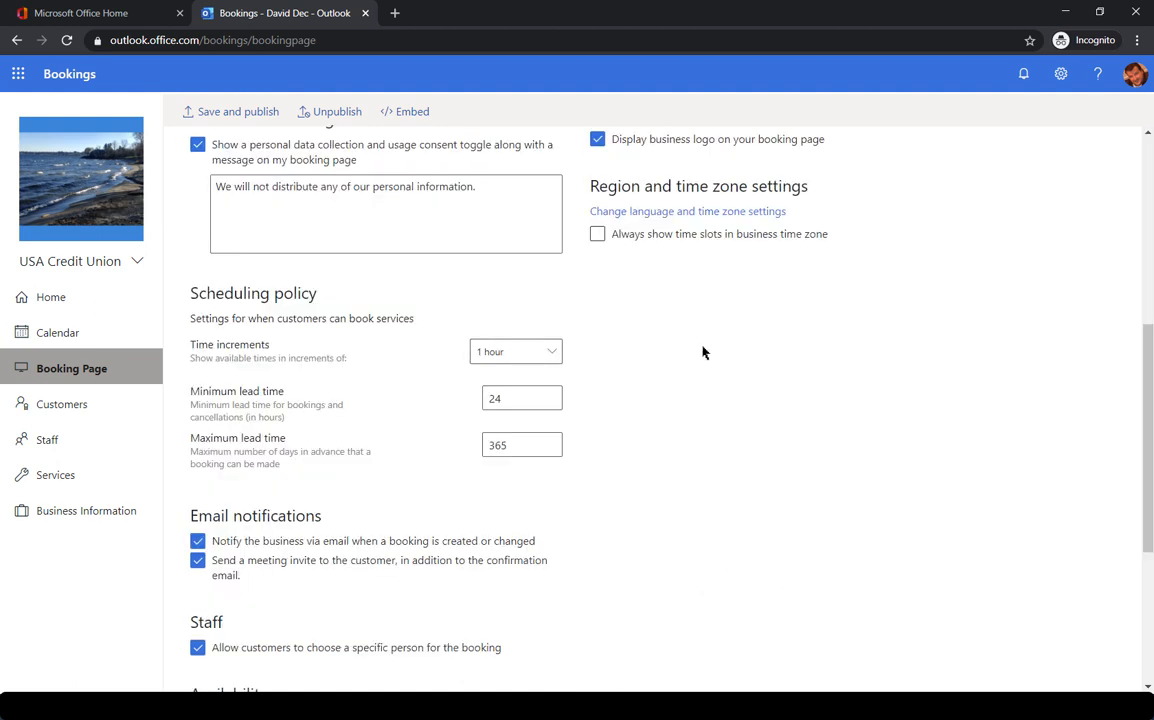
{"action": "left_click", "coordinate": [515, 351]}
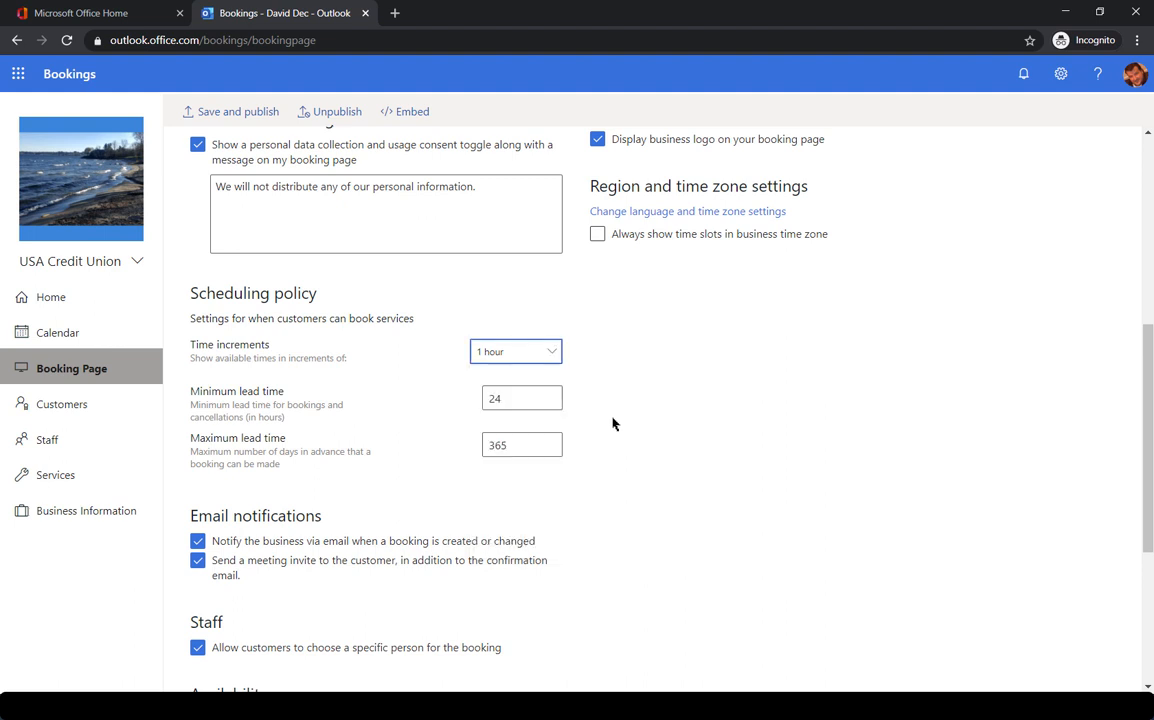
{"action": "left_click", "coordinate": [521, 397]}
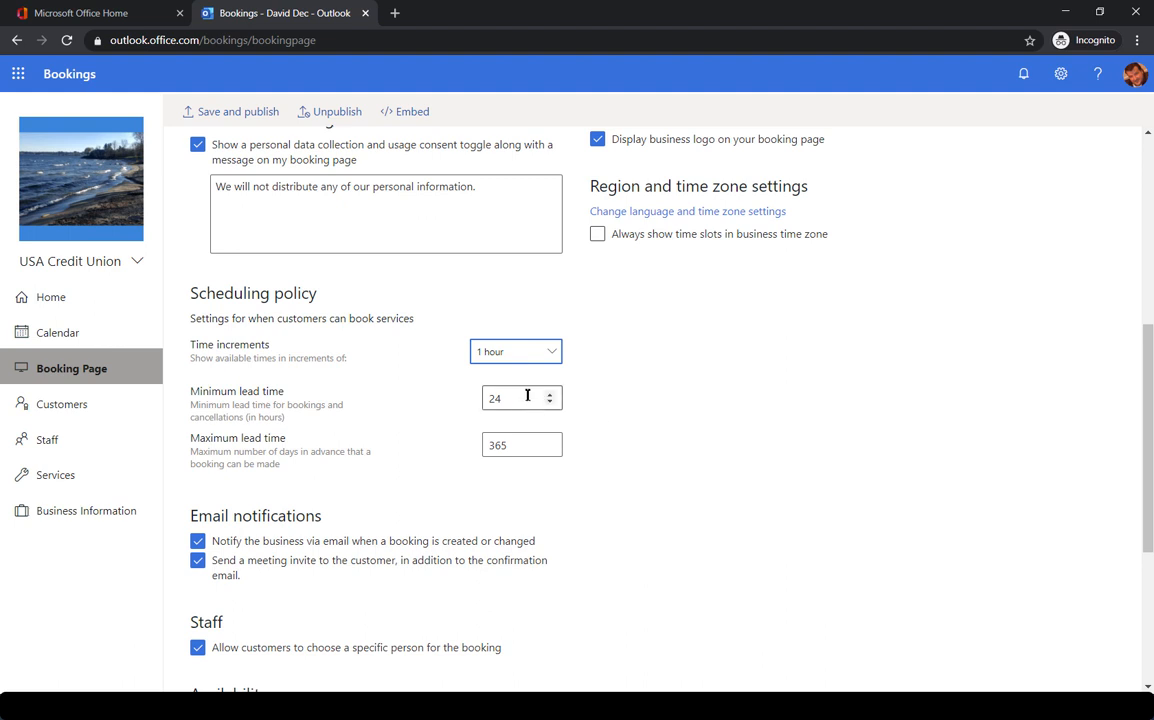
{"action": "mouse_move", "coordinate": [754, 378]}
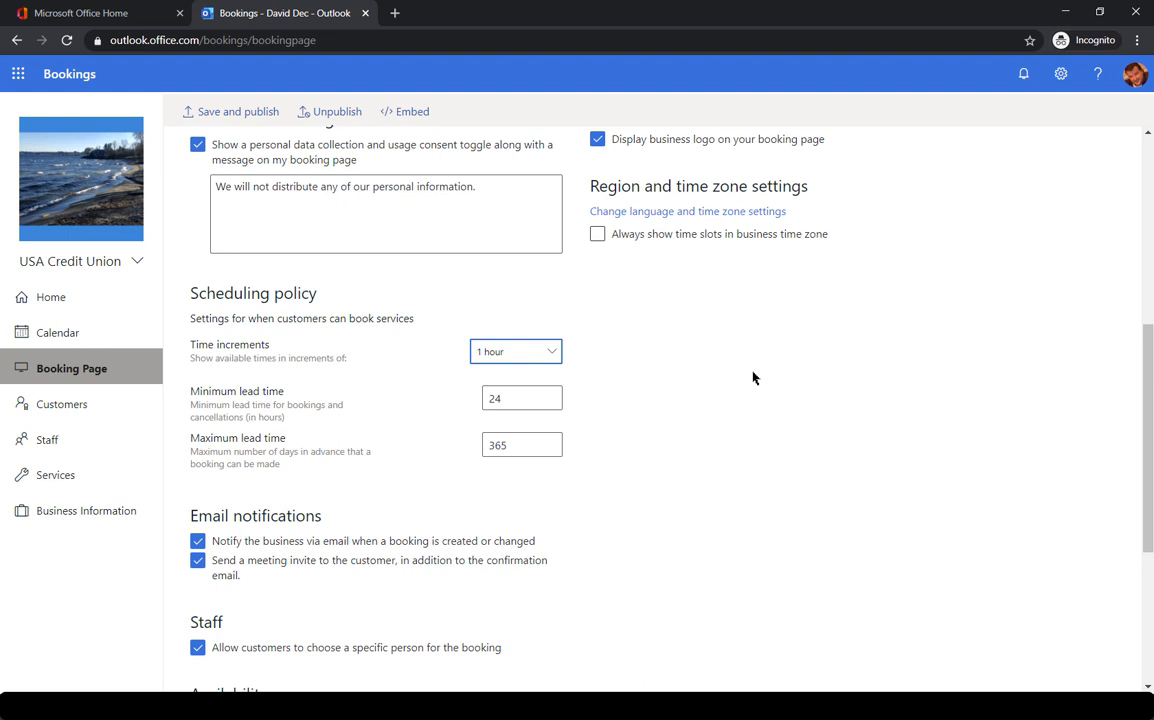
{"action": "scroll", "scroll_direction": "down", "scroll_amount": 3}
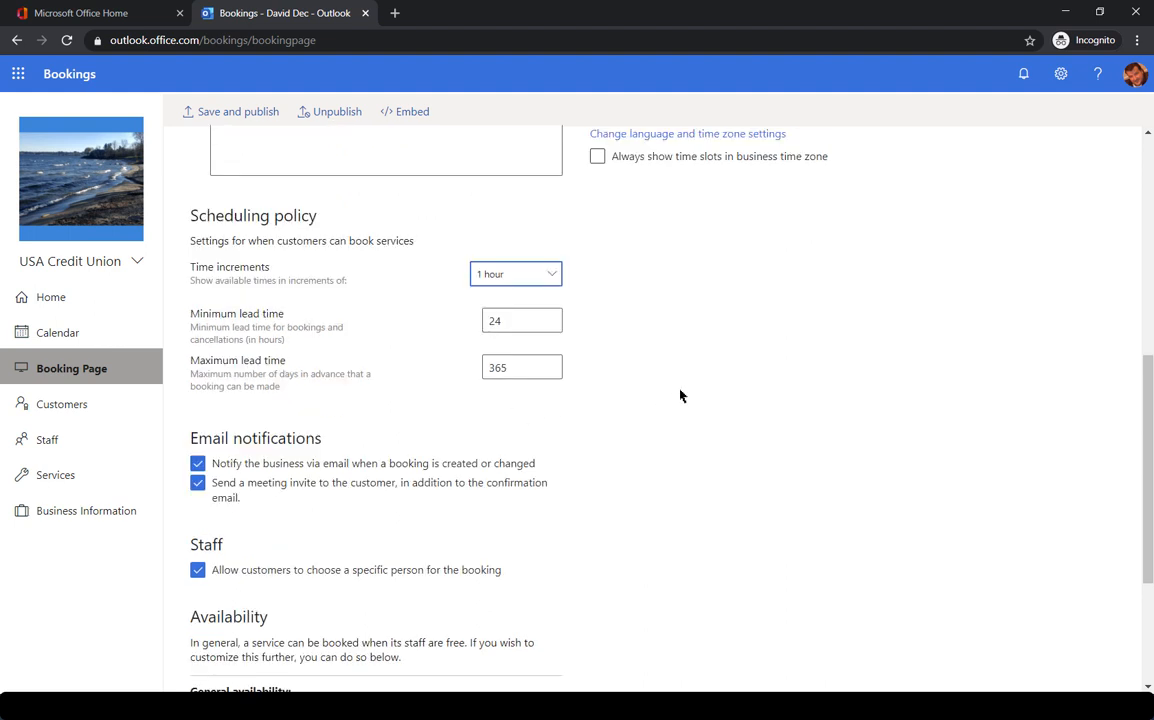
{"action": "mouse_move", "coordinate": [624, 391]}
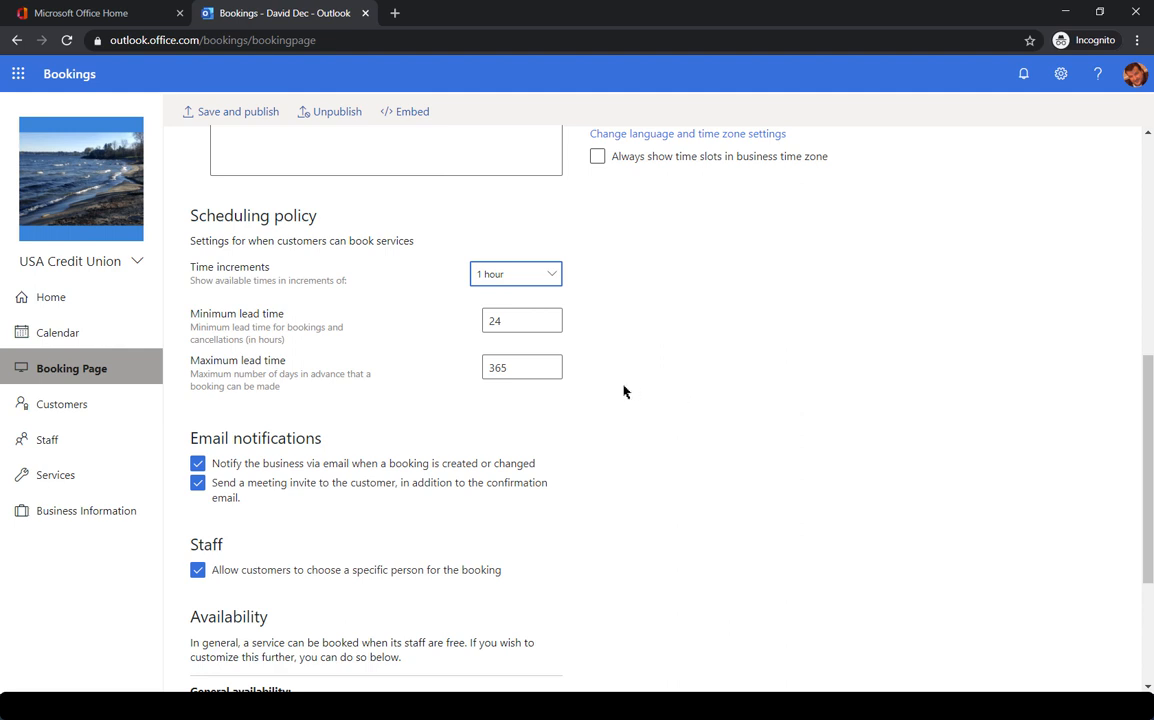
{"action": "scroll", "scroll_direction": "down", "scroll_amount": 3}
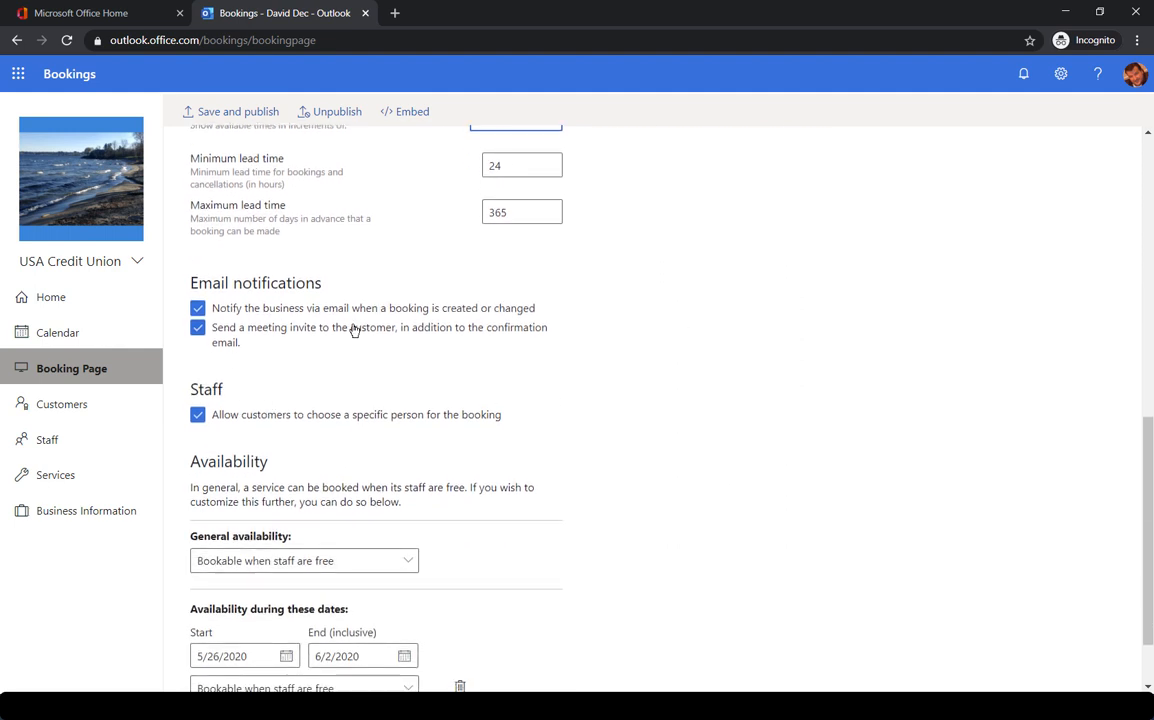
{"action": "scroll", "scroll_direction": "down", "scroll_amount": 3}
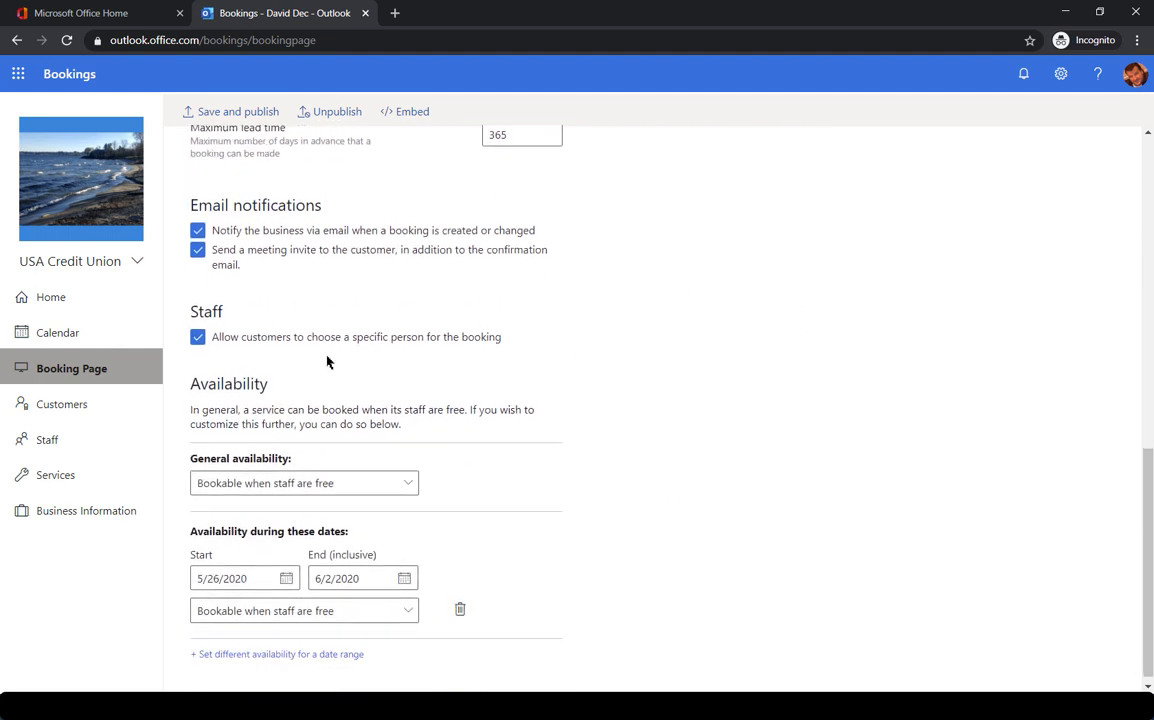
{"action": "mouse_move", "coordinate": [670, 367]}
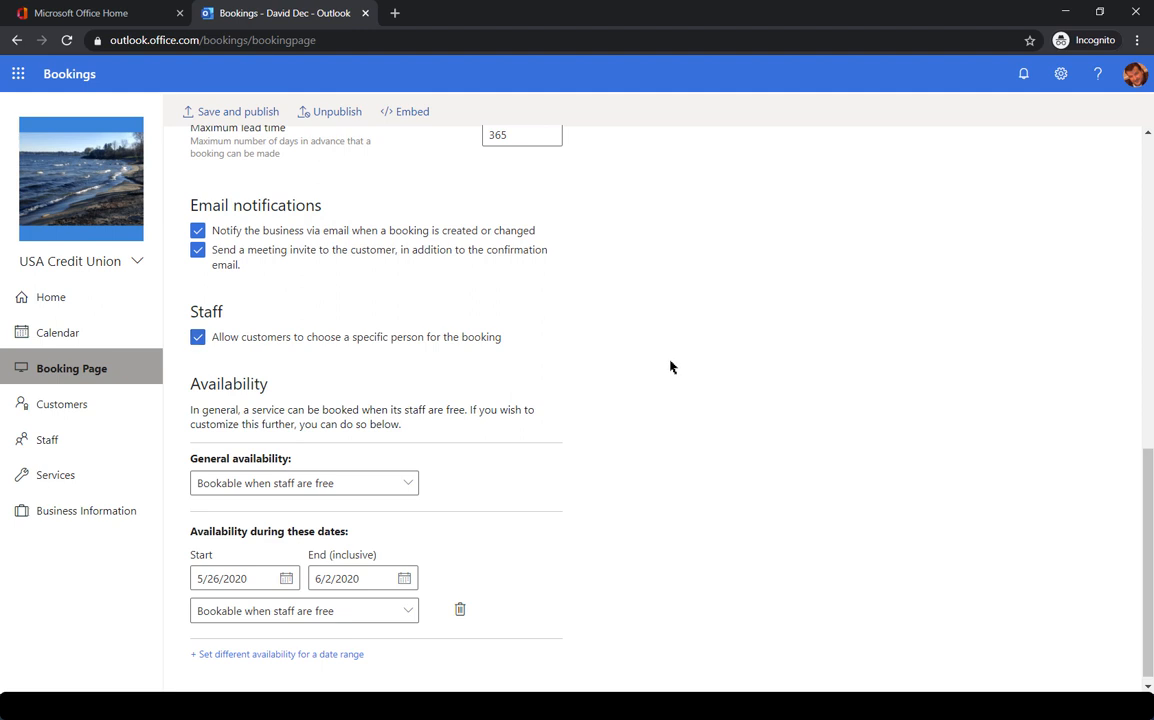
{"action": "mouse_move", "coordinate": [376, 388]}
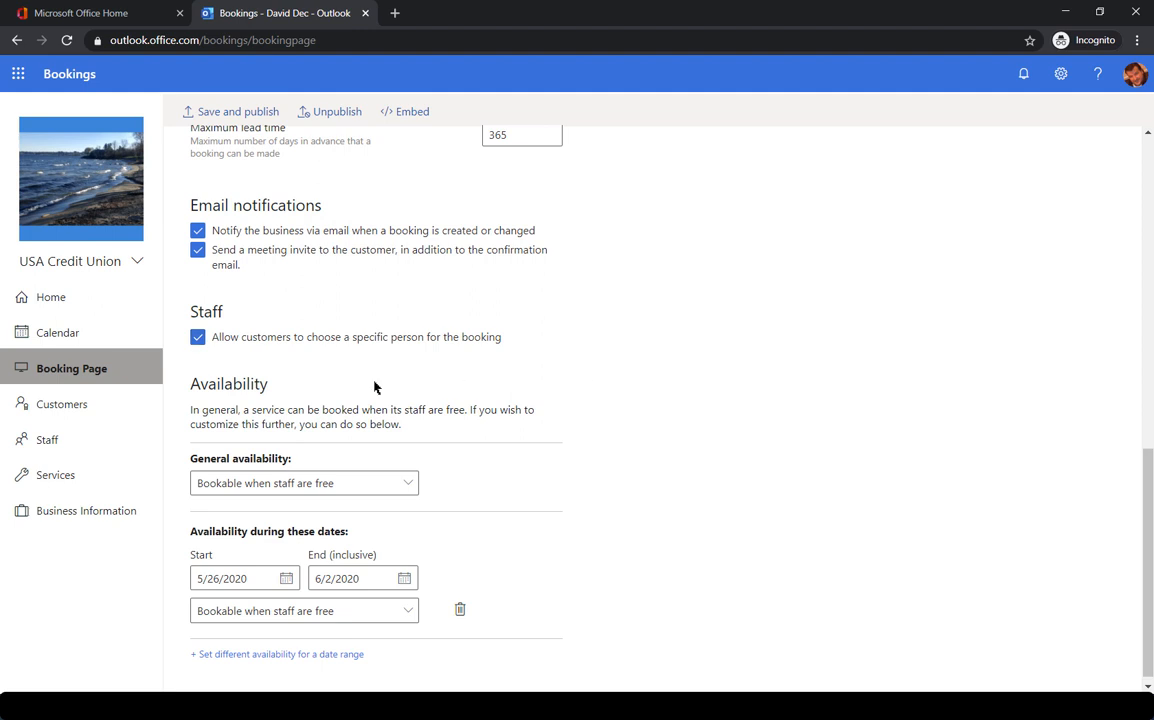
{"action": "mouse_move", "coordinate": [596, 361]}
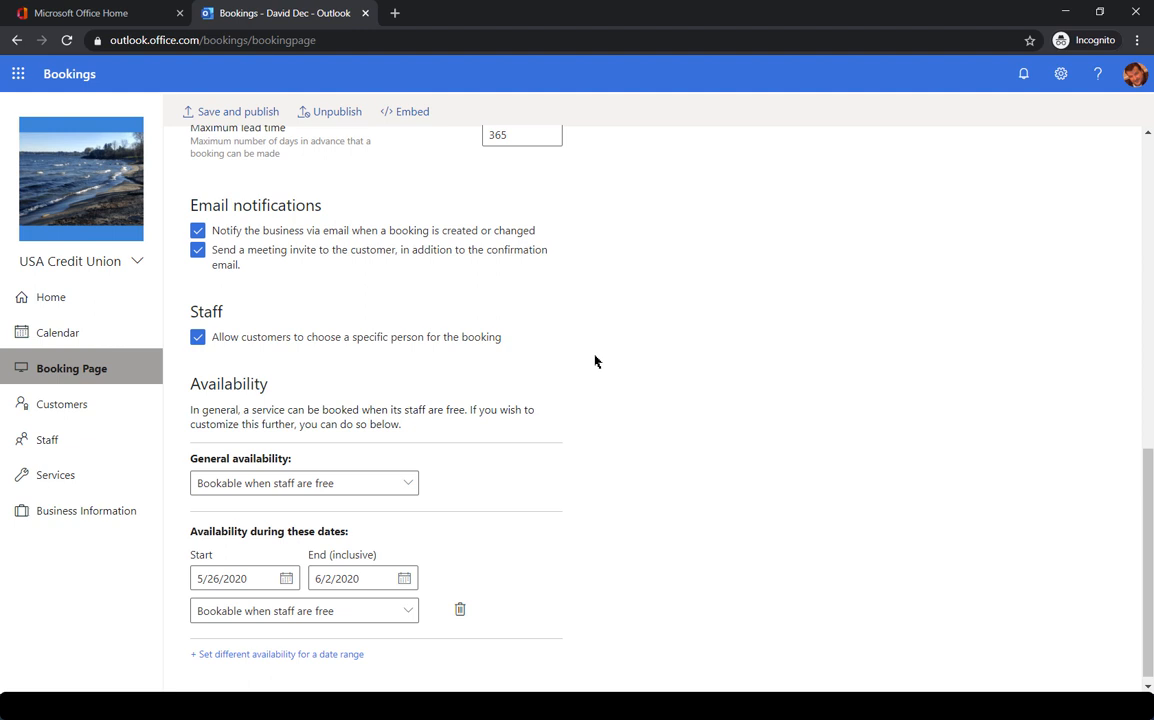
{"action": "mouse_move", "coordinate": [623, 372]}
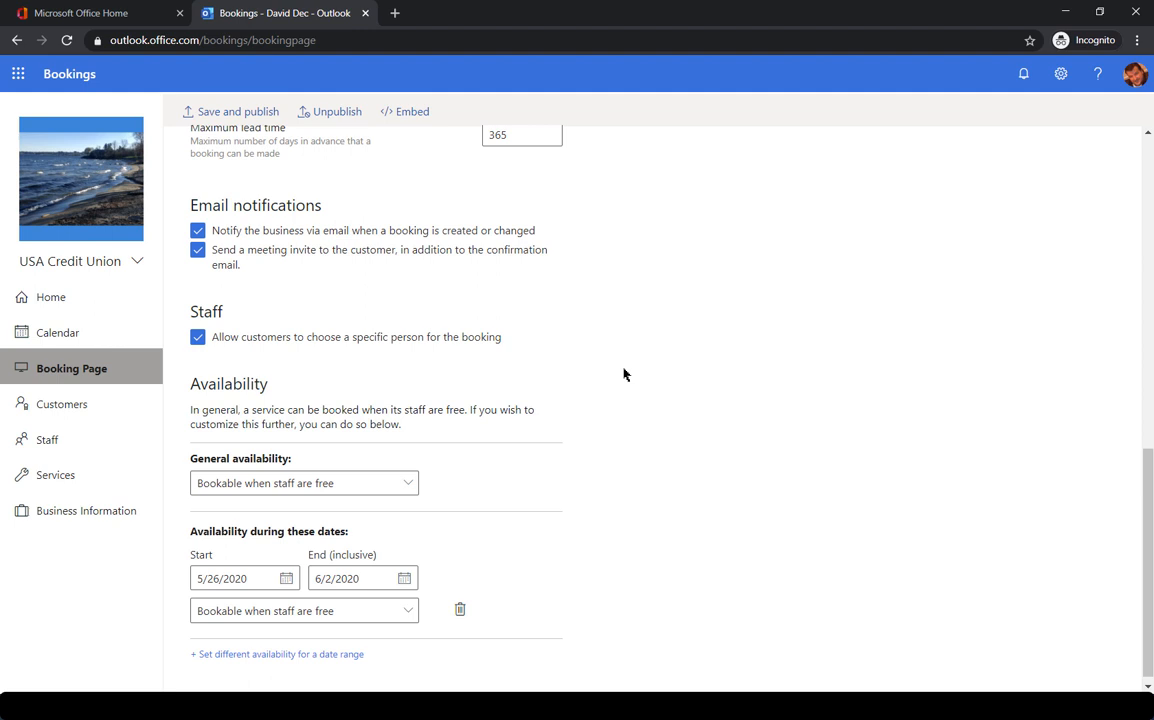
{"action": "scroll", "scroll_direction": "down", "scroll_amount": 3}
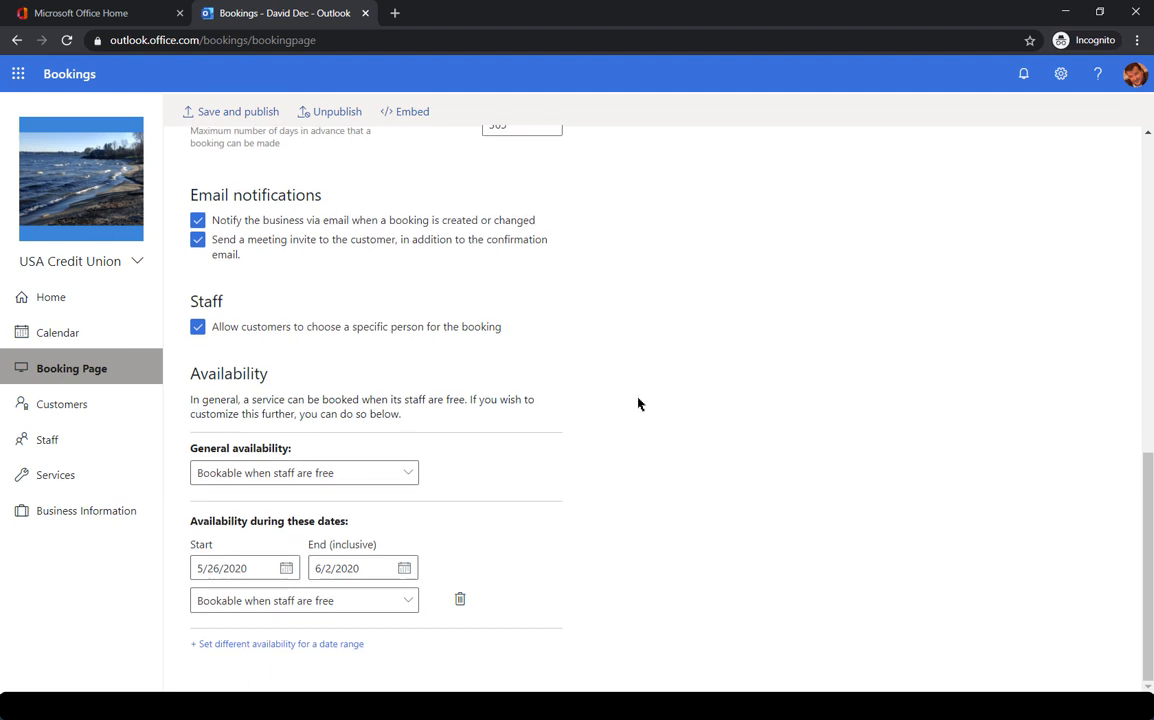
Open the published booking page and choose Account Review instead of Initial consult.
{"action": "scroll", "scroll_direction": "up", "scroll_amount": 3}
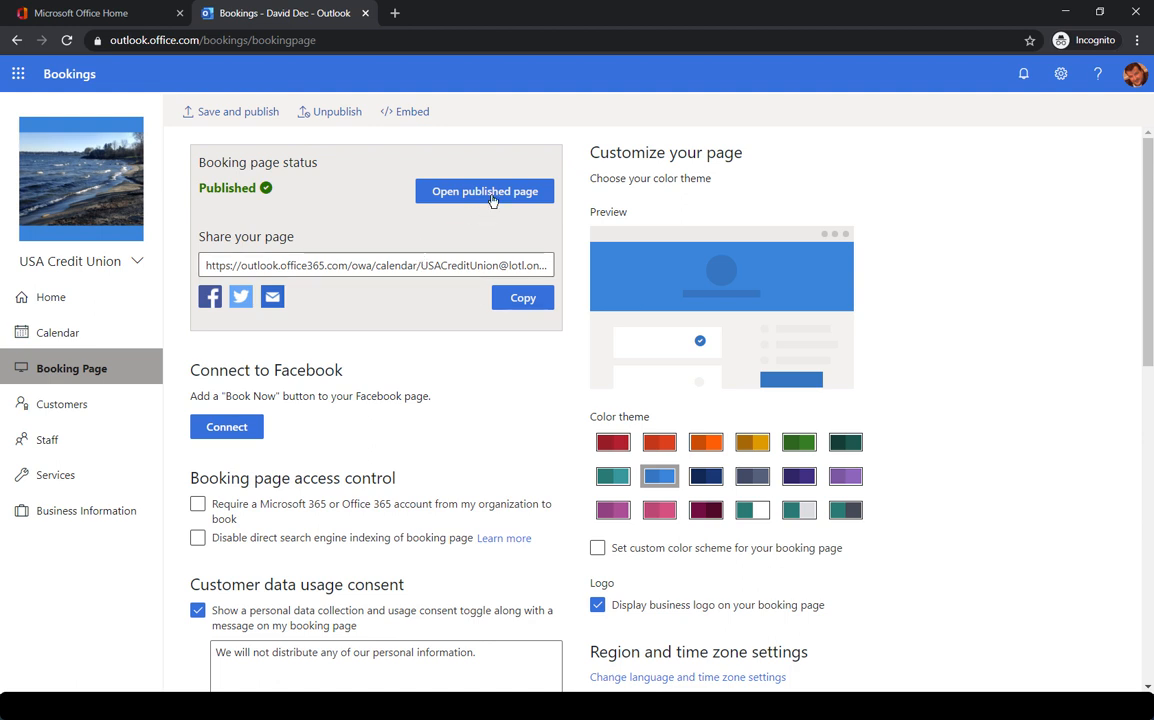
{"action": "left_click", "coordinate": [485, 191]}
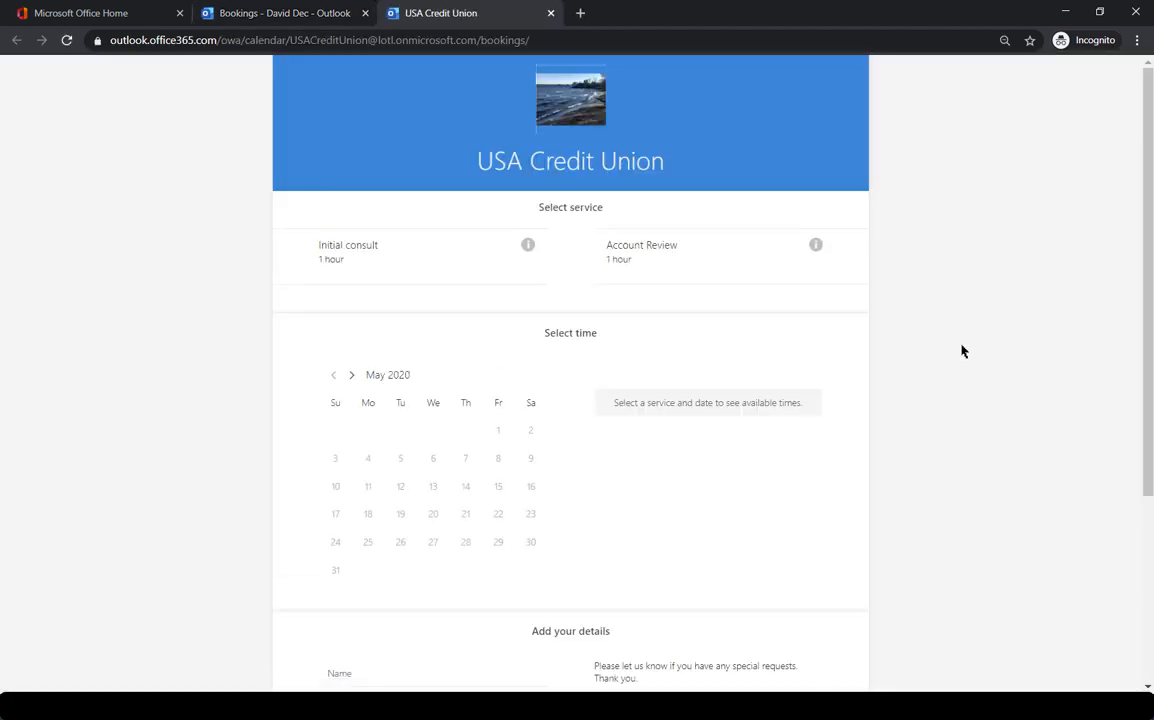
{"action": "mouse_move", "coordinate": [675, 388]}
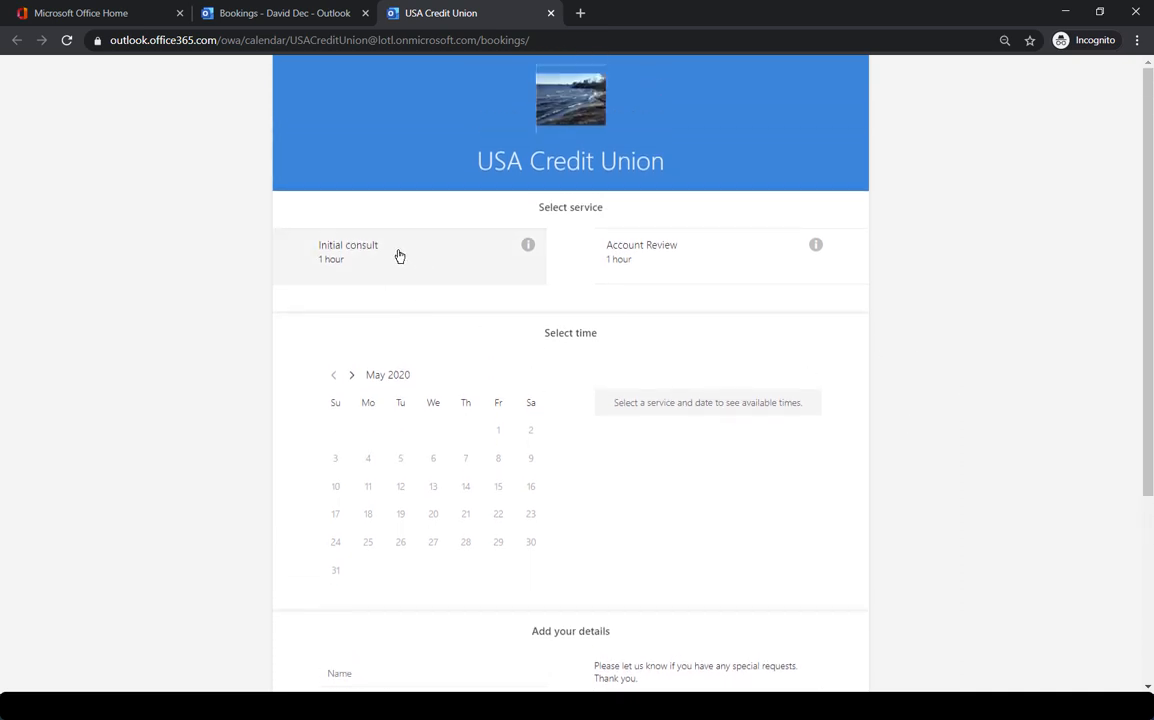
{"action": "left_click", "coordinate": [400, 252]}
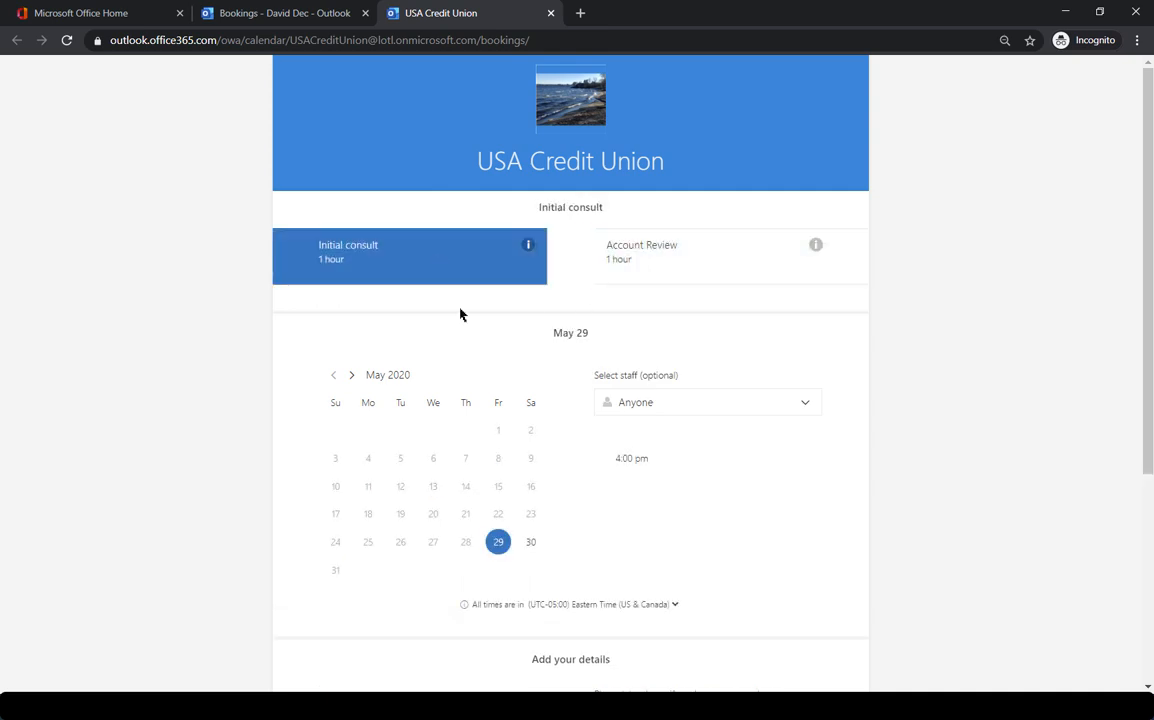
{"action": "left_click", "coordinate": [700, 255]}
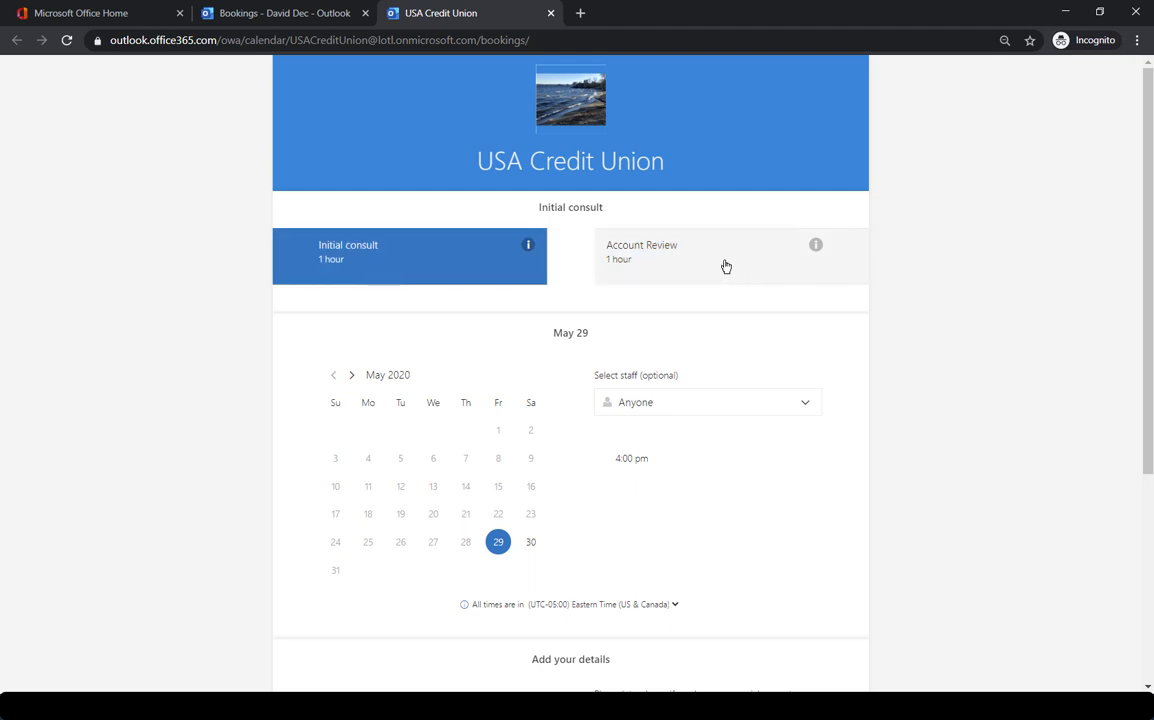
{"action": "left_click", "coordinate": [726, 255]}
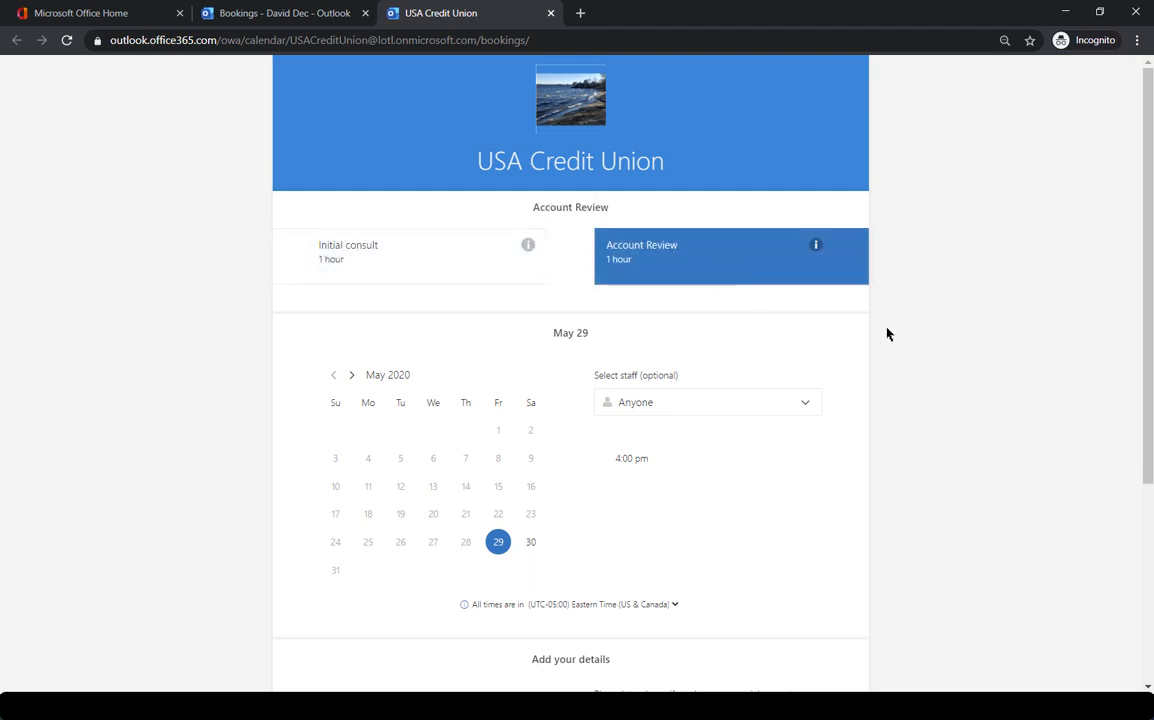
{"action": "scroll", "scroll_direction": "down", "scroll_amount": 3}
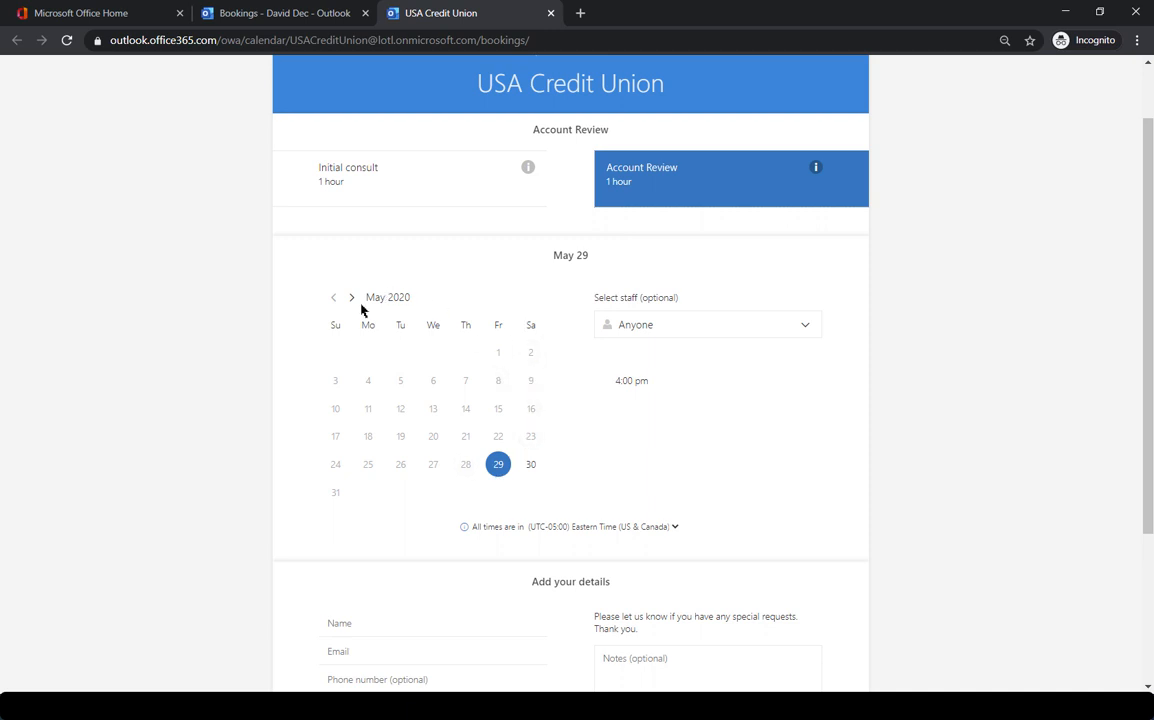
{"action": "left_click", "coordinate": [351, 297]}
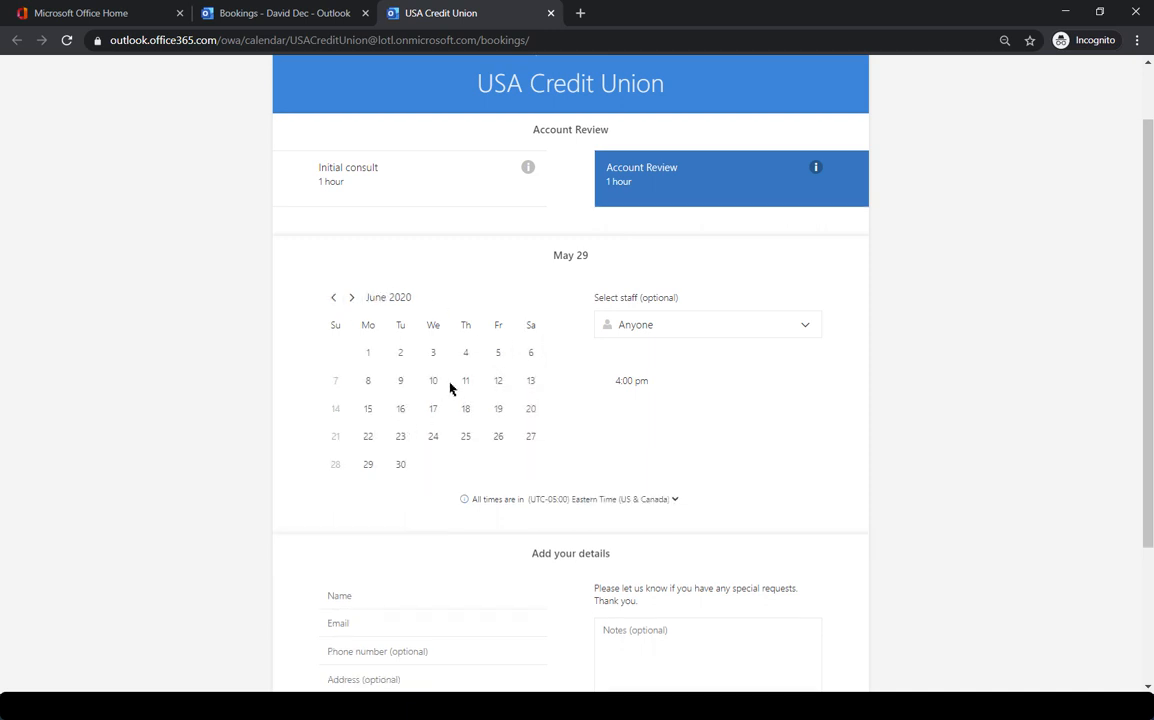
{"action": "left_click", "coordinate": [433, 408]}
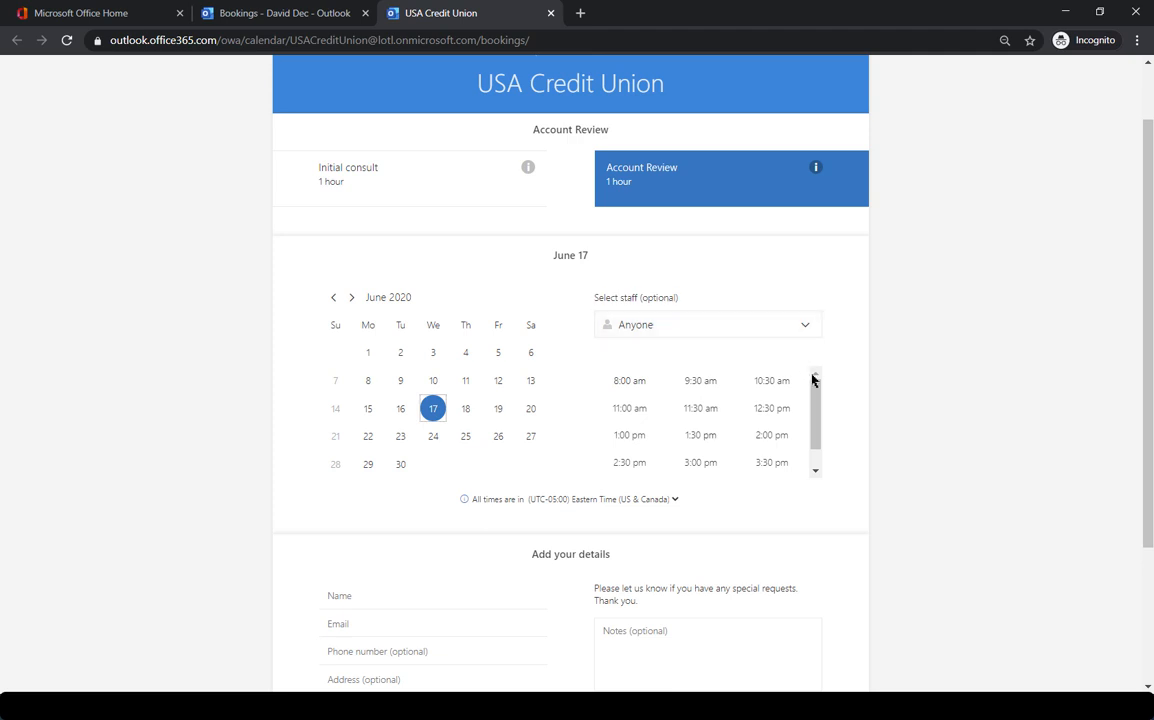
{"action": "scroll", "scroll_direction": "down", "scroll_amount": 3}
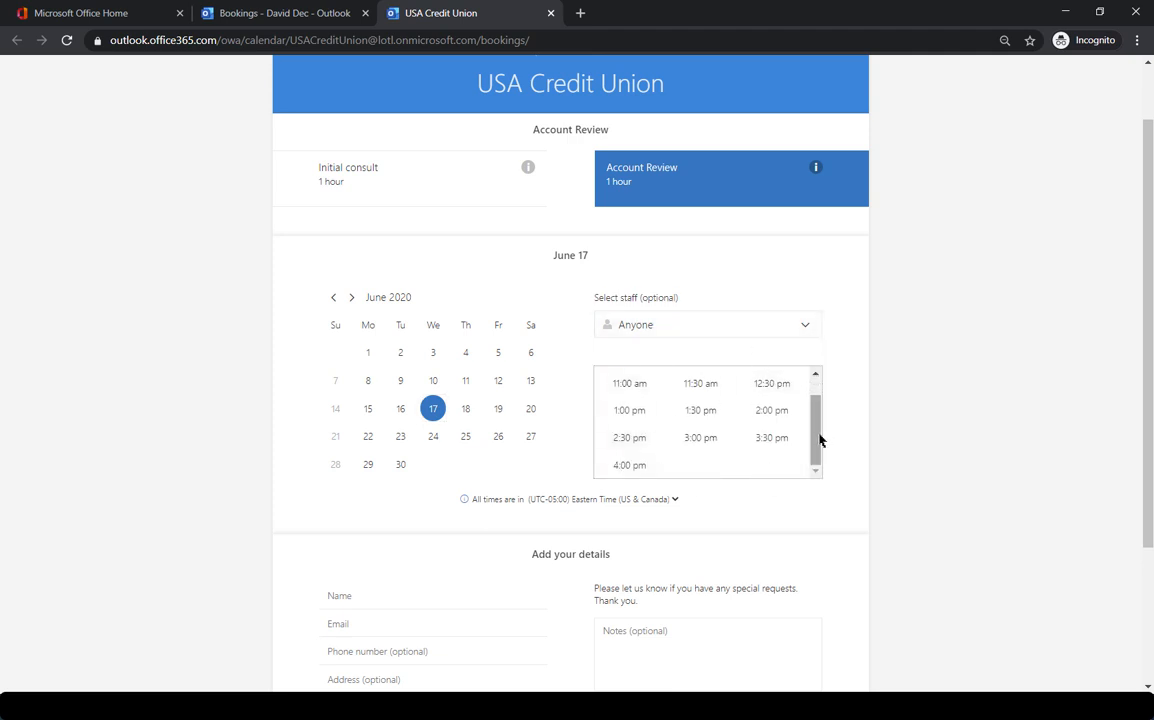
{"action": "left_click", "coordinate": [705, 324]}
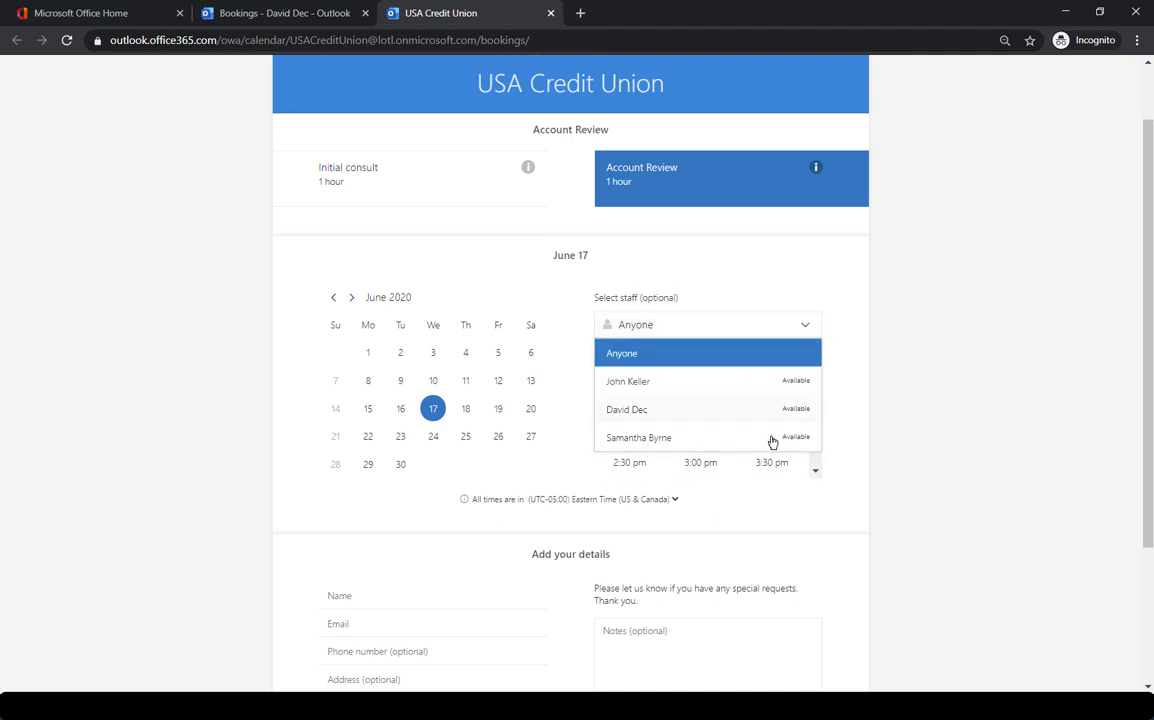
{"action": "left_click", "coordinate": [638, 437]}
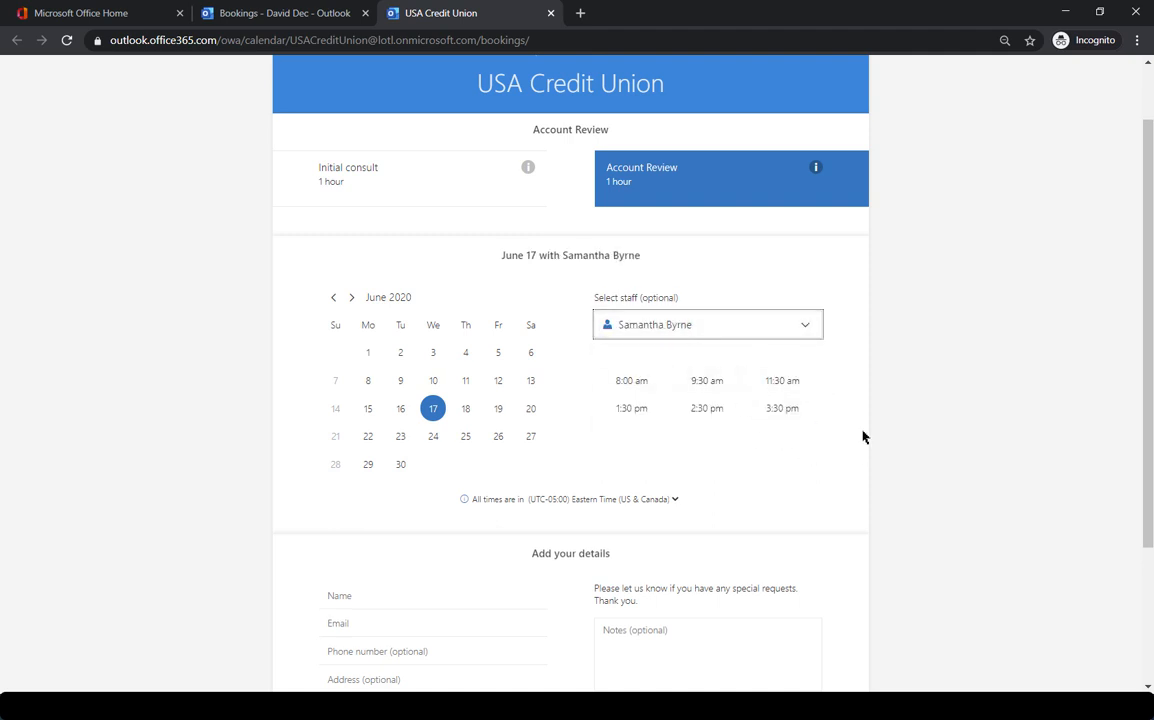
{"action": "mouse_move", "coordinate": [815, 480]}
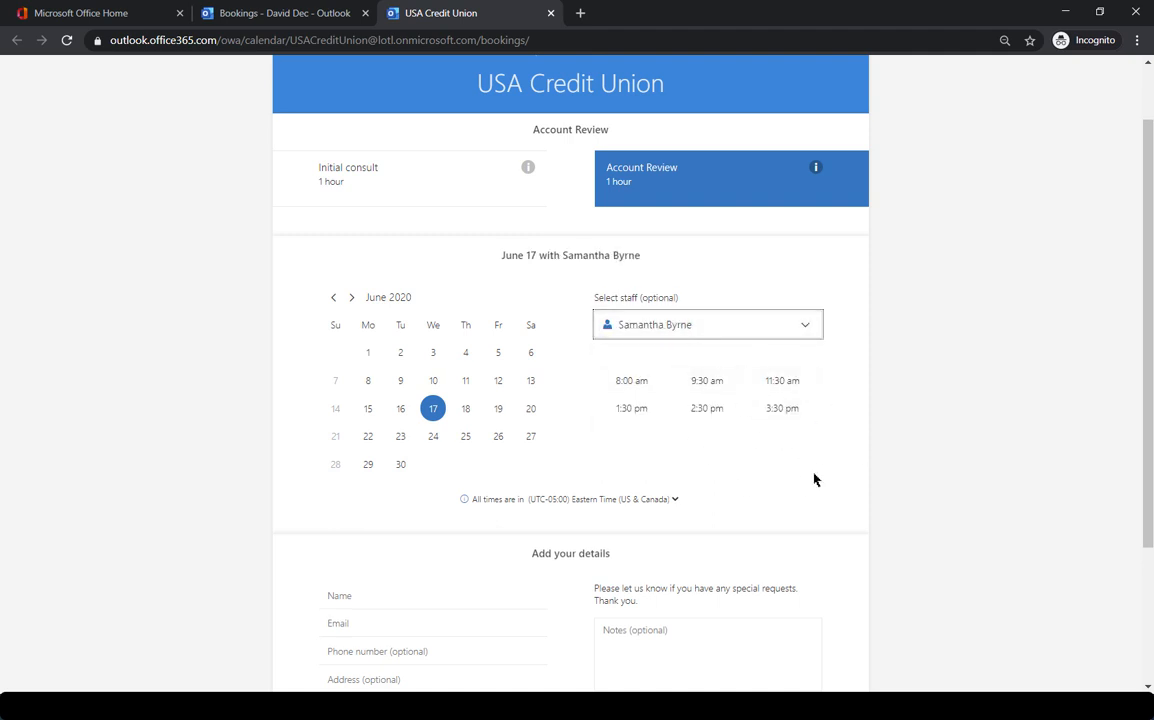
Check the Add your details form and Notes field, leaving notes empty and not booking.
{"action": "scroll", "scroll_direction": "down", "scroll_amount": 3}
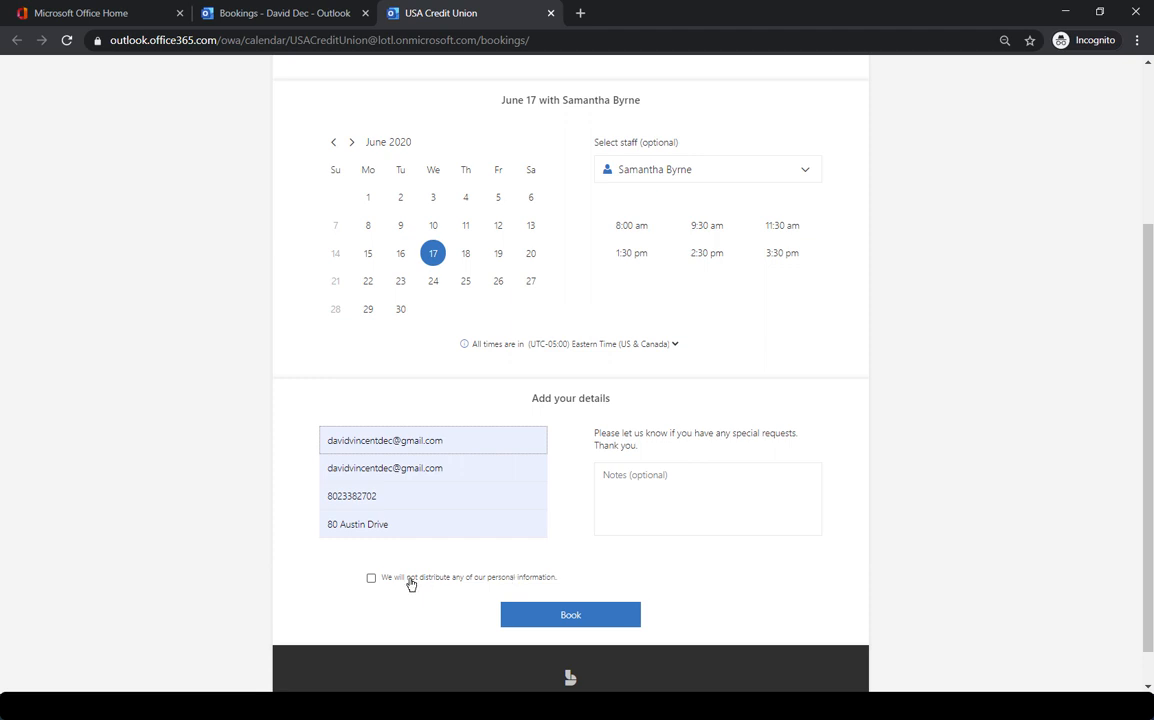
{"action": "left_click", "coordinate": [707, 498]}
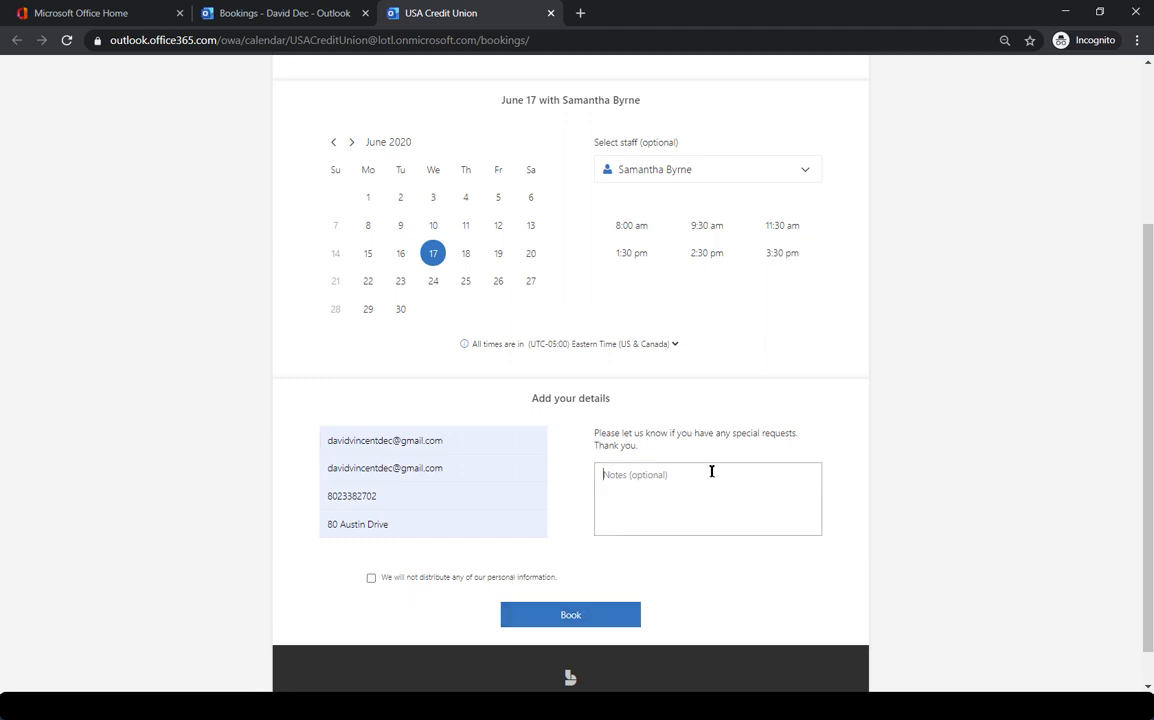
{"action": "mouse_move", "coordinate": [570, 615]}
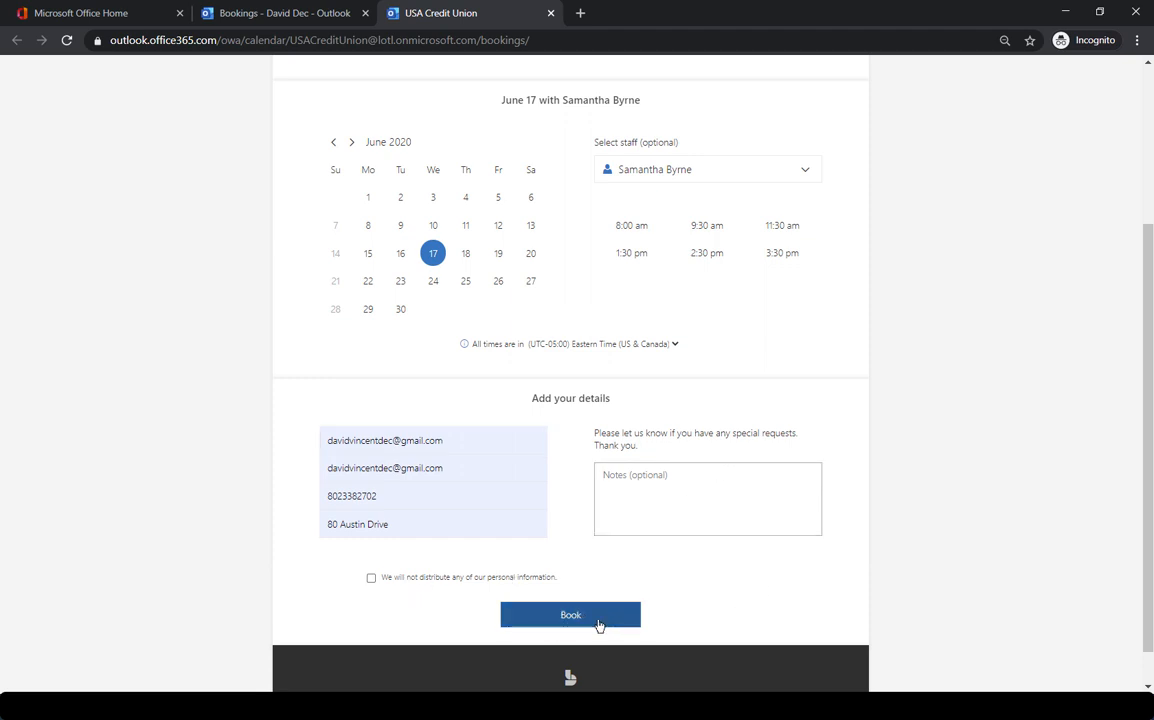
{"action": "mouse_move", "coordinate": [1005, 539]}
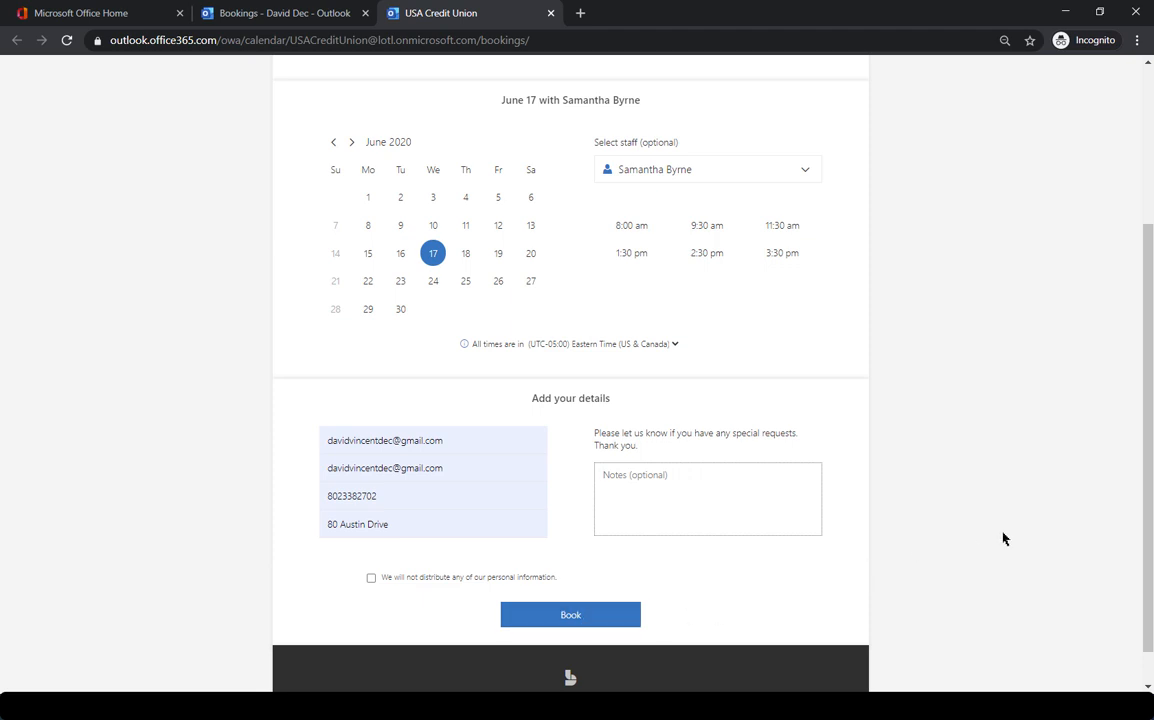
{"action": "scroll", "scroll_direction": "up", "scroll_amount": 3}
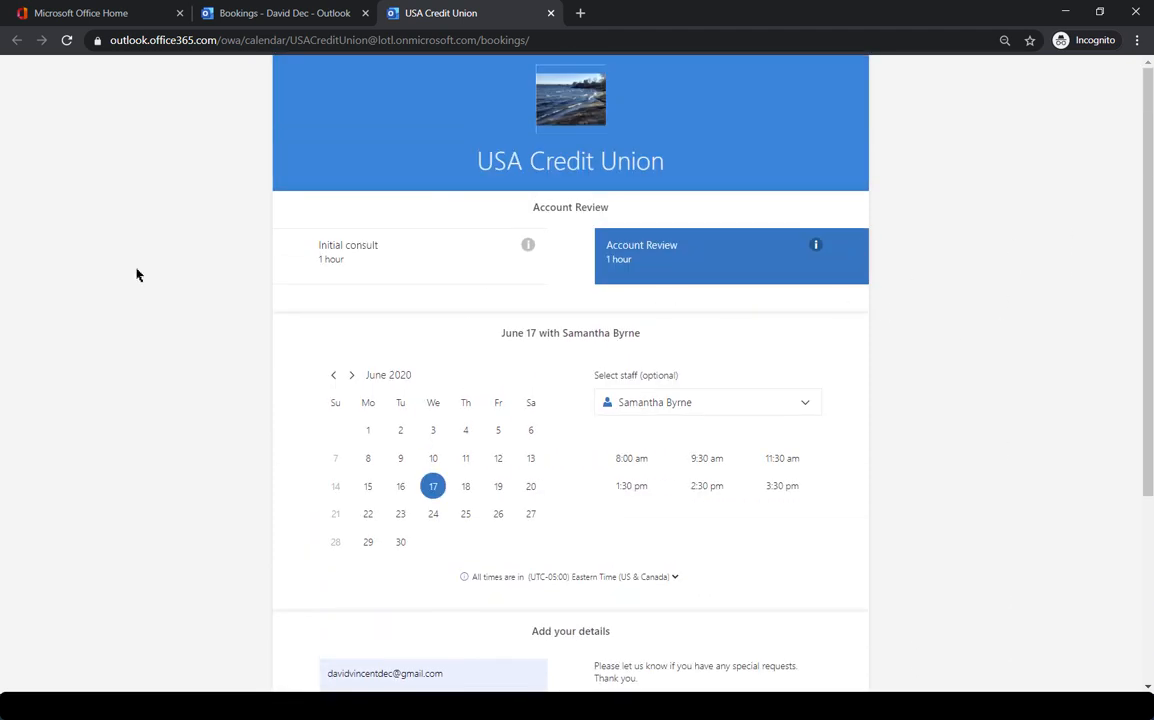
{"action": "mouse_move", "coordinate": [184, 242]}
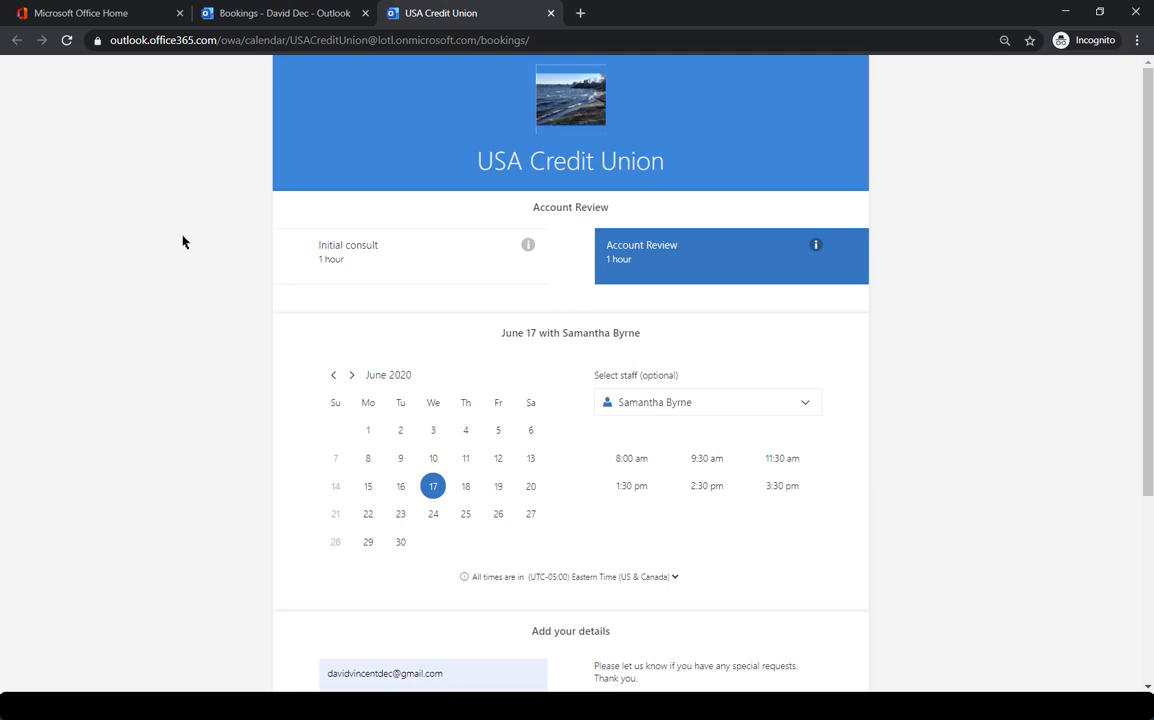
{"action": "mouse_move", "coordinate": [260, 24]}
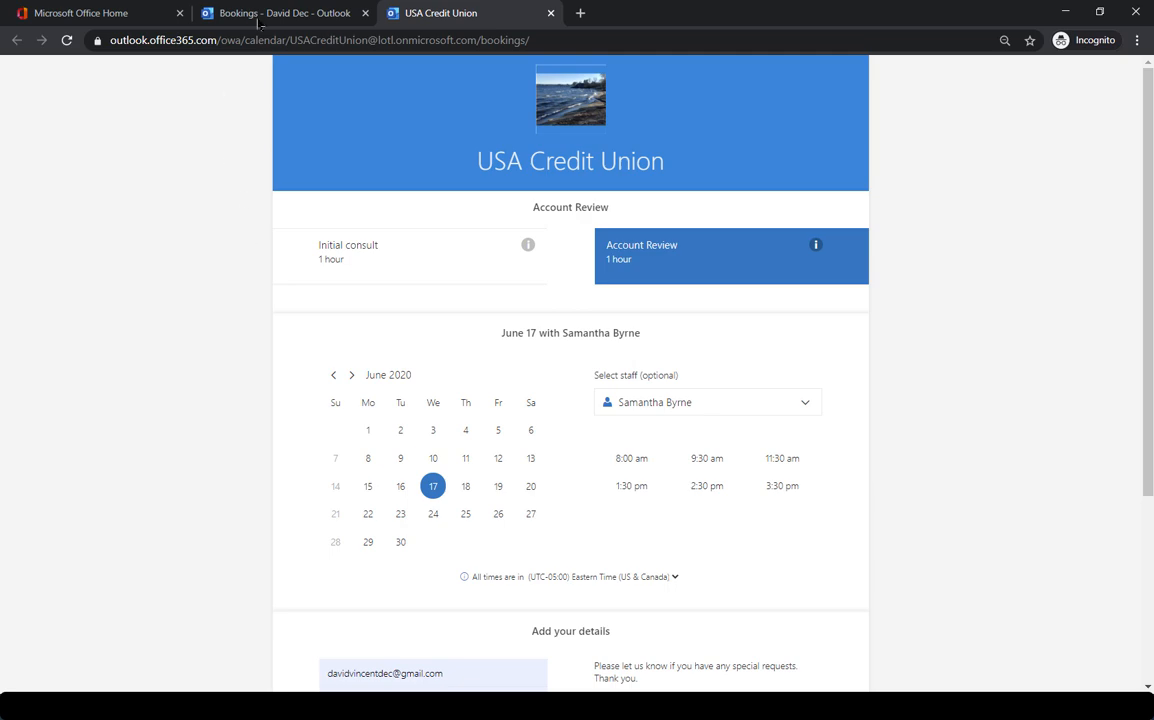
Return to the Bookings admin site and view the staff calendar for June 17, 2020.
{"action": "left_click", "coordinate": [285, 13]}
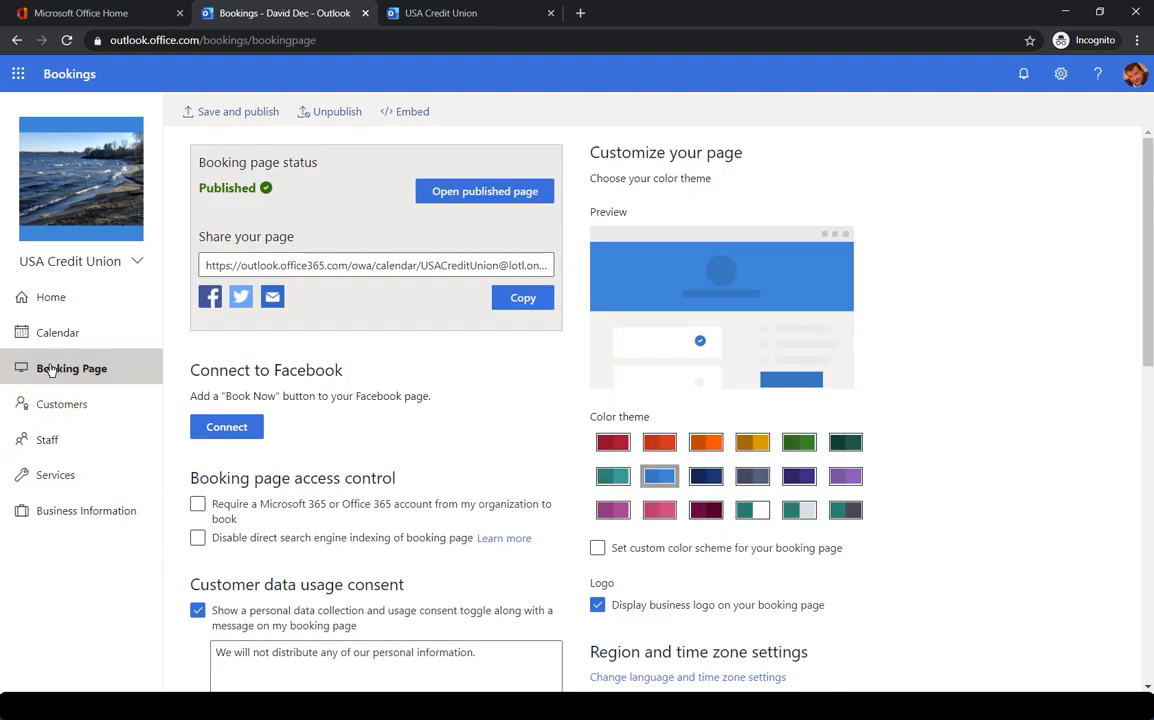
{"action": "left_click", "coordinate": [57, 332]}
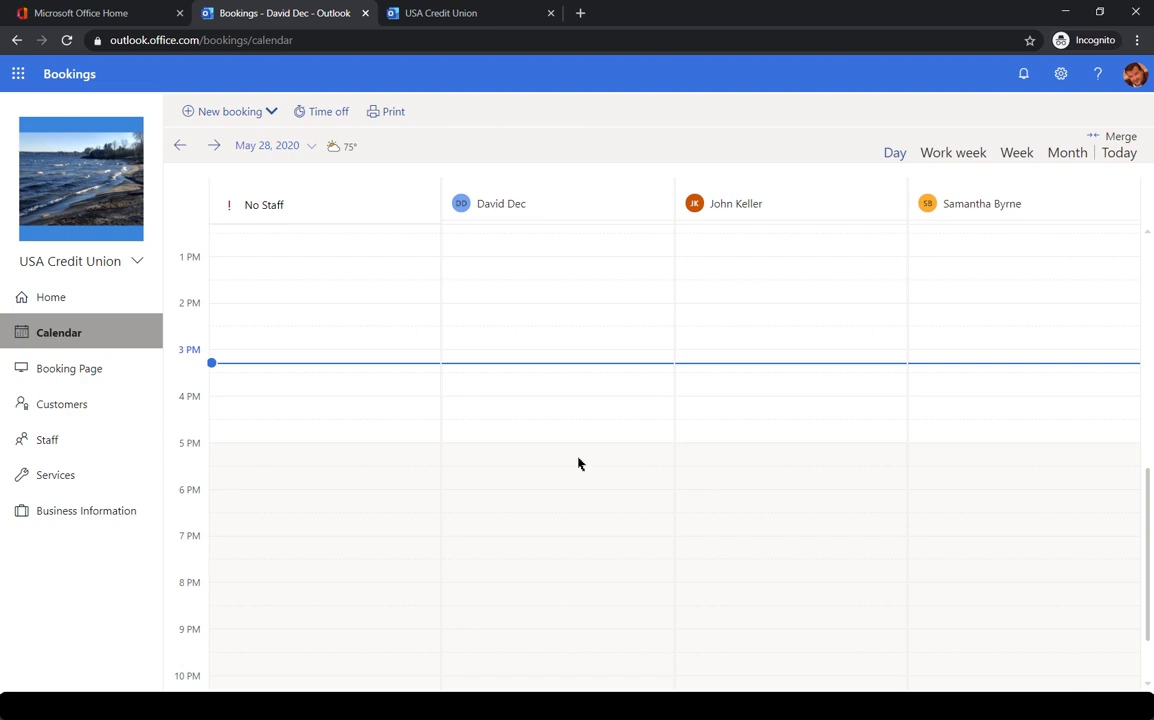
{"action": "scroll", "scroll_direction": "up", "scroll_amount": 3}
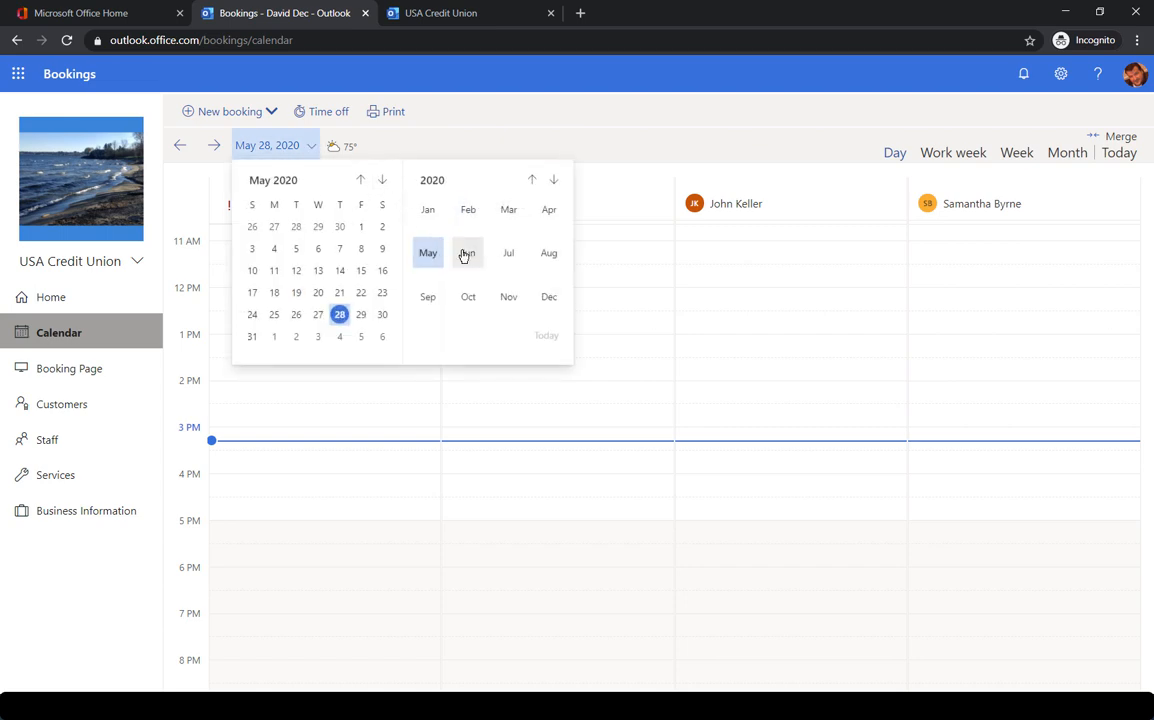
{"action": "left_click", "coordinate": [468, 252]}
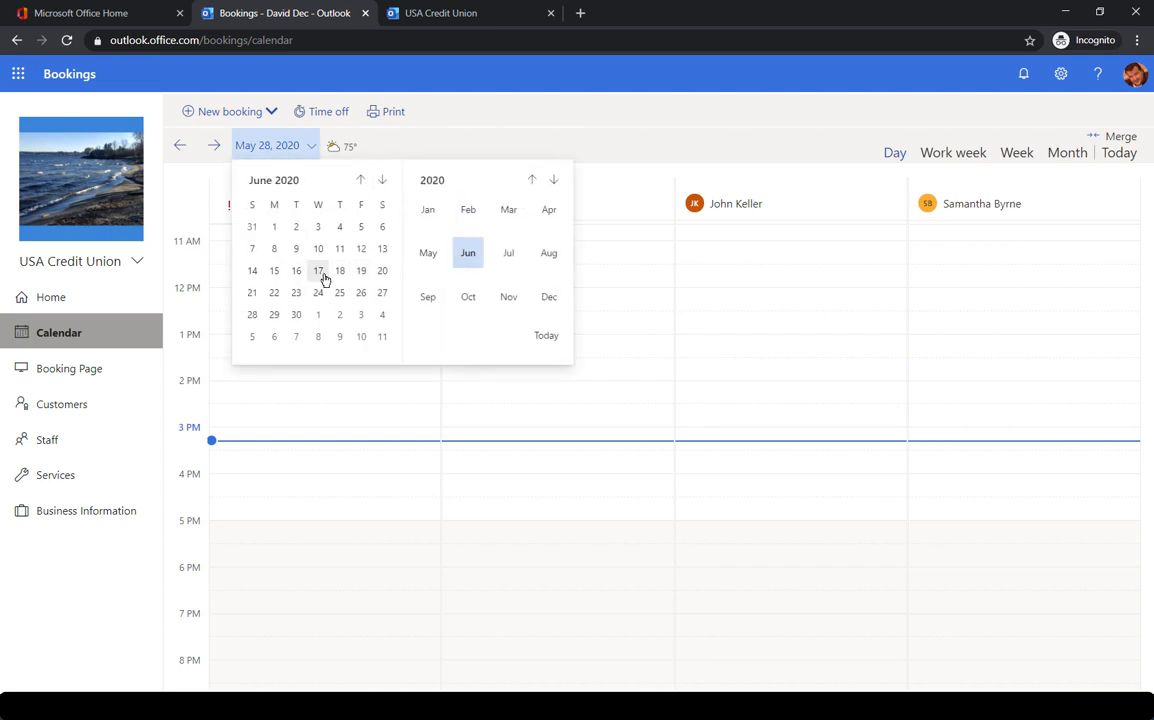
{"action": "left_click", "coordinate": [318, 270]}
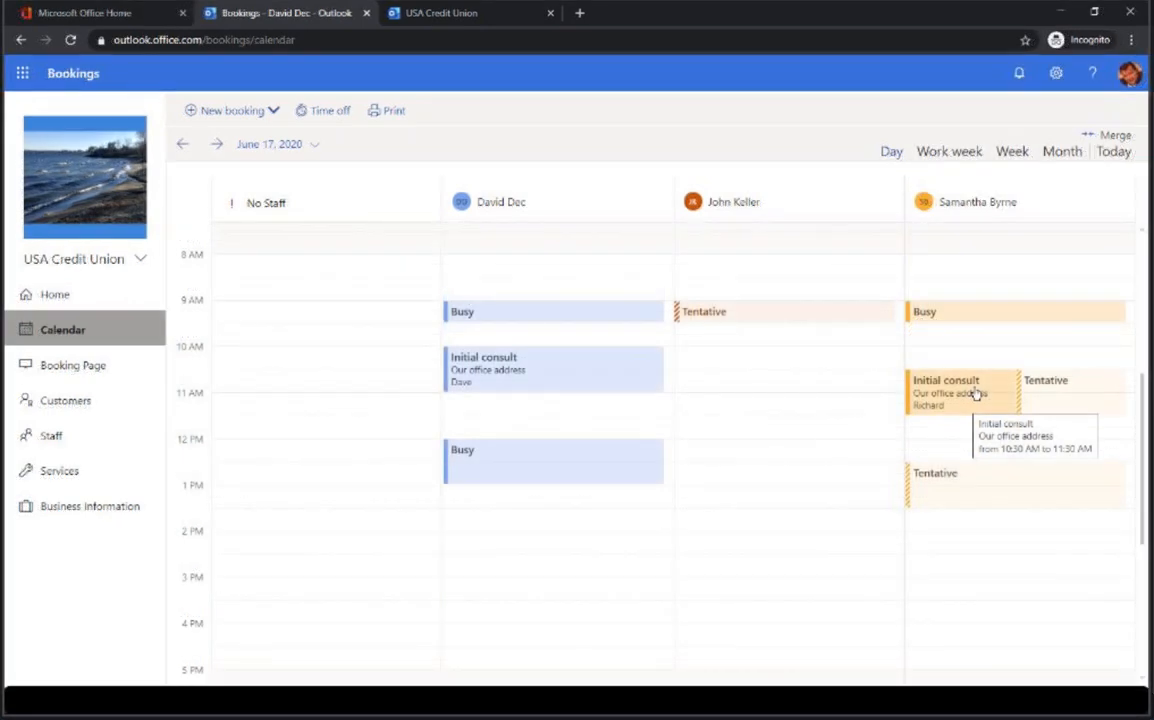